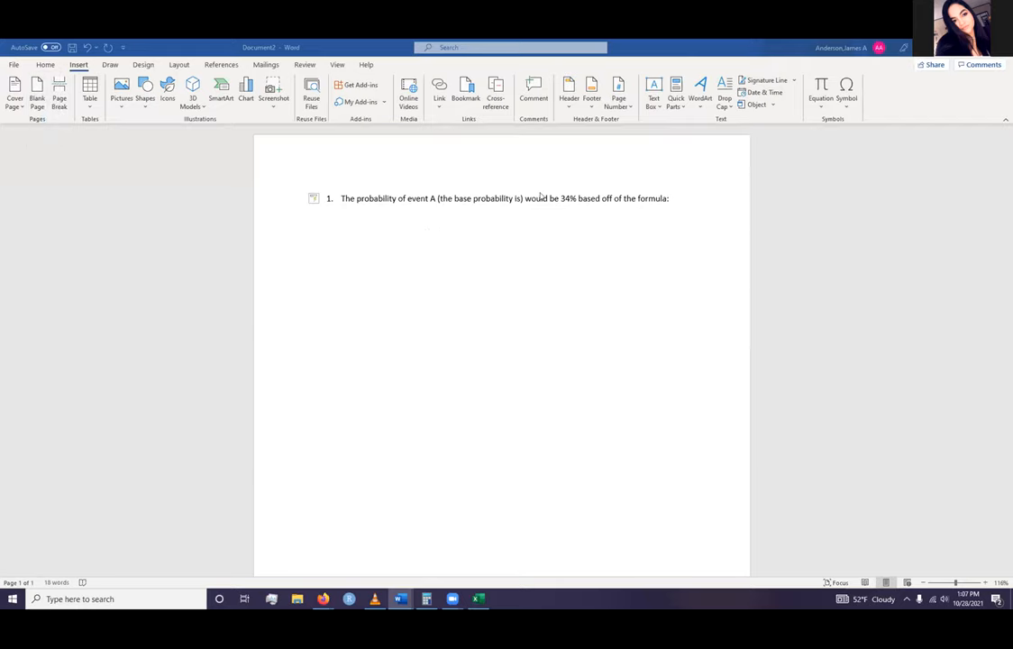
mouse_move(670, 207)
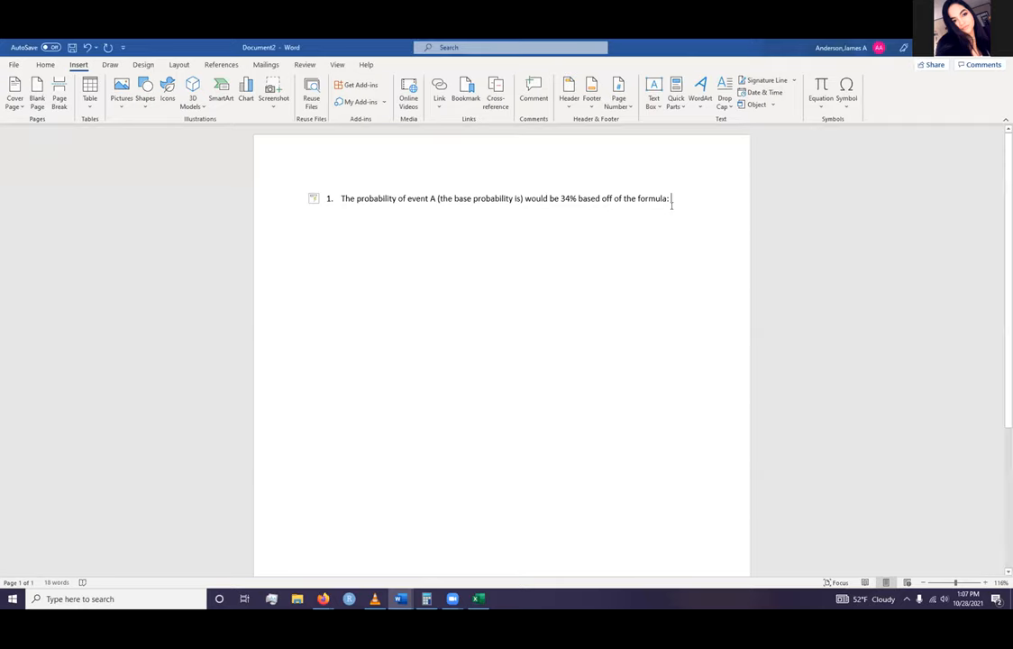
Step: Type guidance asking how events A, B, and C relate, referencing graphs, in 1-2 paragraphs
text(how)
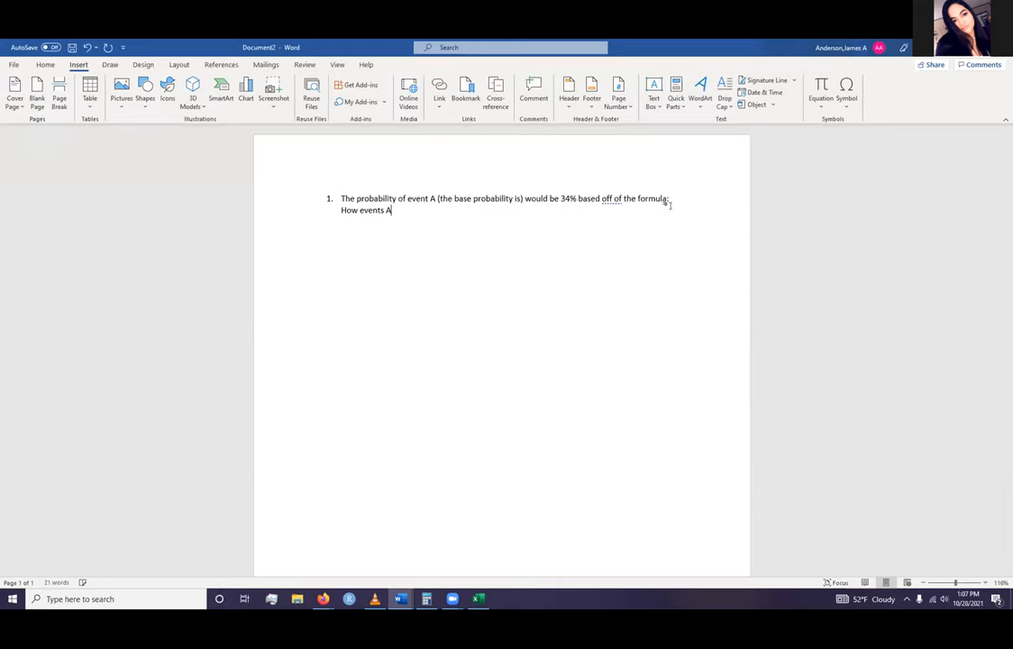
text(, B, and C a)
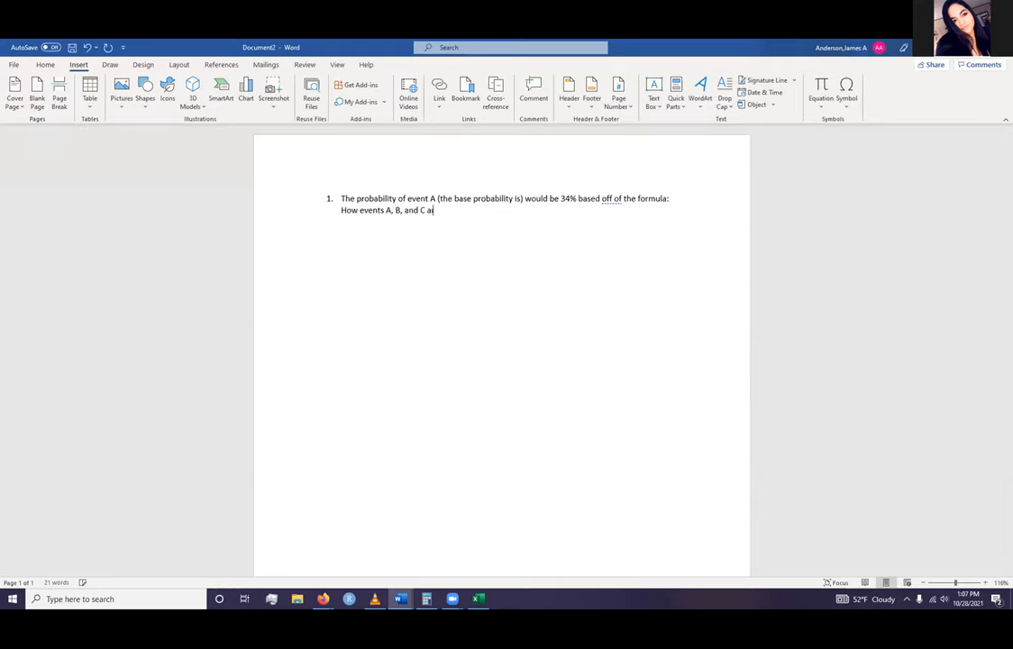
text(re related)
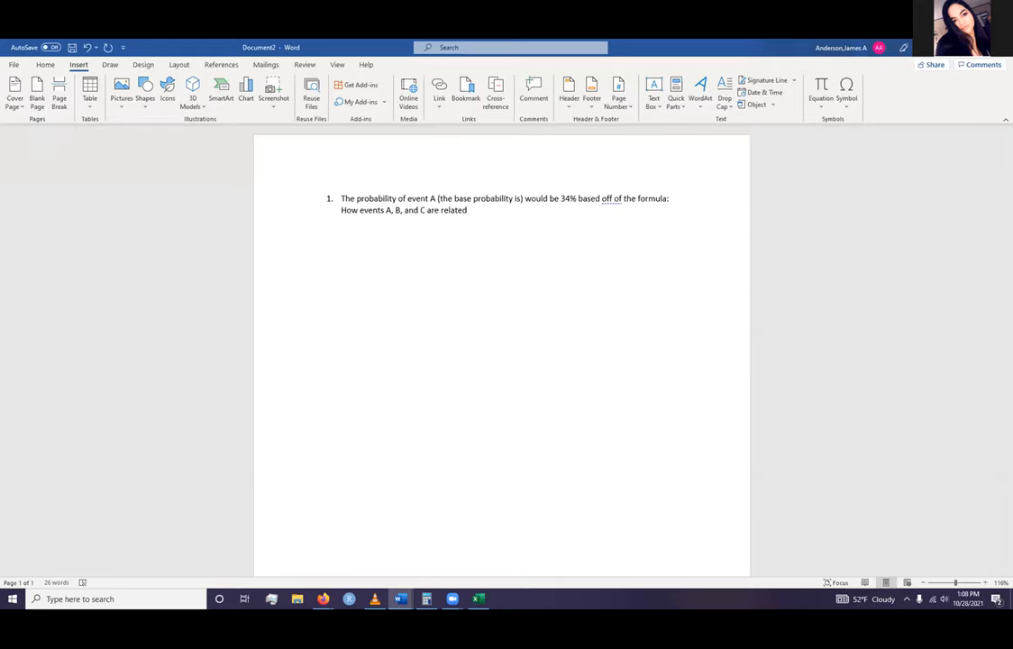
text(Referencing)
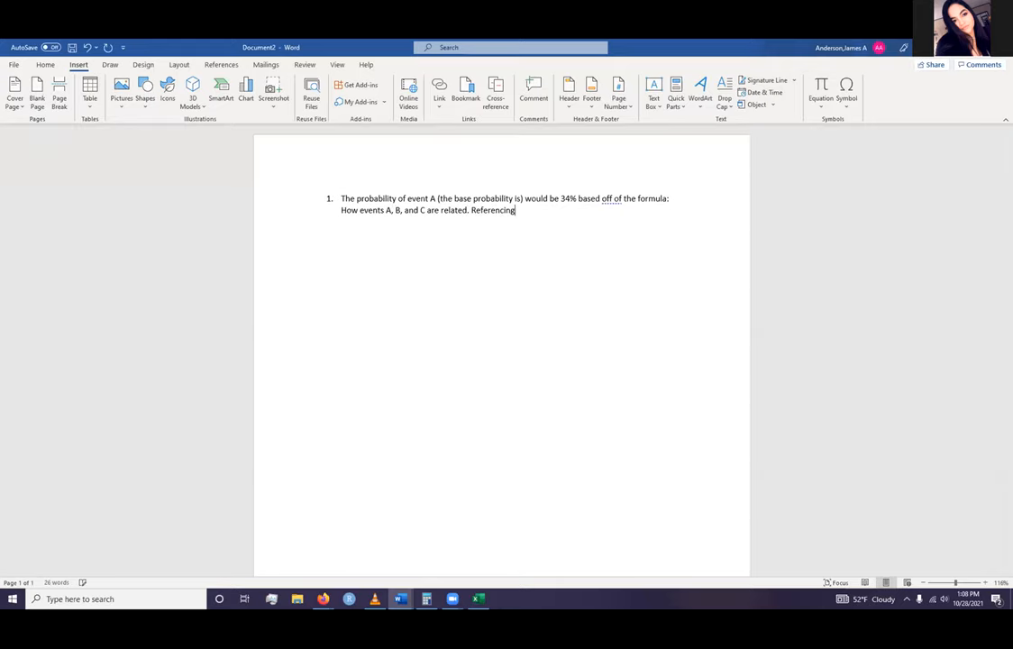
text(graphs as)
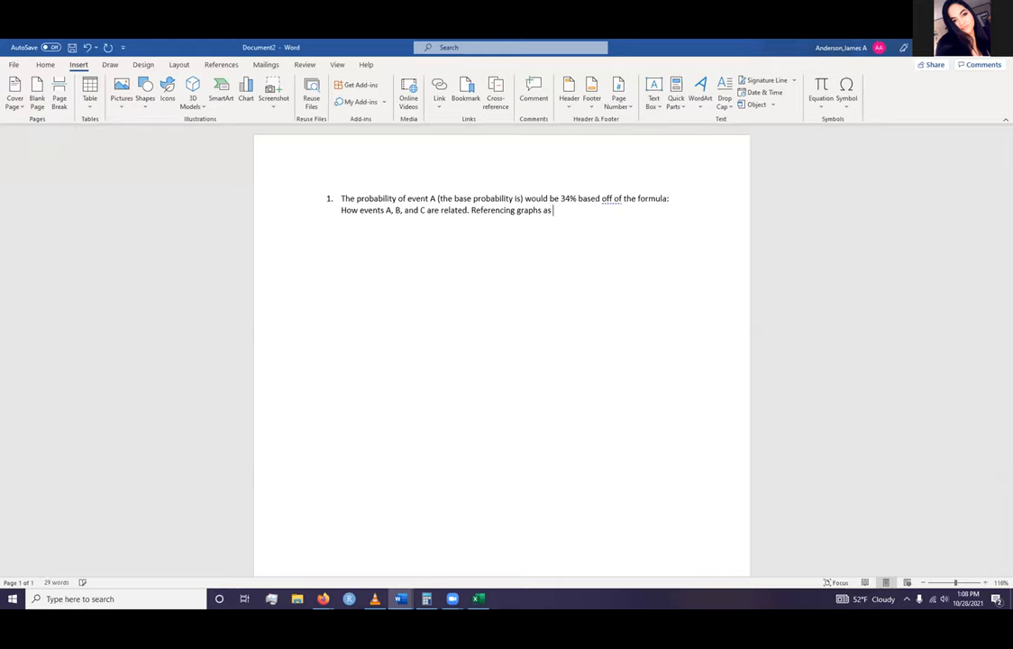
text(you go along)
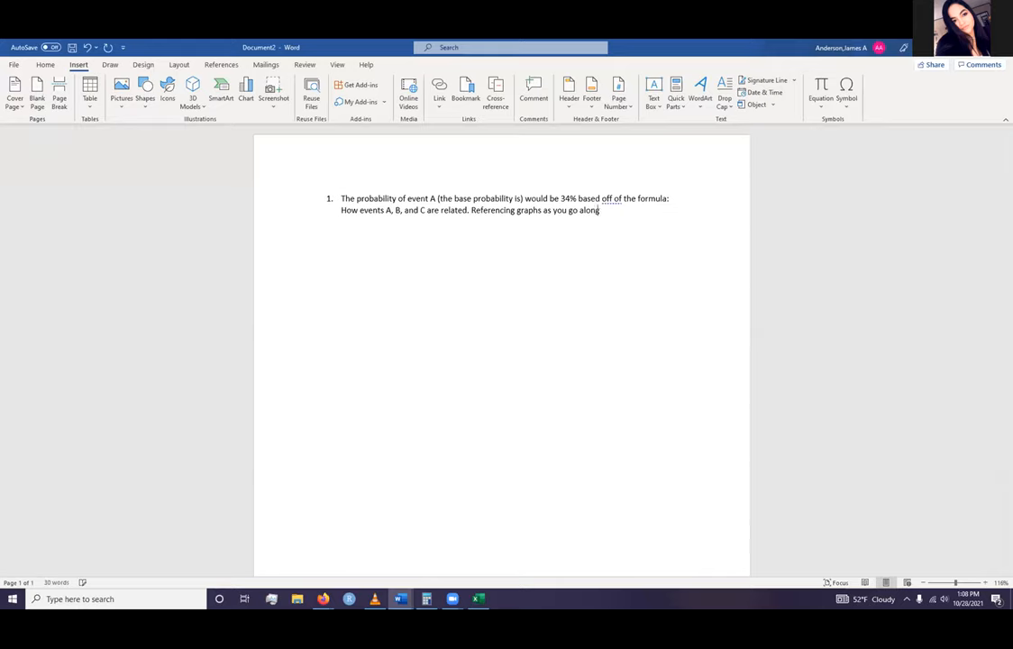
text(I would e)
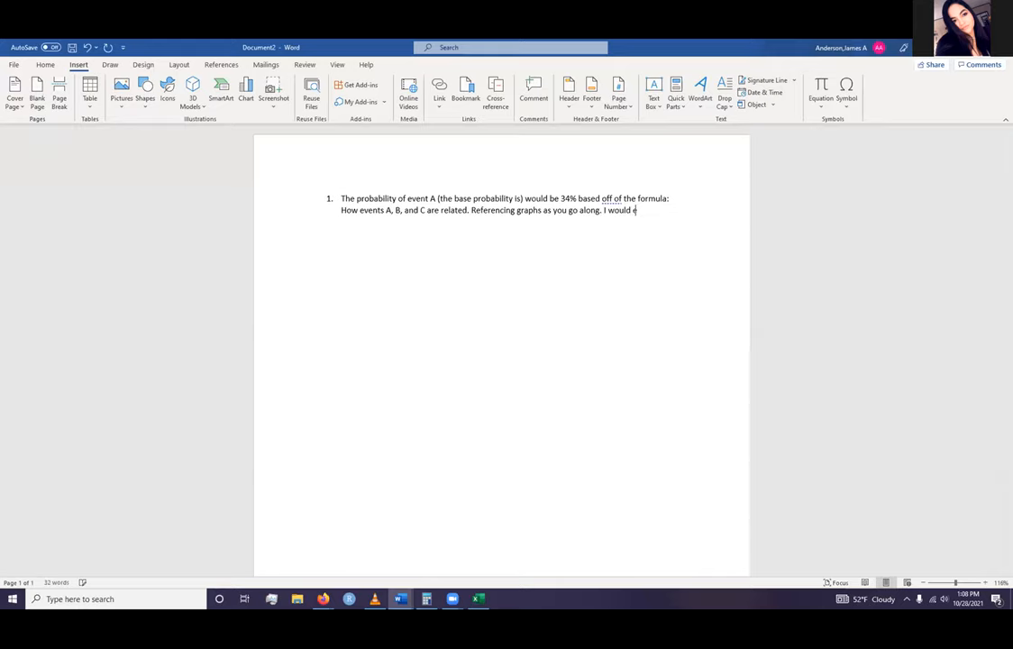
text(xpect this to)
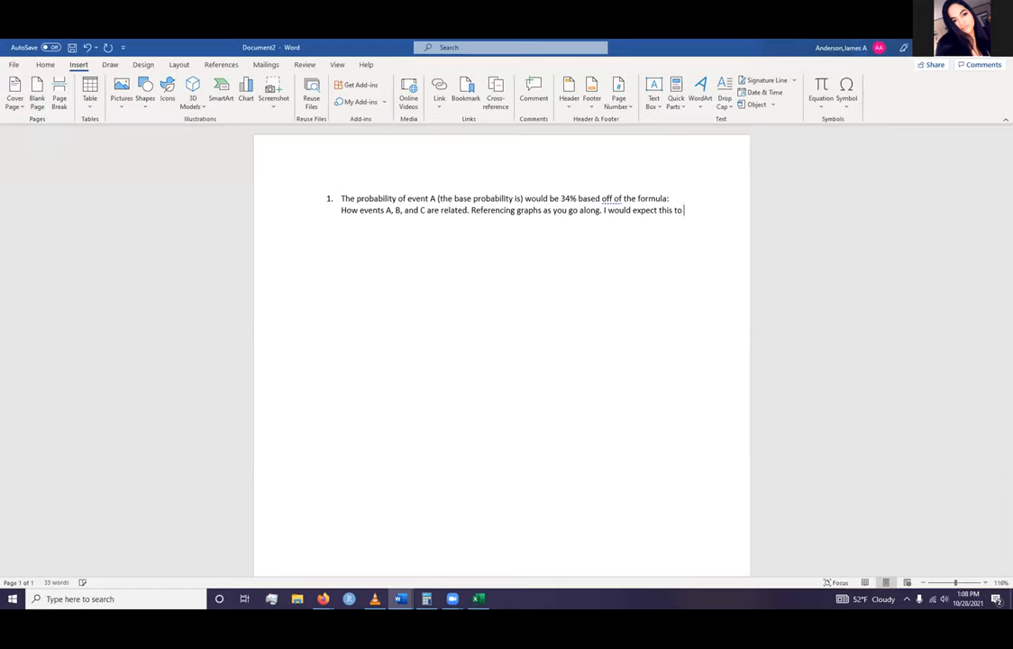
text(be a solid)
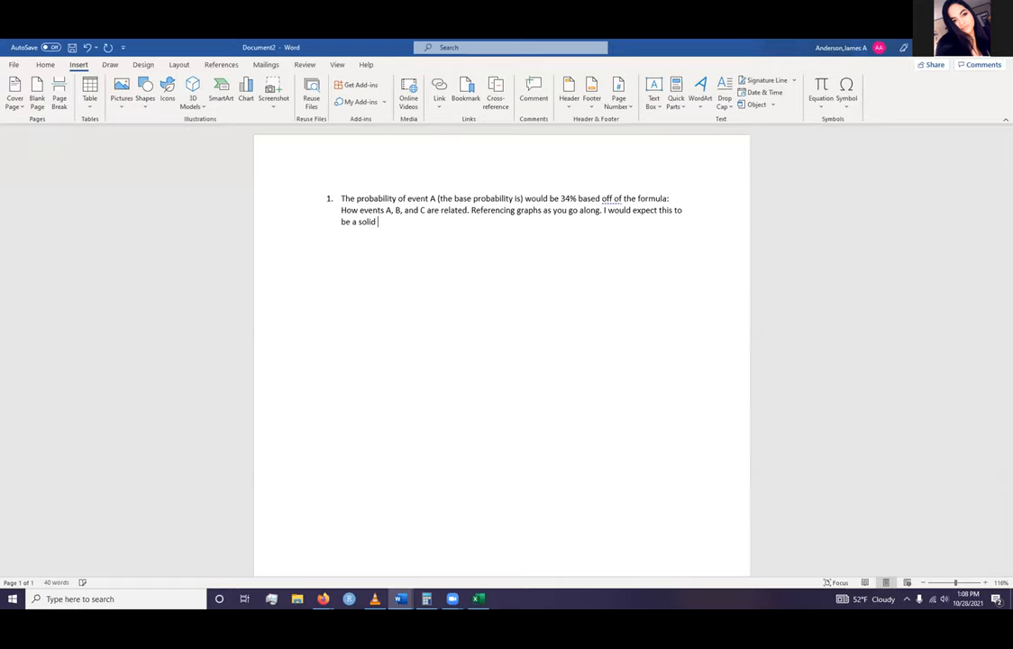
text(1-2 parag)
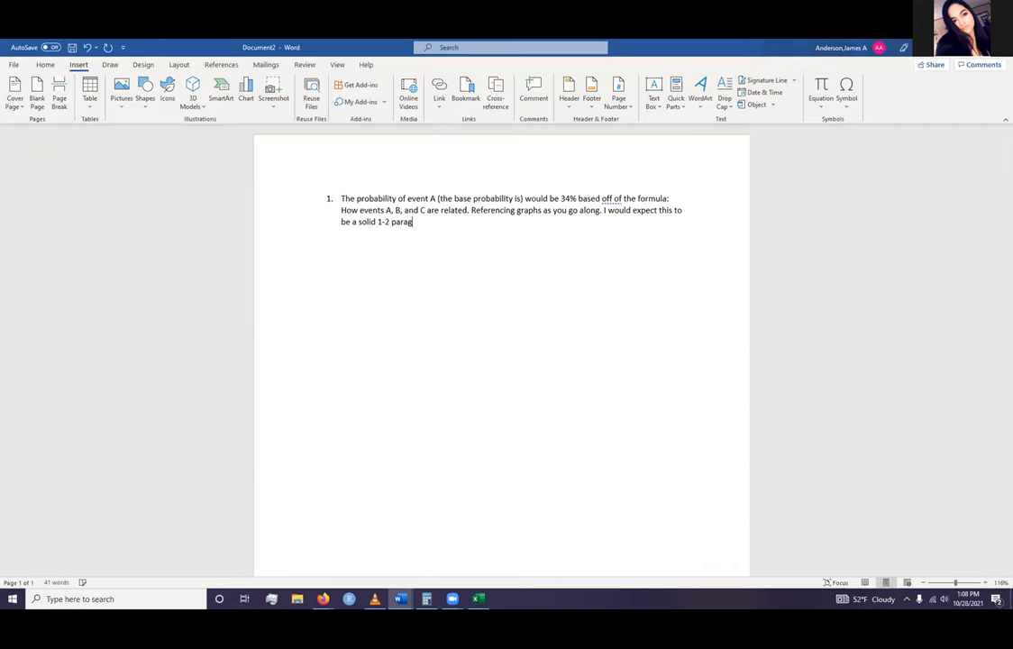
text(raphs, with)
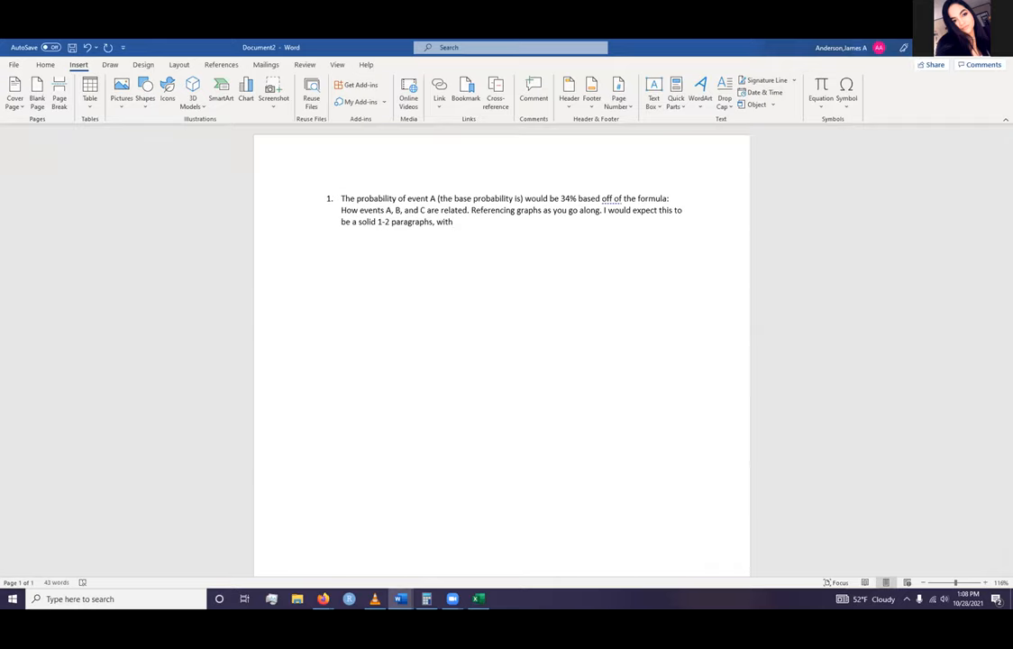
Step: Add that each paragraph should have about 5 sentences, no filler, and key words in bold
text(5)
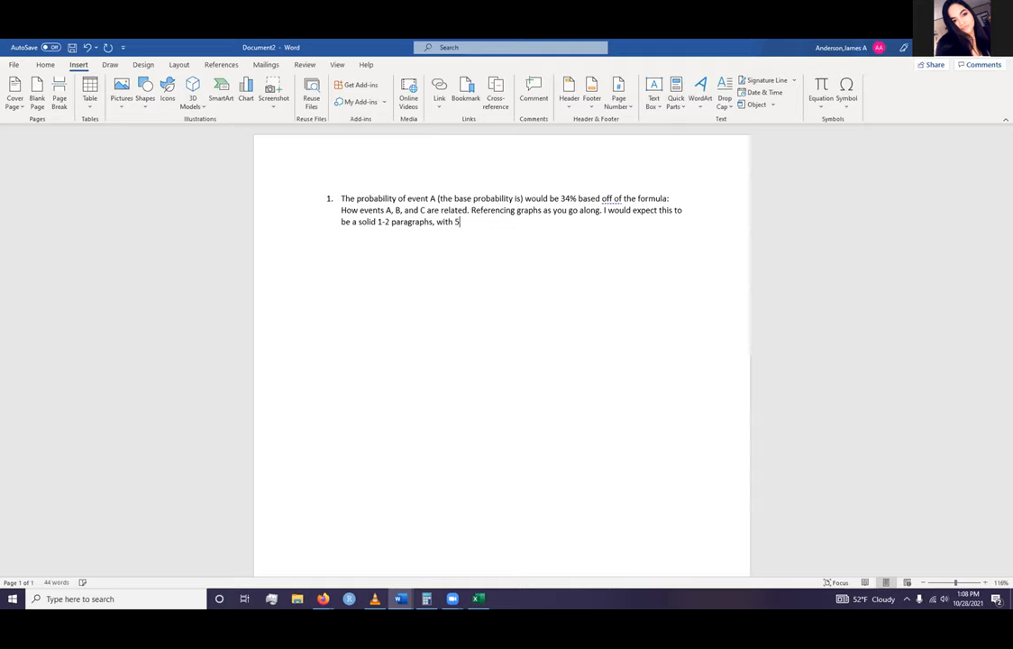
text(or sen)
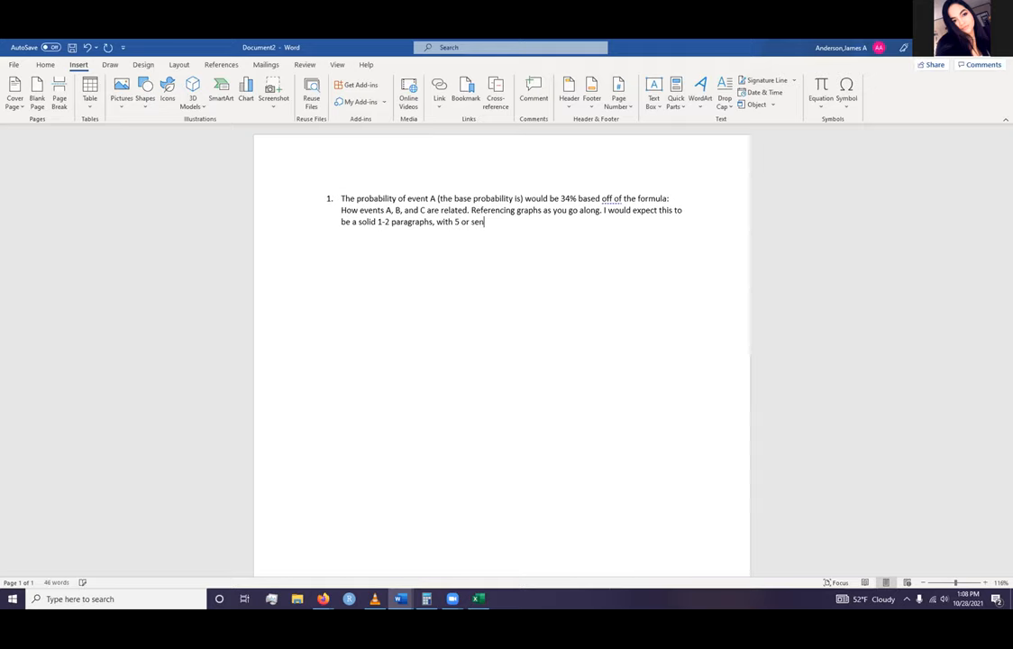
text(tences each.)
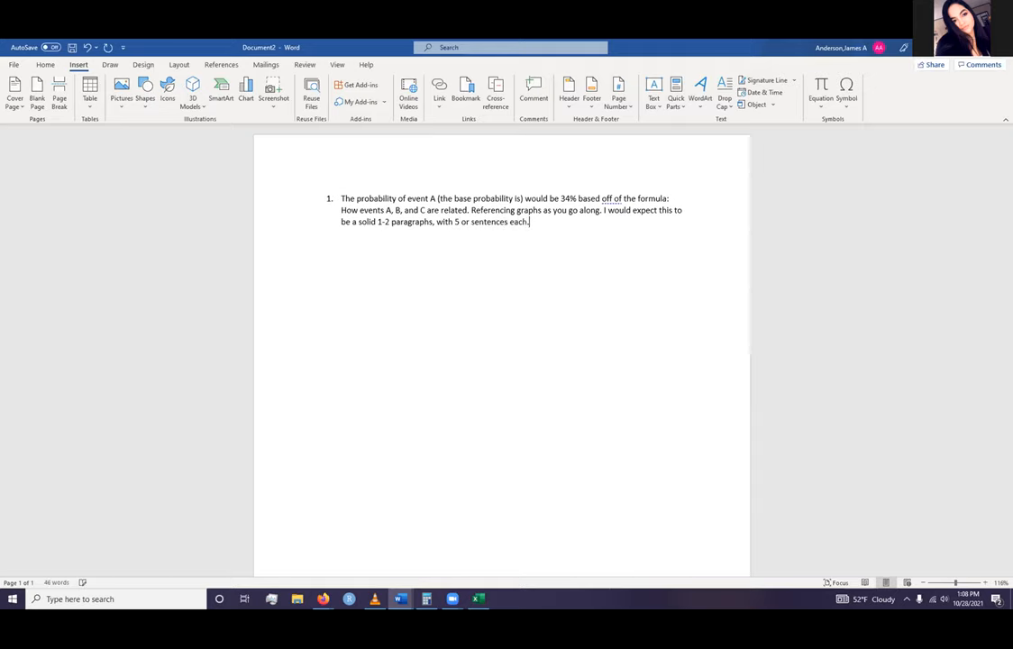
text(Do not put)
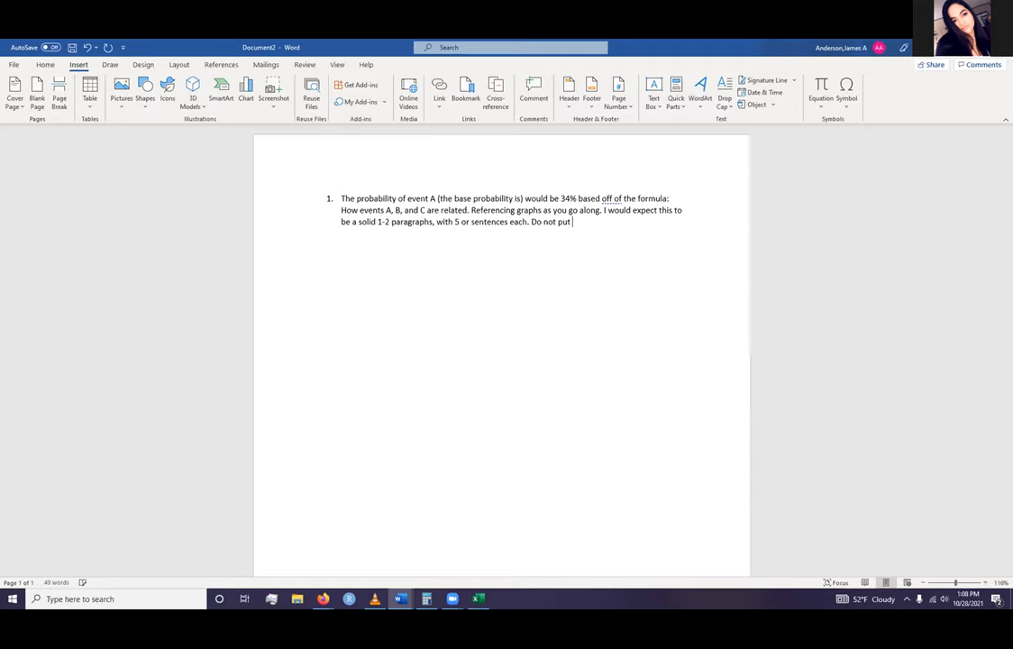
text(filler in. I would rather have)
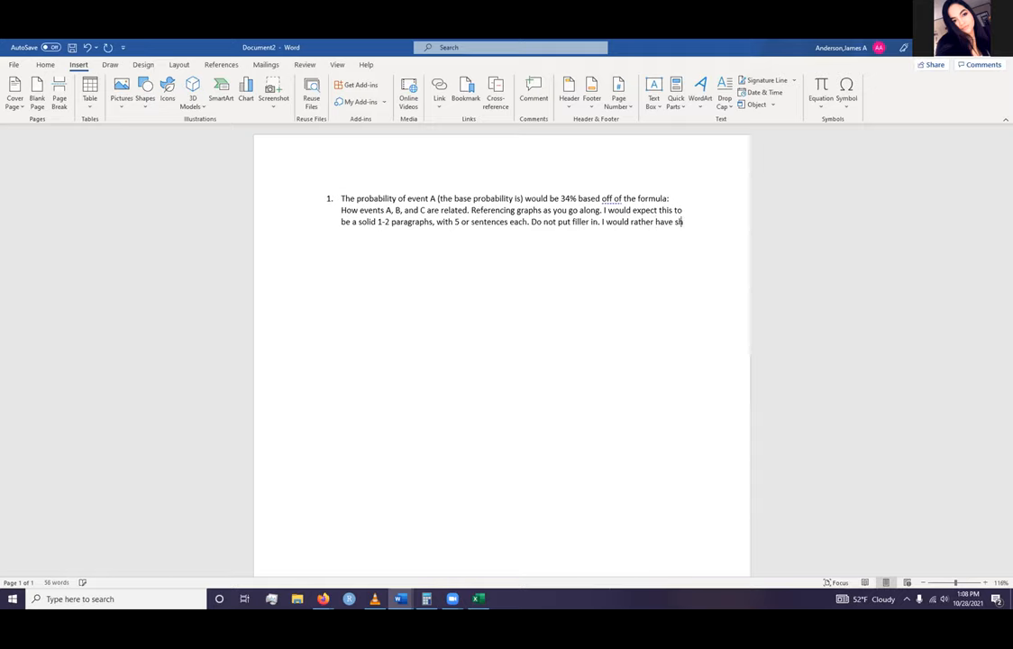
text(shorter para)
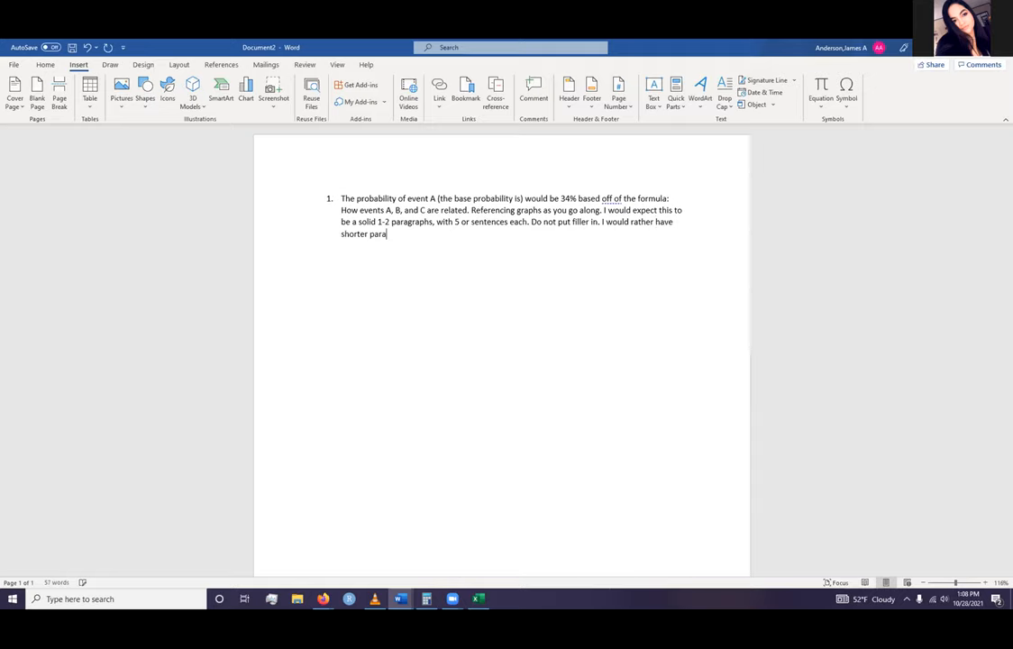
text(graphs. If you w)
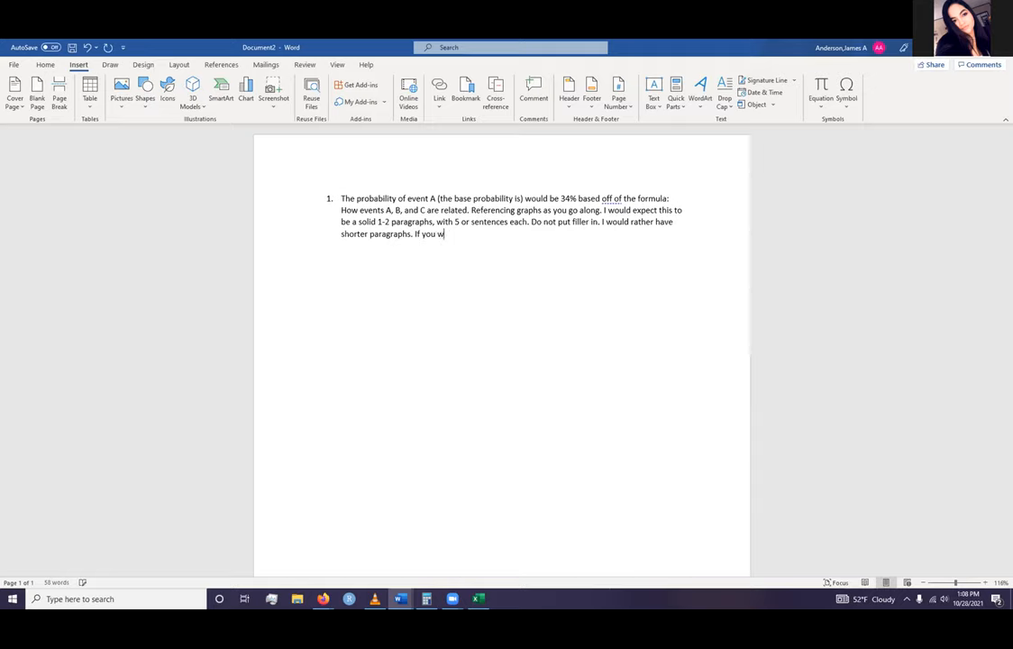
text(ant a higher gra)
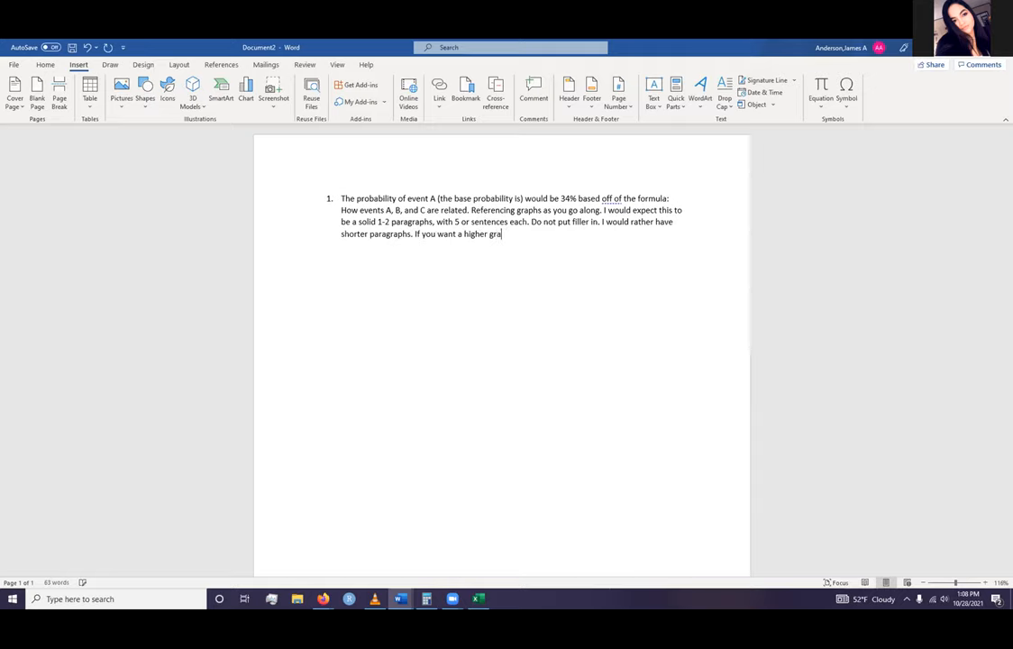
text(de for me, put)
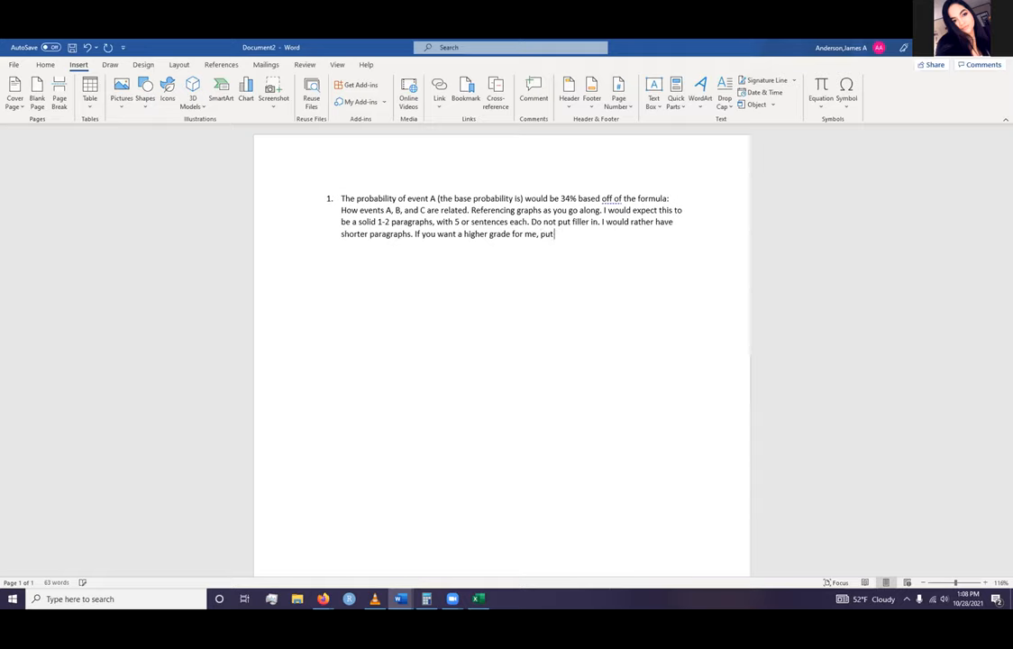
text(key words)
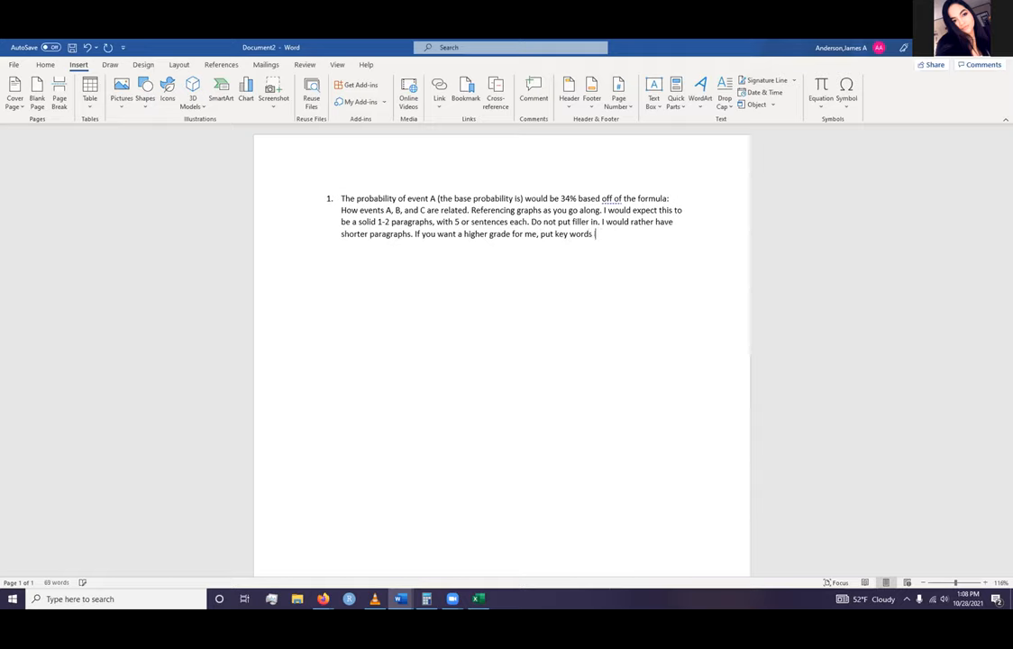
text(in bold.)
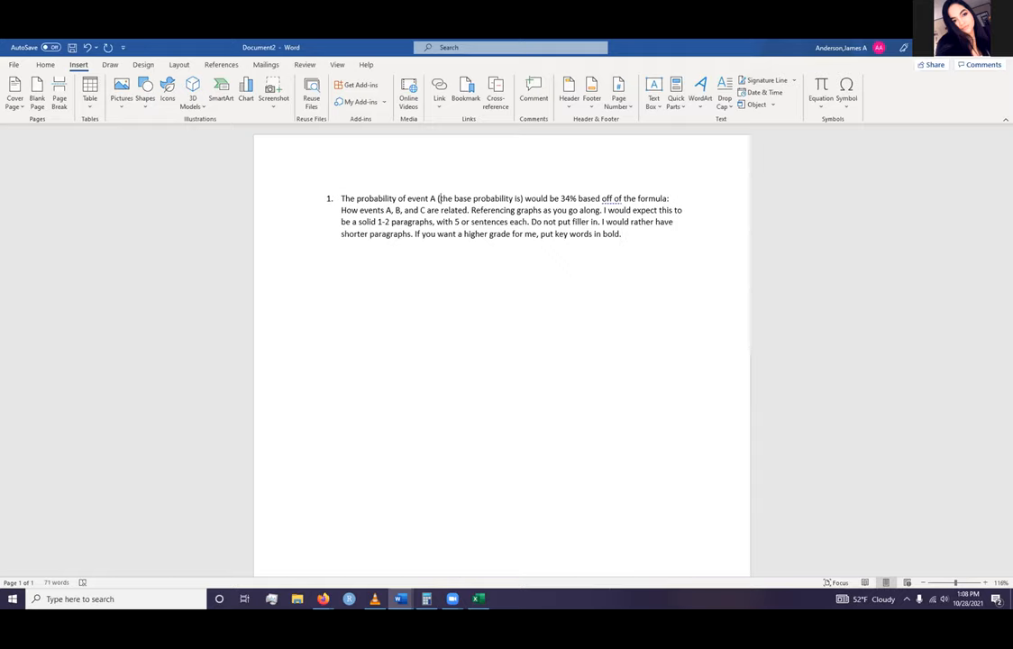
Step: Bold the phrase 'probability of event A' in the first instruction item
drag(355, 198, 433, 198)
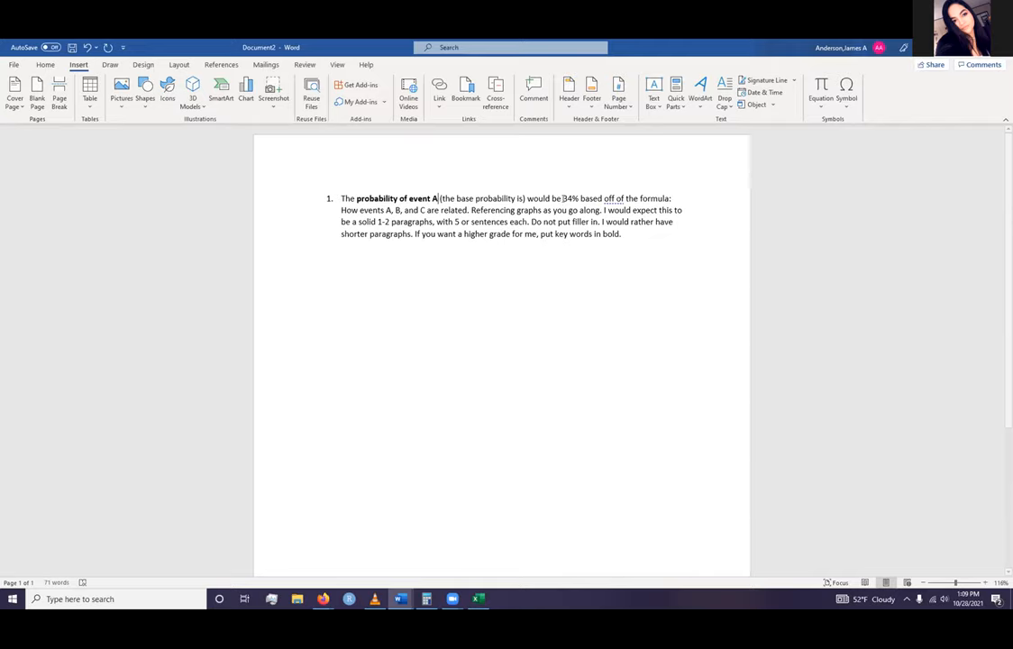
mouse_move(314, 609)
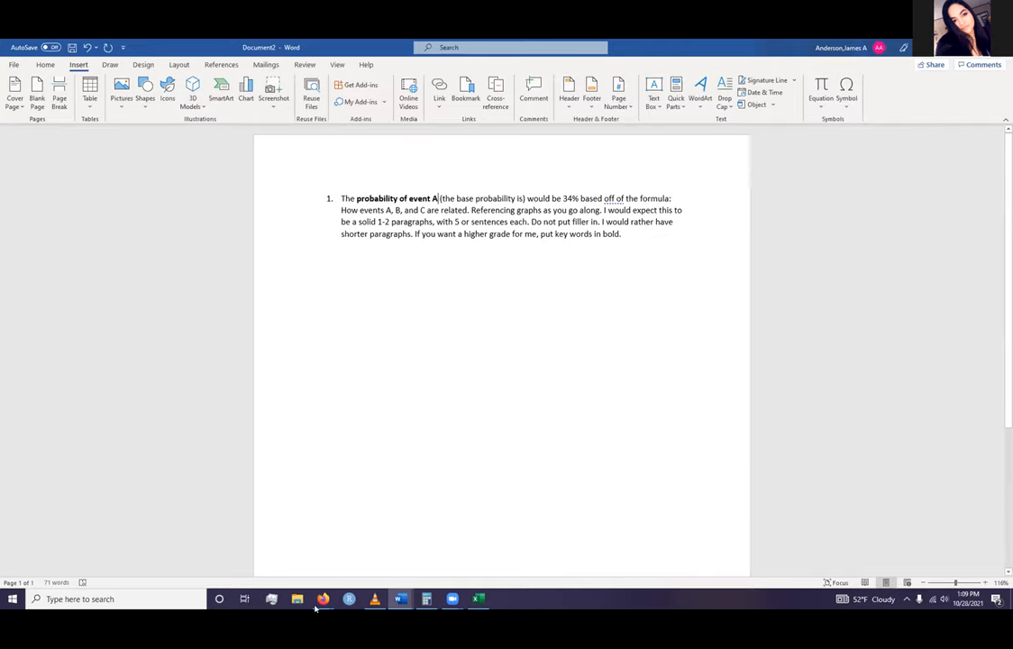
Step: Switch to the Halo Learn MAT-274 Topic 5 assignment page in Firefox
click(323, 598)
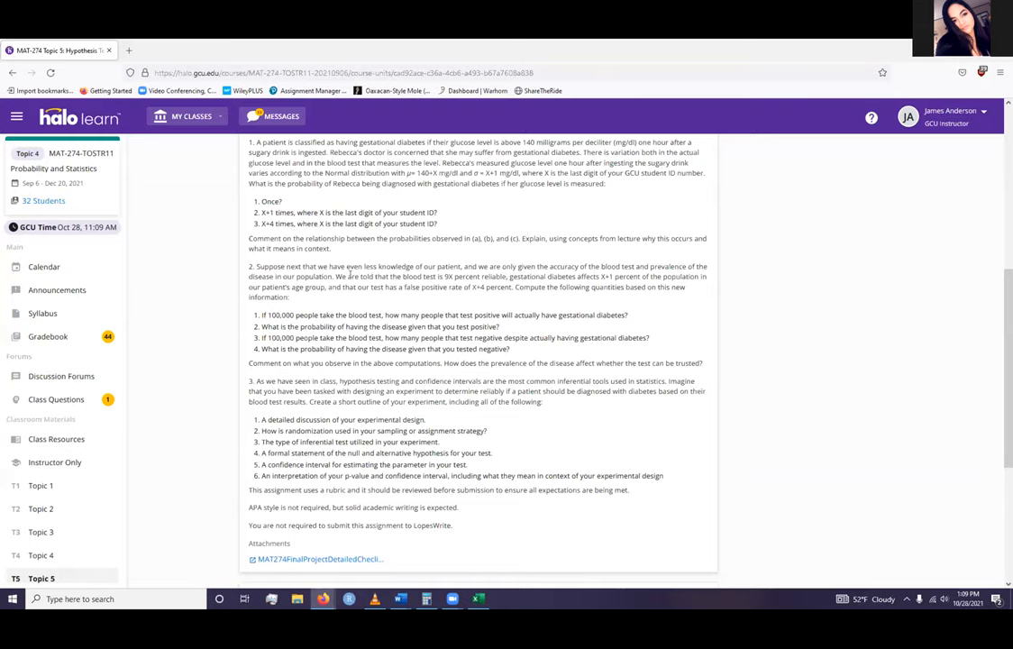
mouse_move(431, 270)
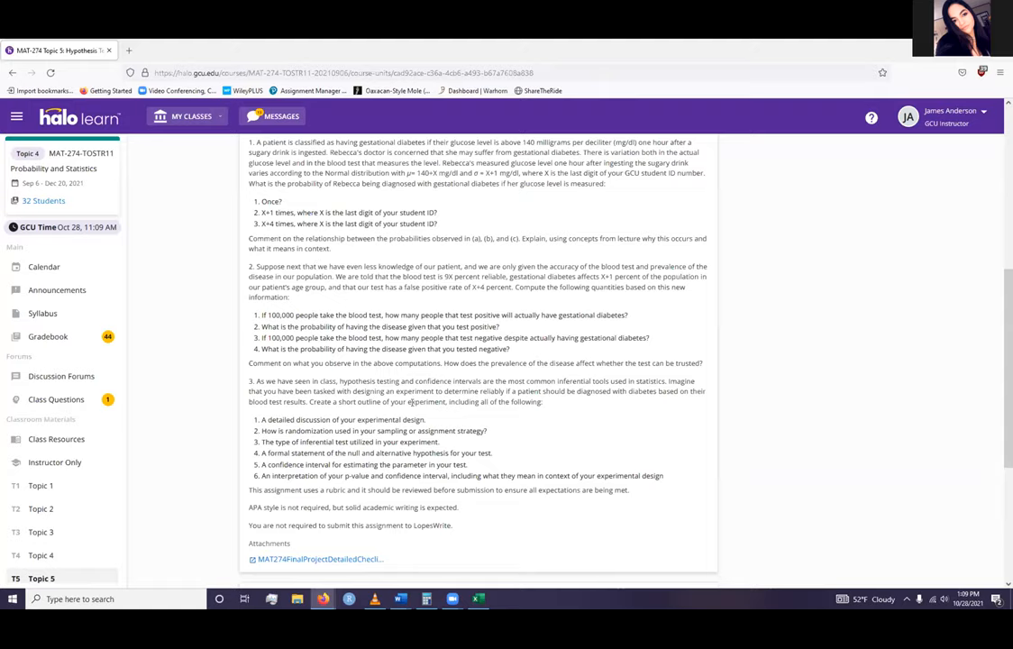
mouse_move(275, 421)
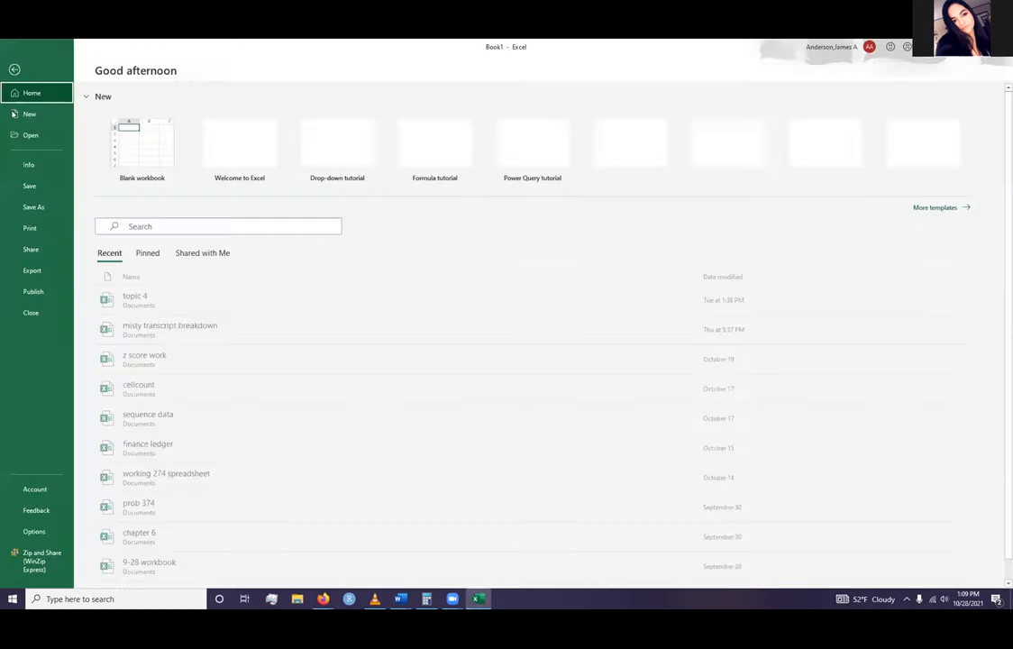
Step: Create a new blank Excel workbook, Book2
click(30, 114)
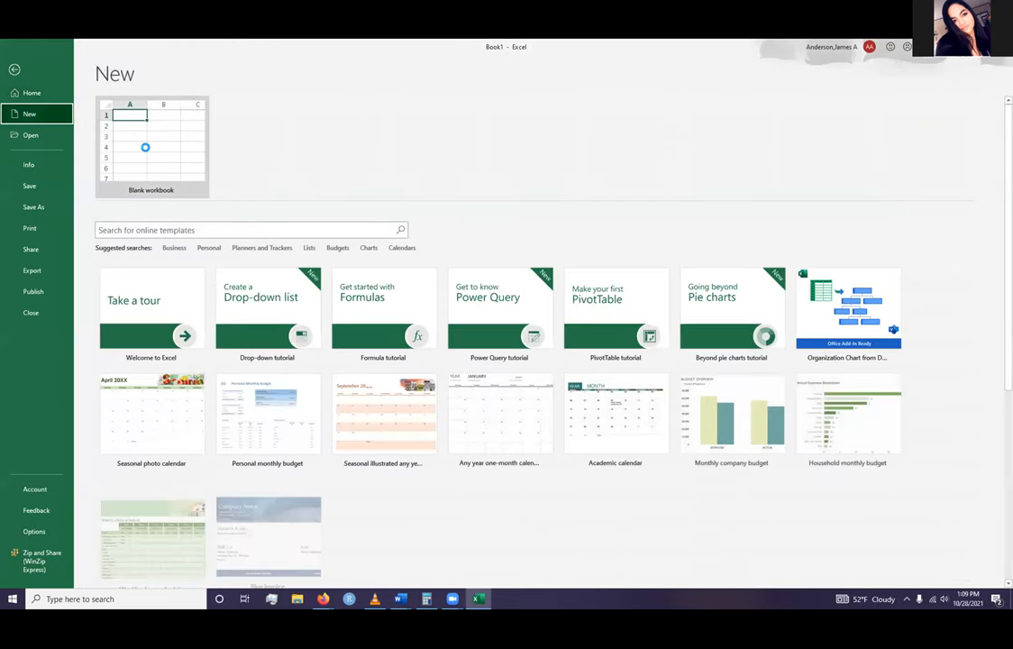
click(151, 144)
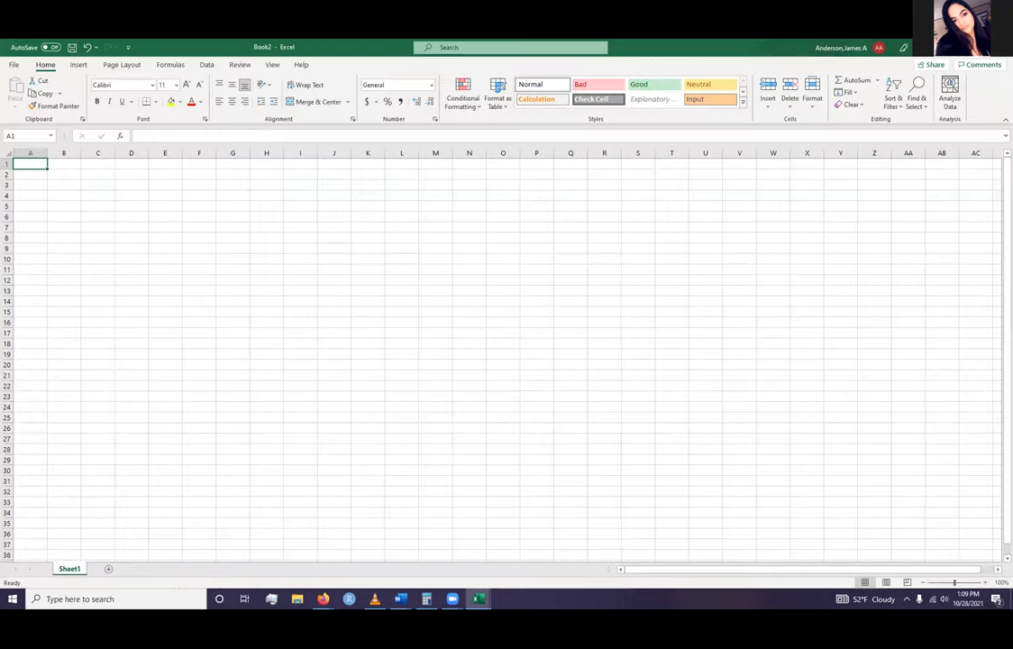
drag(939, 582, 968, 582)
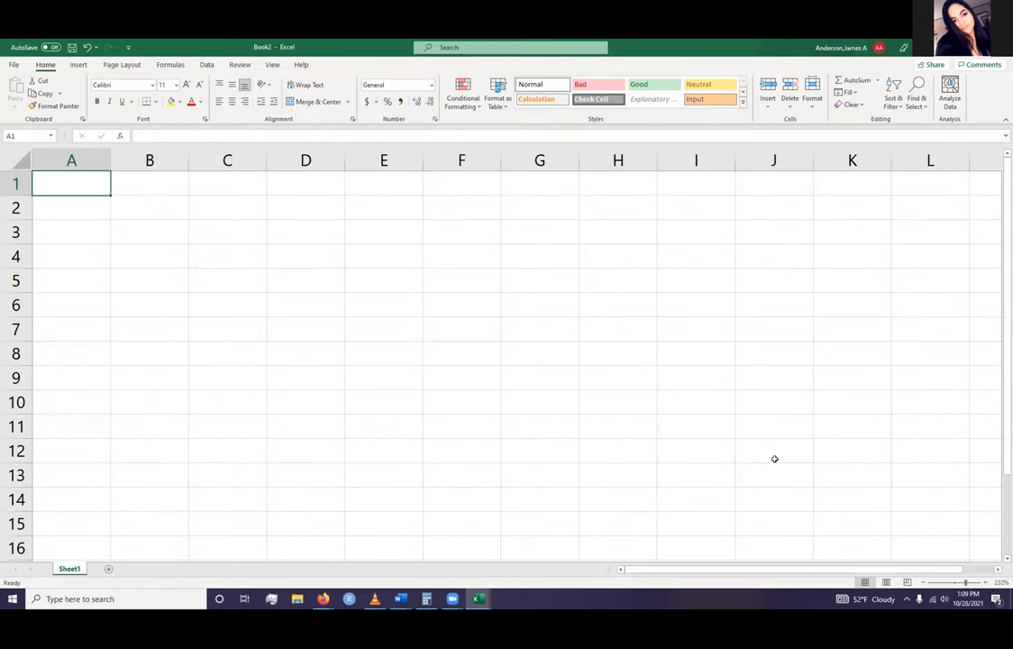
Step: Enter table labels A, B, Total and P(A) with values 0.6, 0.05, 0.3, 0.05
click(149, 183)
text(A)
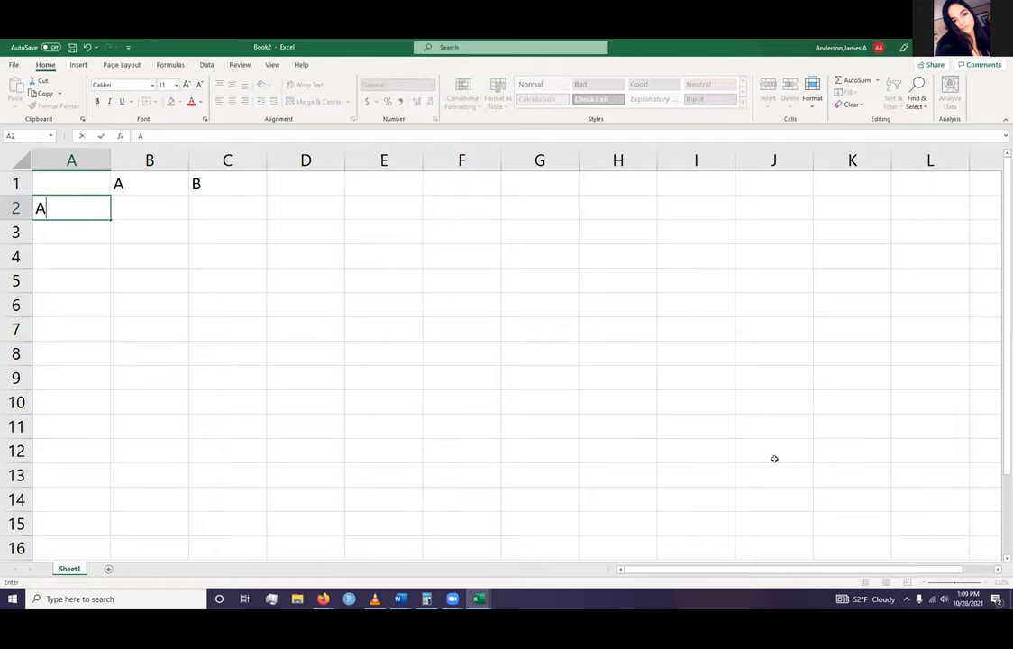
key(enter)
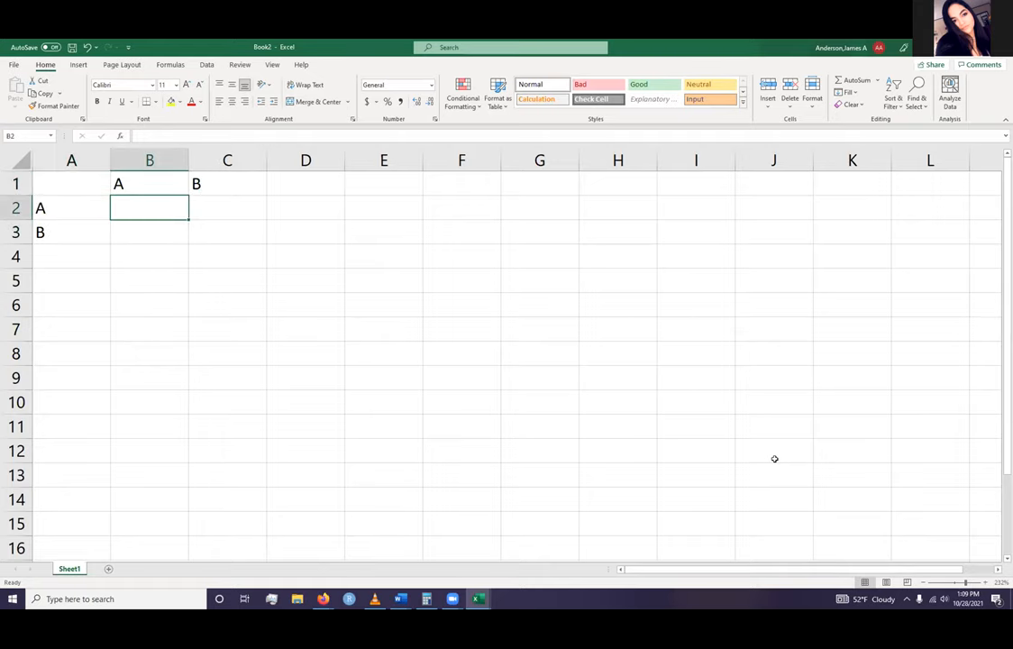
text(123)
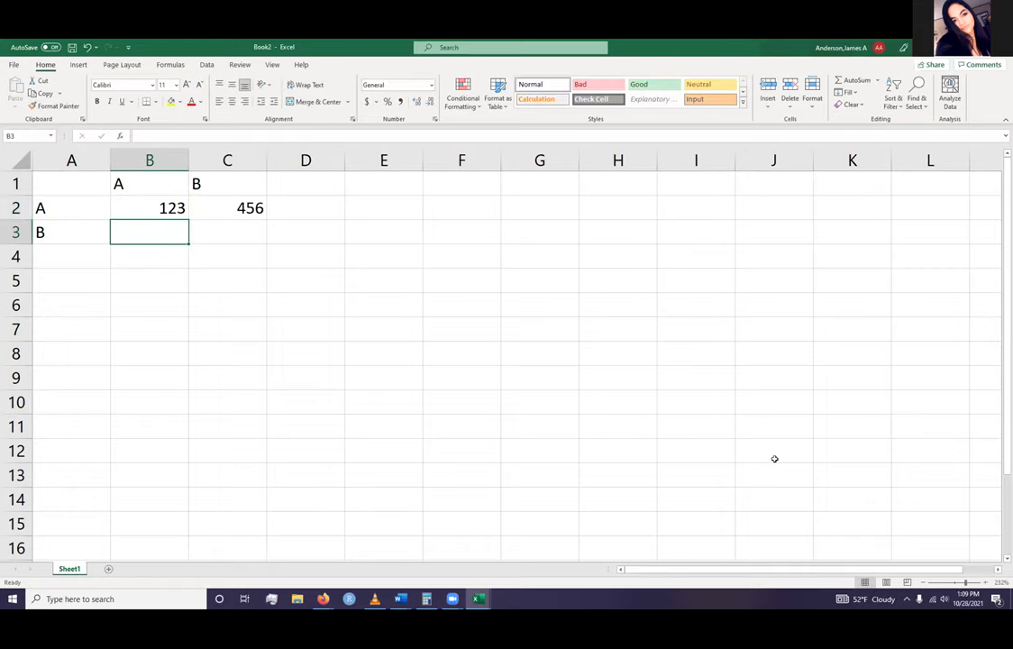
text(101112)
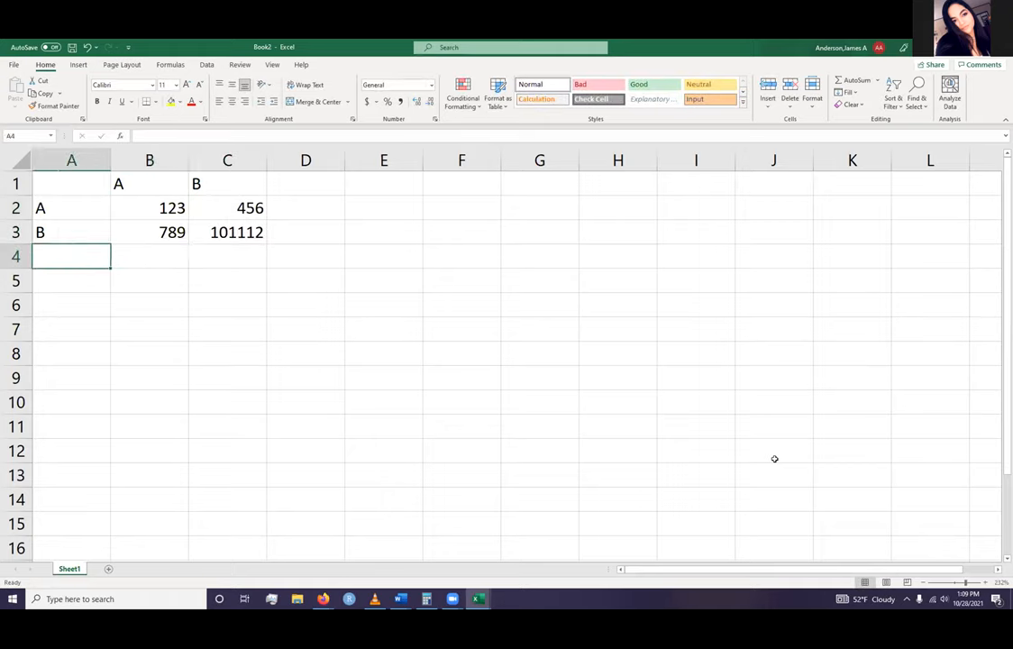
text(Tj)
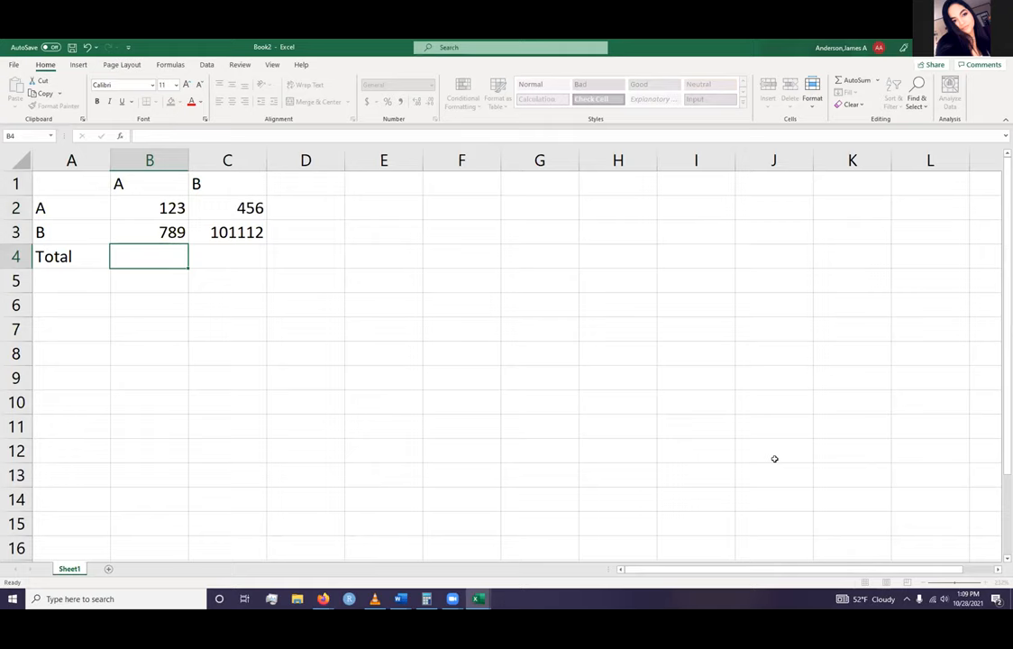
text(Total)
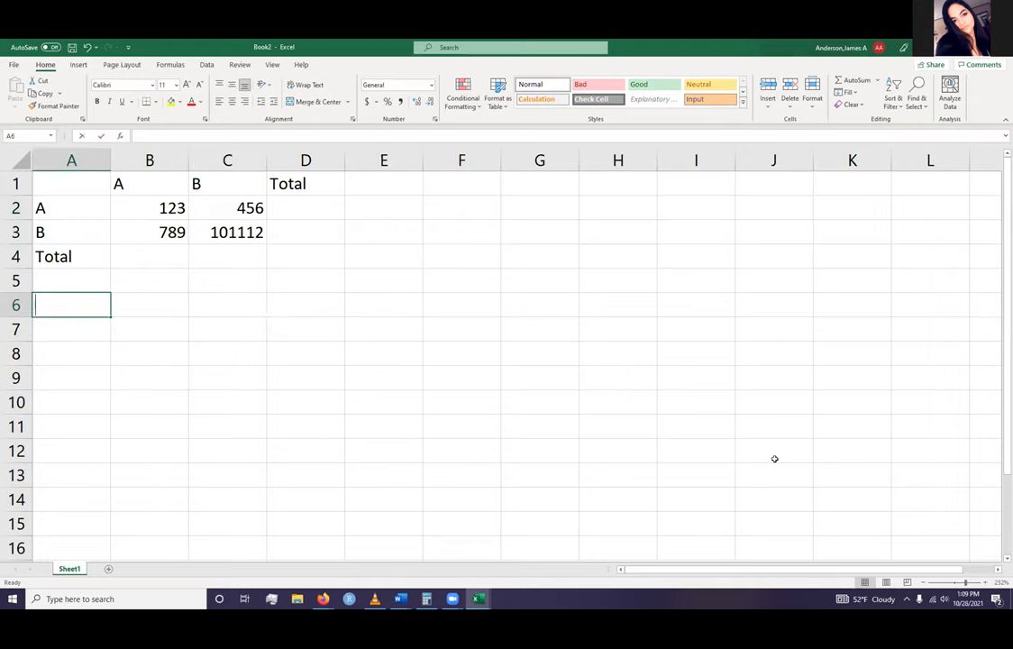
text(P(A))
click(227, 233)
text(0.05)
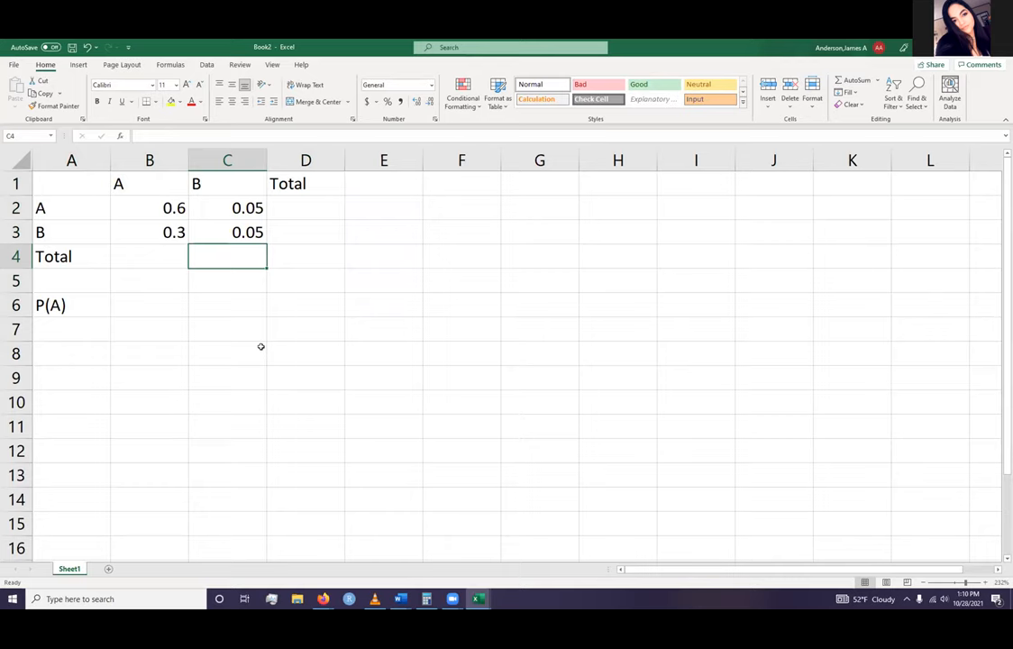
click(322, 598)
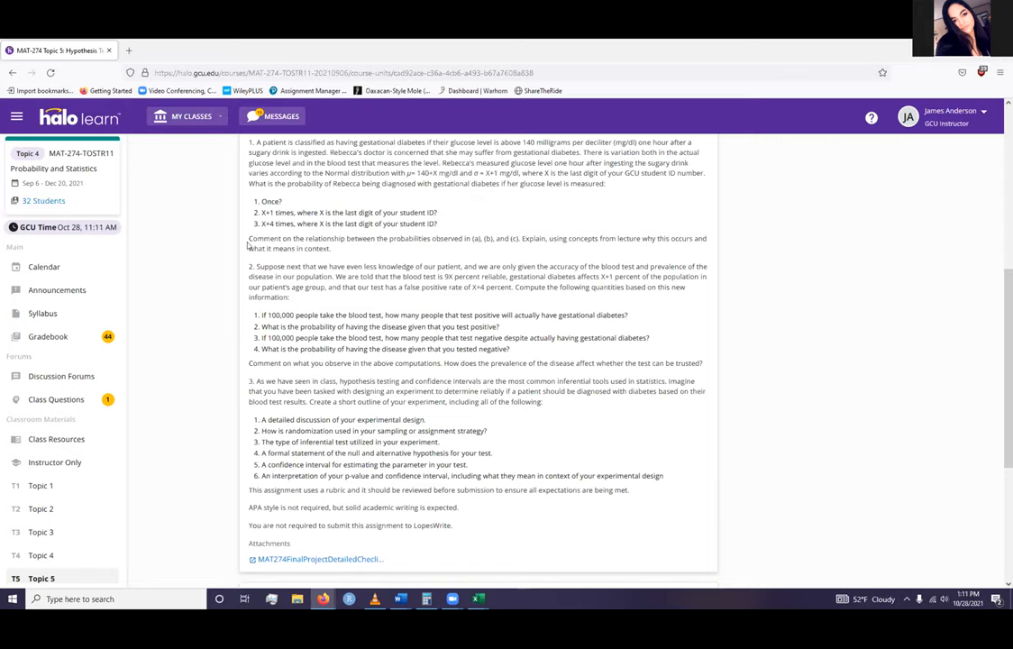
Step: Highlight the 'Comment on the relationship' sentence about probabilities (a), (b), (c)
drag(249, 238, 330, 249)
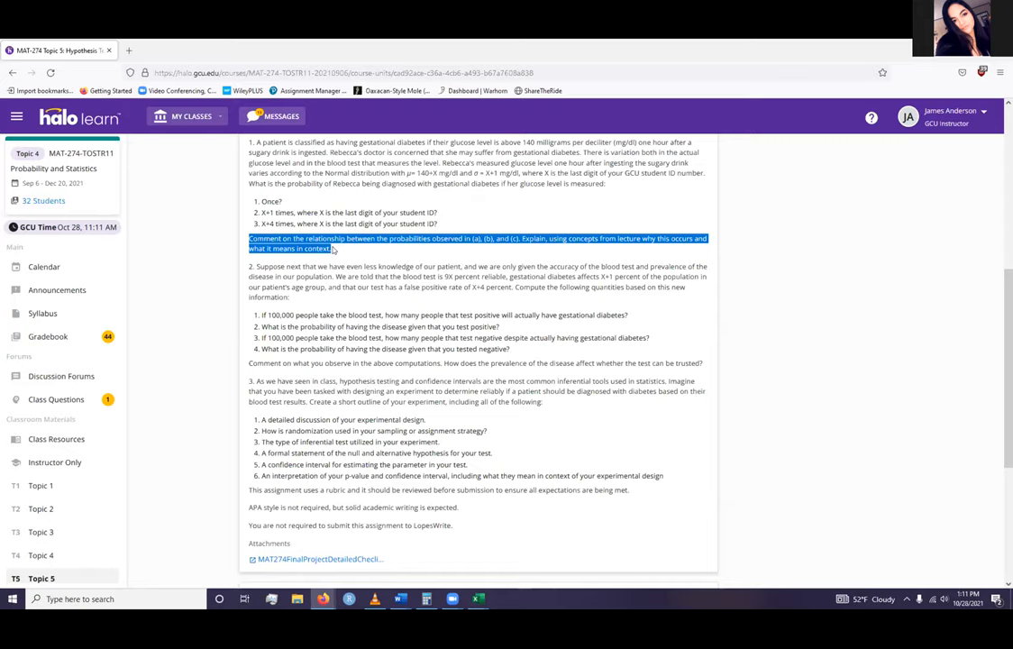
mouse_move(69, 207)
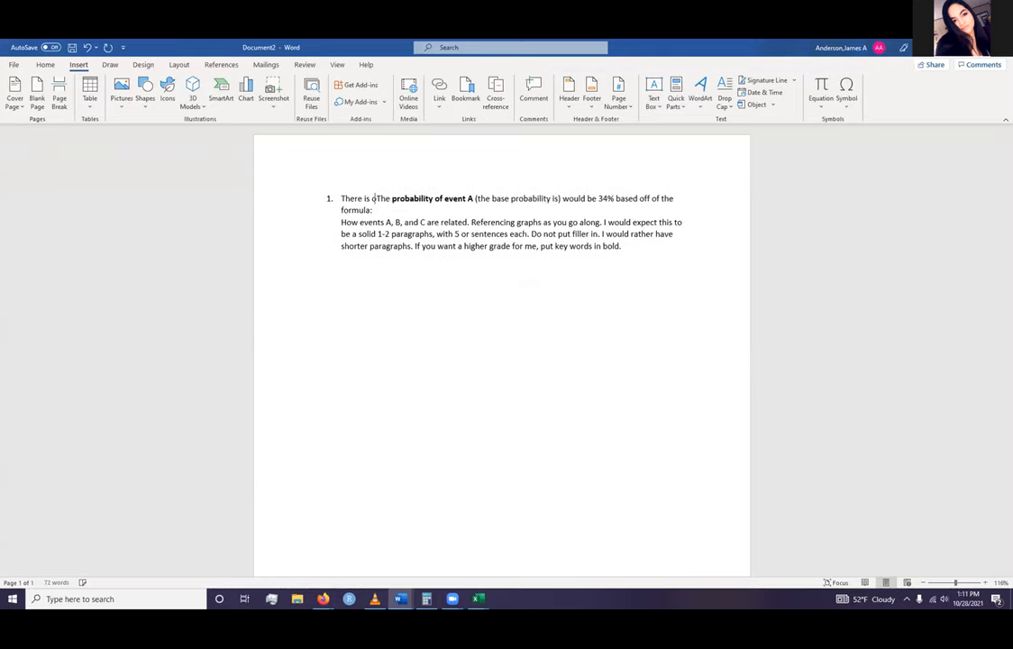
Step: Explain the above-normal diabetes risk because all 3 probabilities exceed 75%, then return to Excel
text(overall a higher risk of diabetes for the patient. The probability of event A (the base)
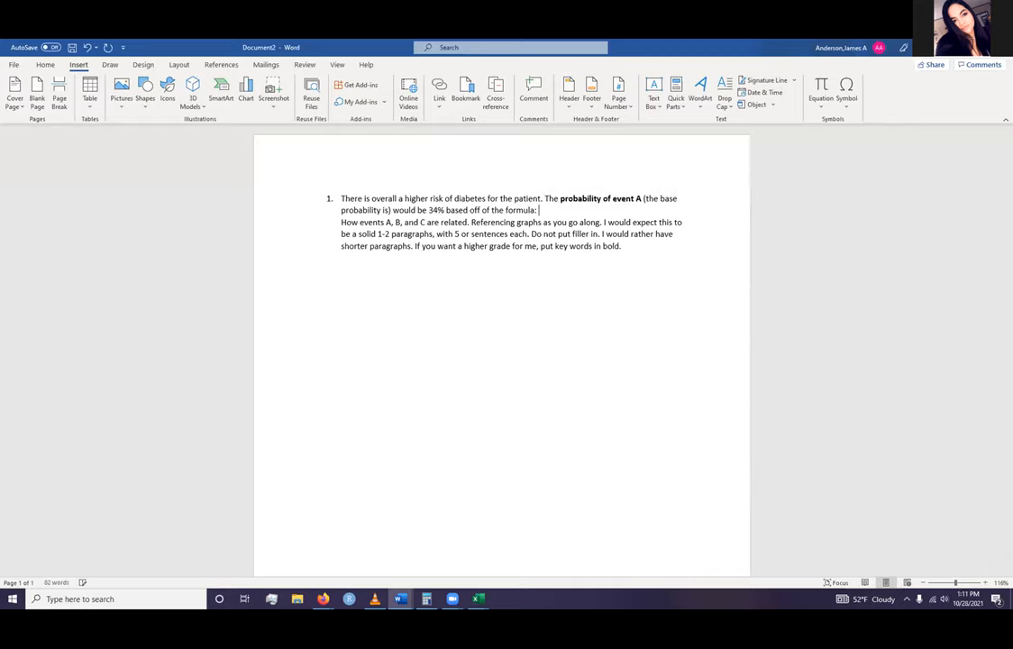
text(Pro B, and Prob C)
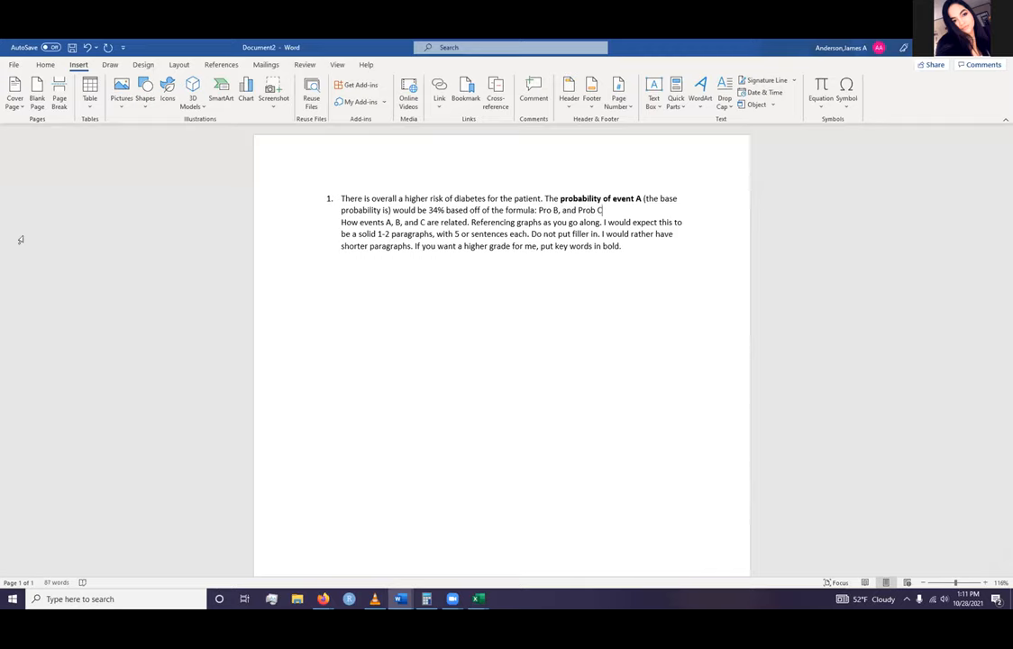
text(Becau)
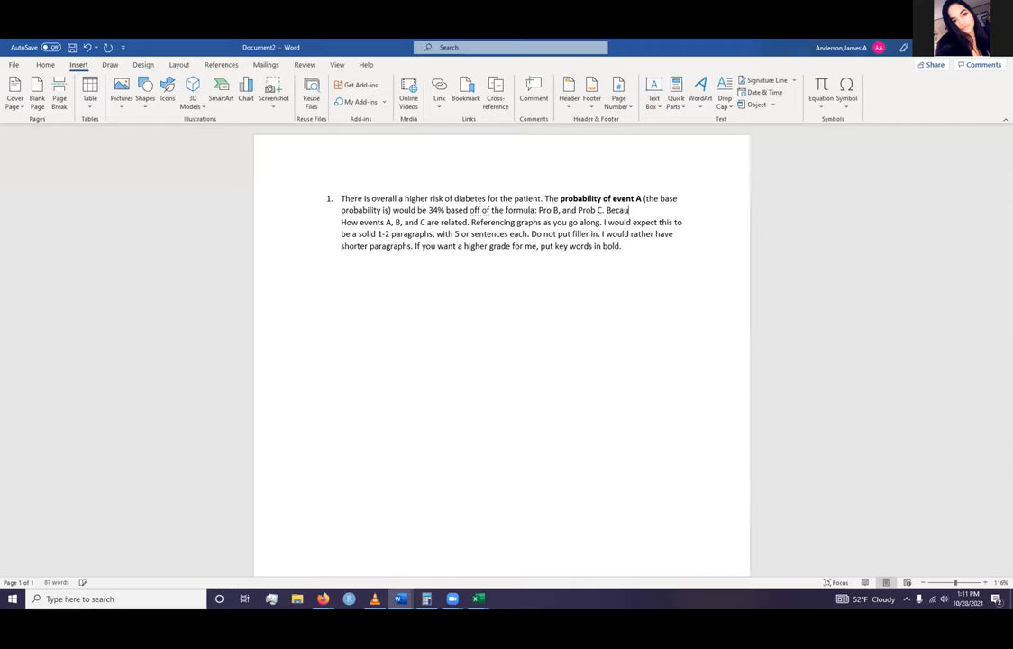
text(se all 3 p)
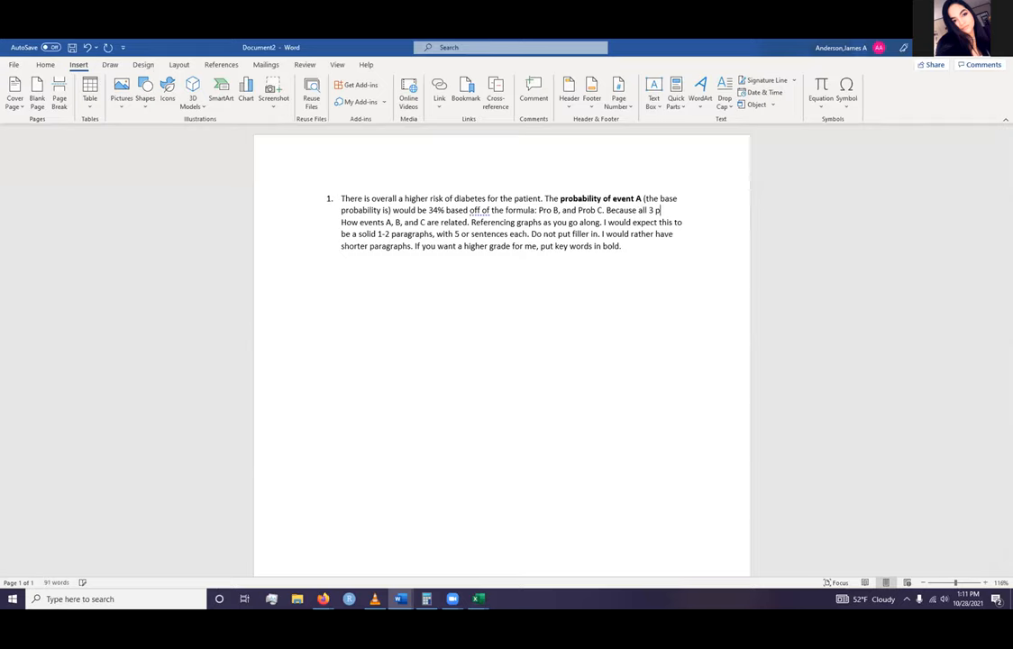
text(robabilities)
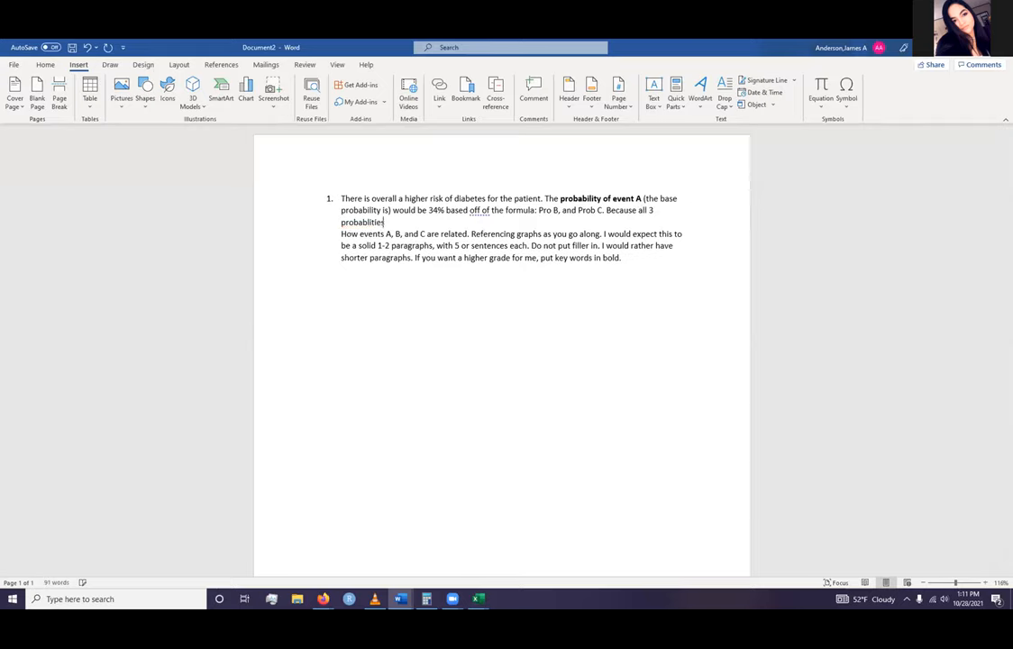
text(are over)
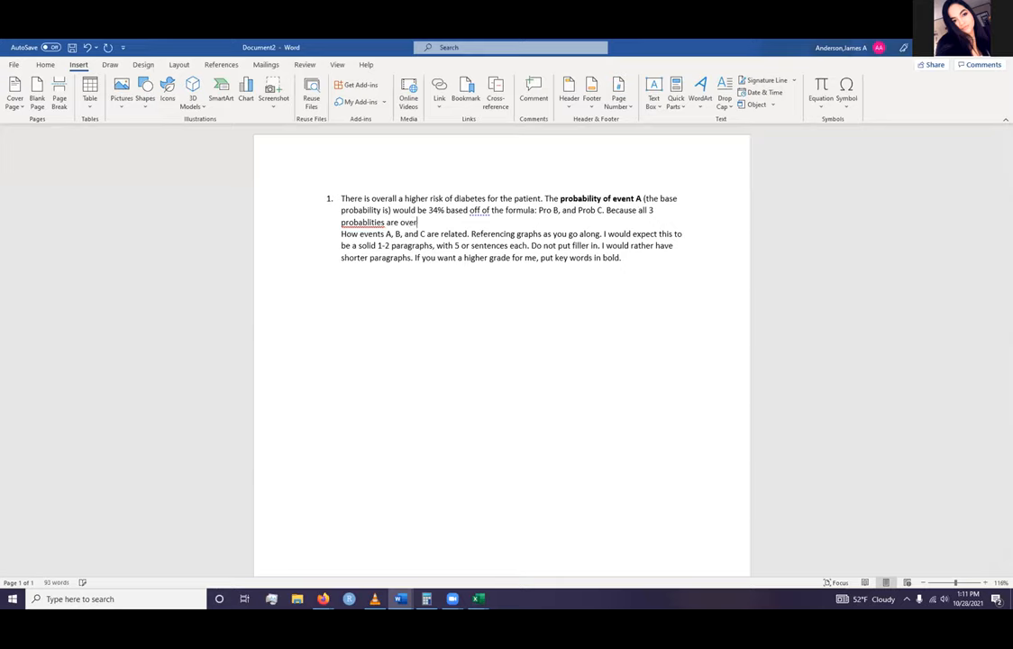
text(75)
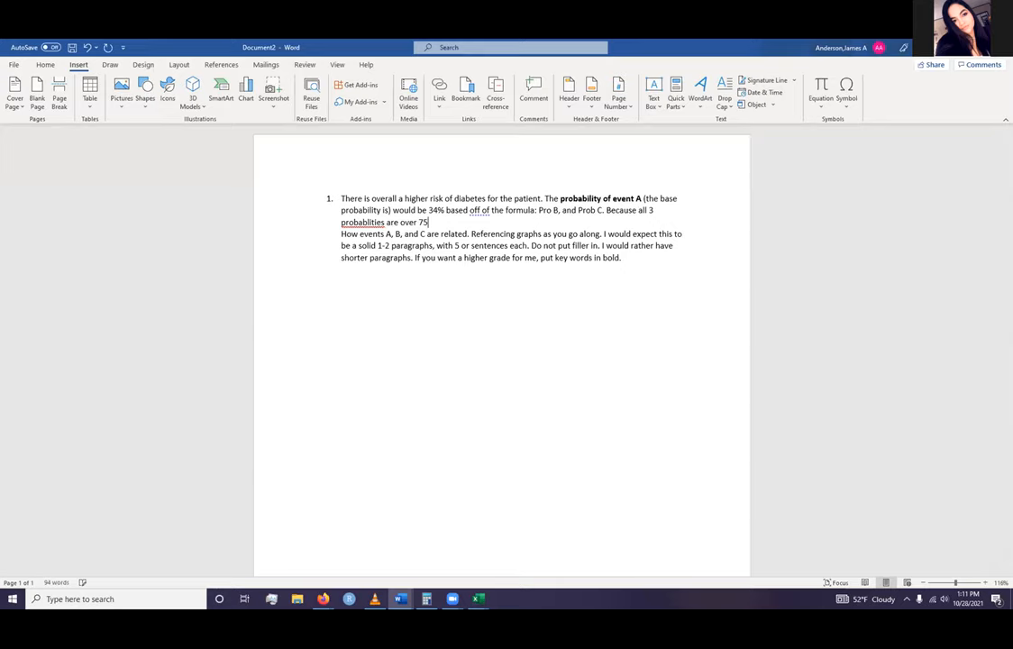
text(%, we see)
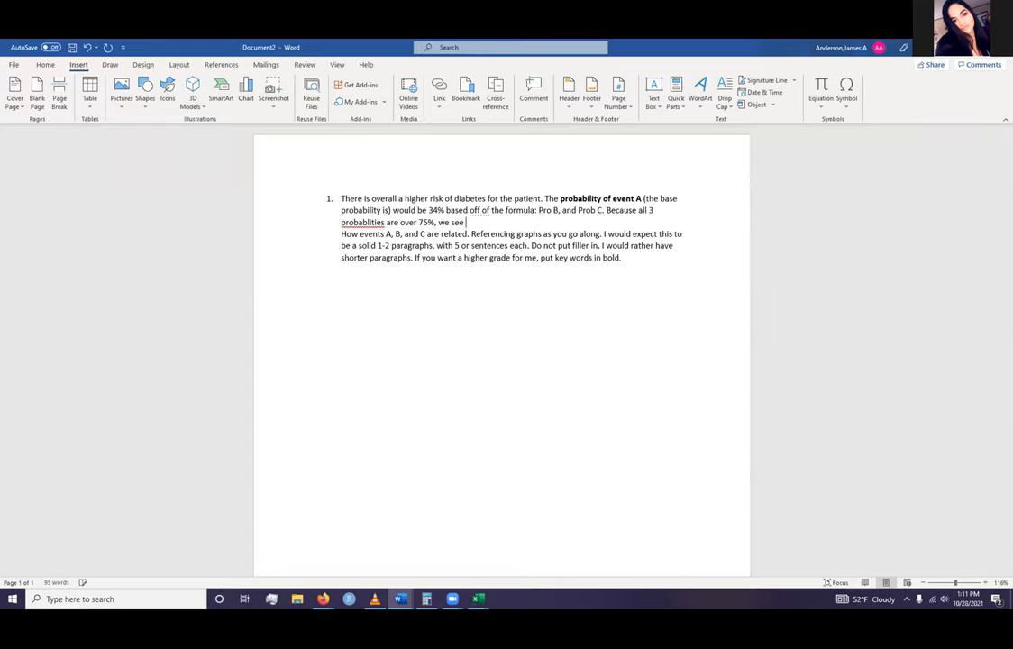
text(that the chances of)
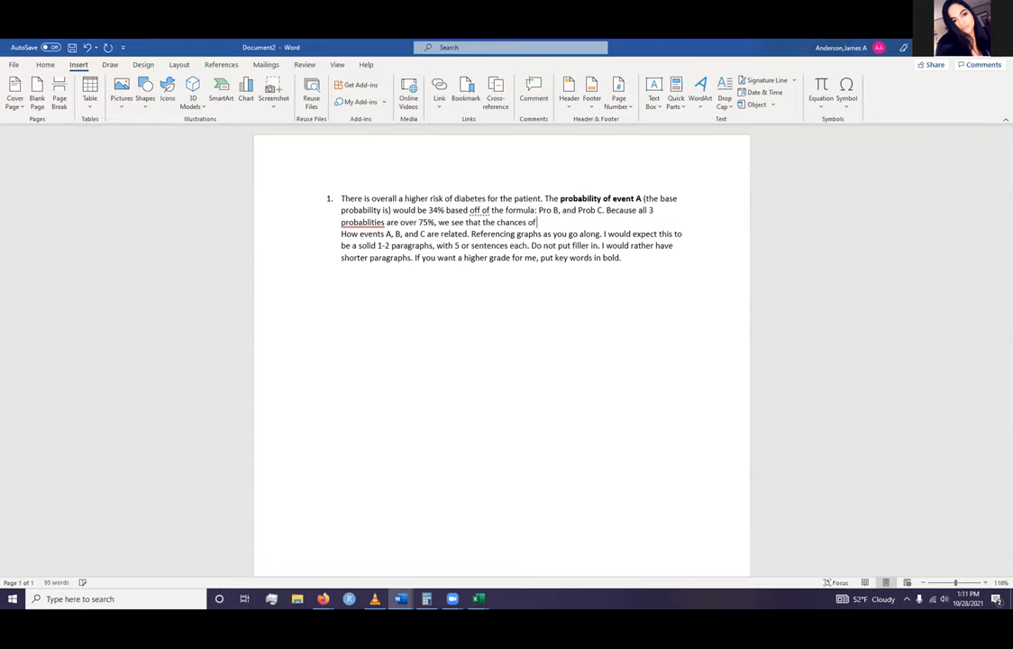
text(diabetes)
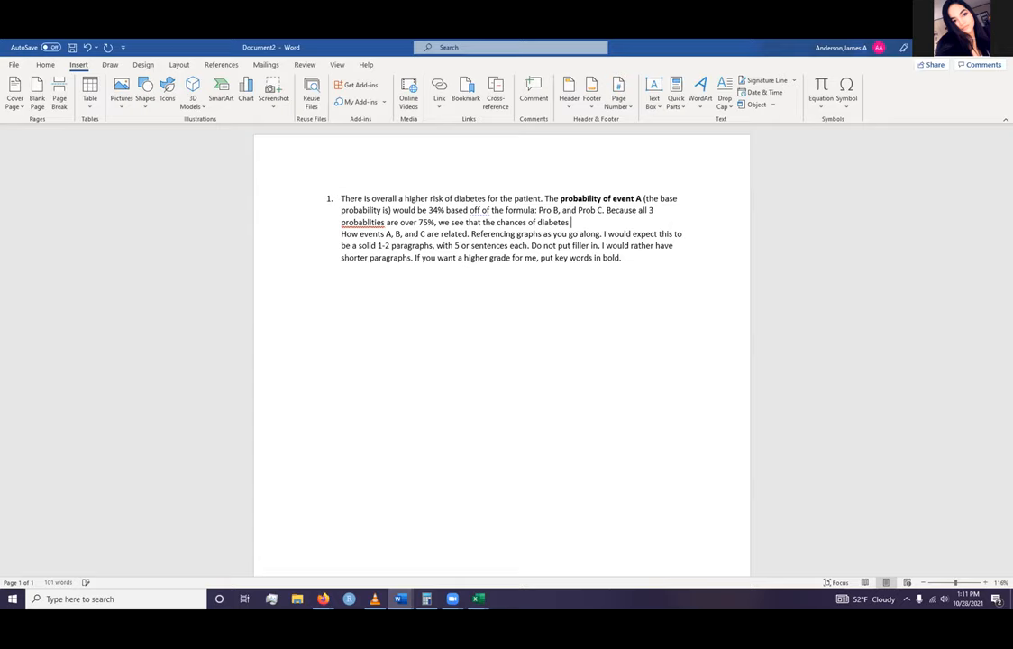
text(based on our data is higher than)
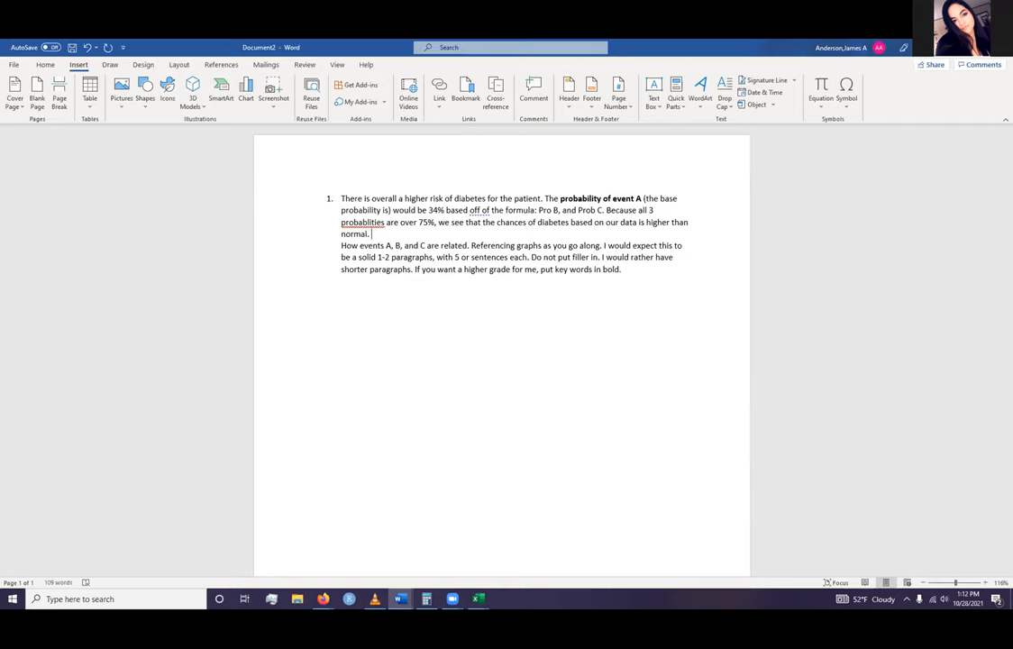
click(478, 598)
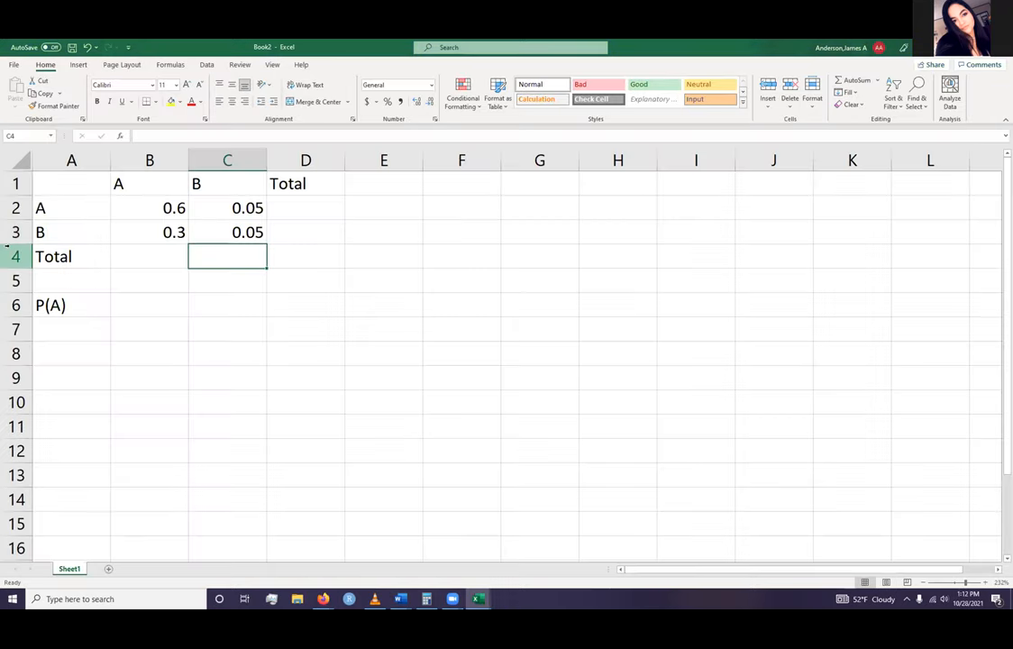
Step: Scroll to question 3 and highlight its six experiment-outline requirements
click(323, 599)
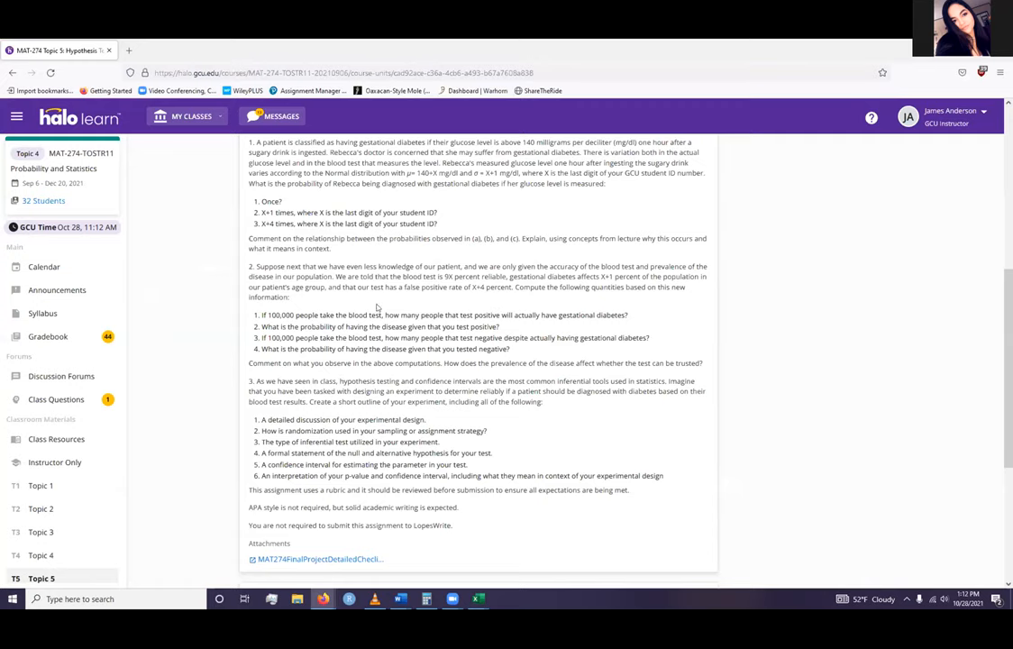
scroll(down, 3)
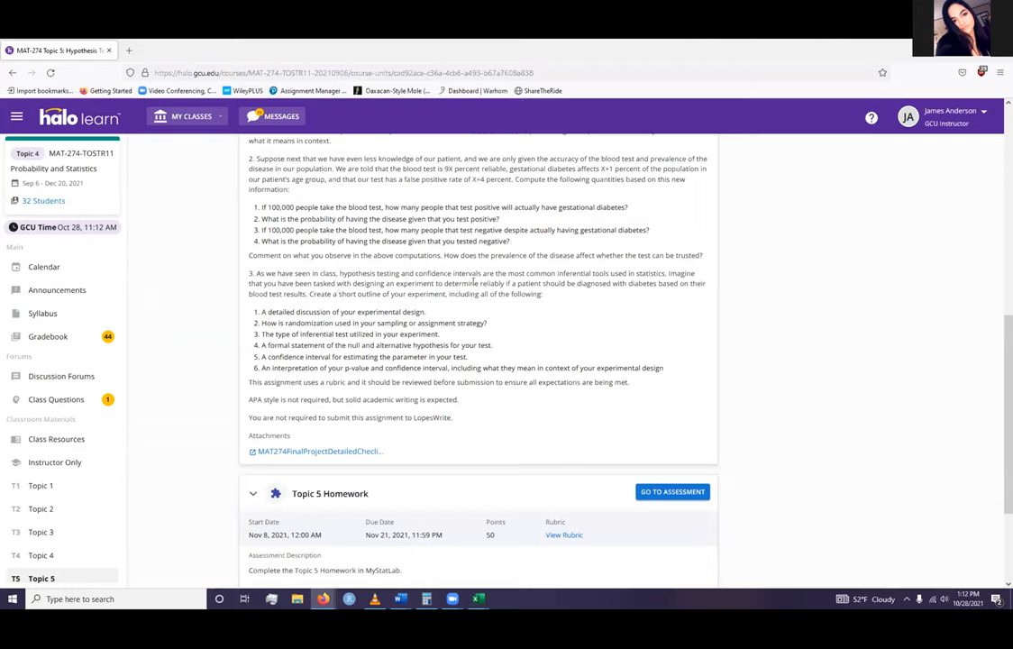
mouse_move(288, 310)
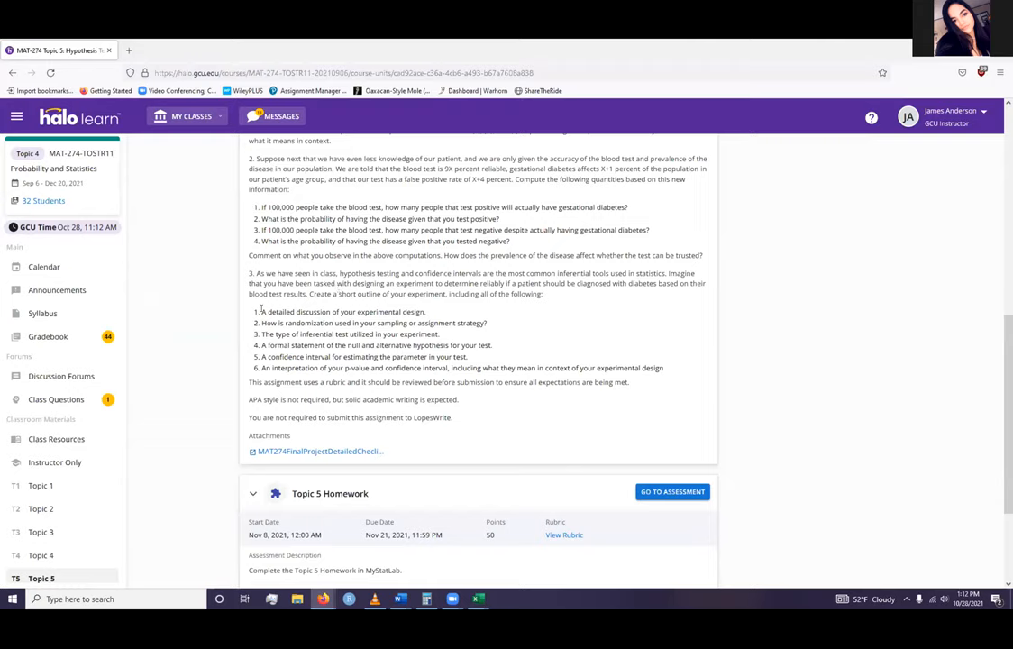
drag(261, 311, 631, 368)
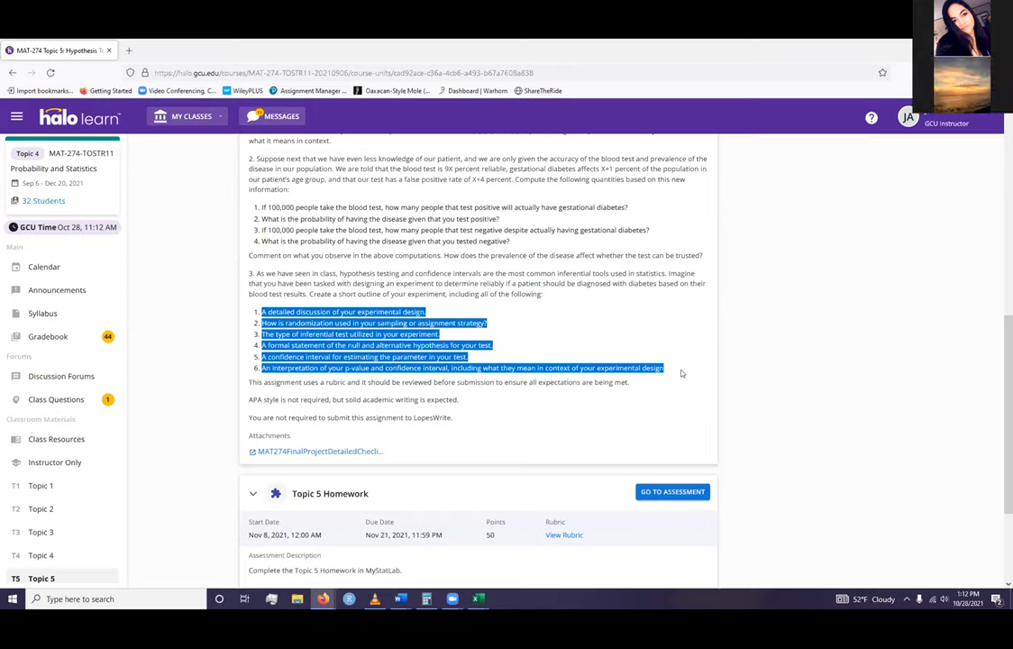
scroll(down, 3)
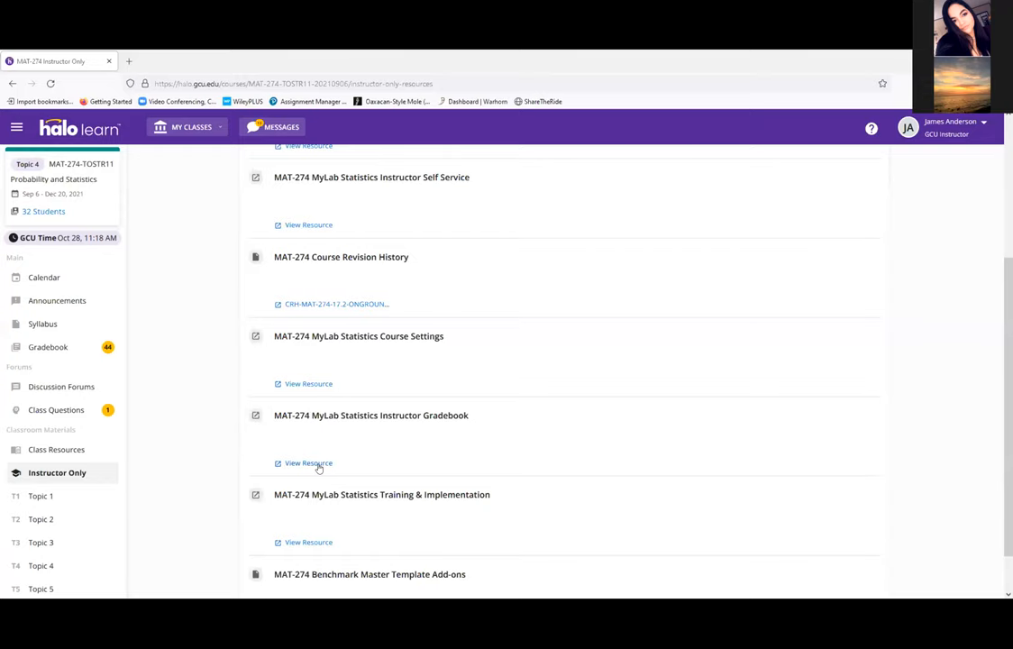
Step: Try opening MyLab Statistics resources such as the Instructor Gradebook
click(309, 462)
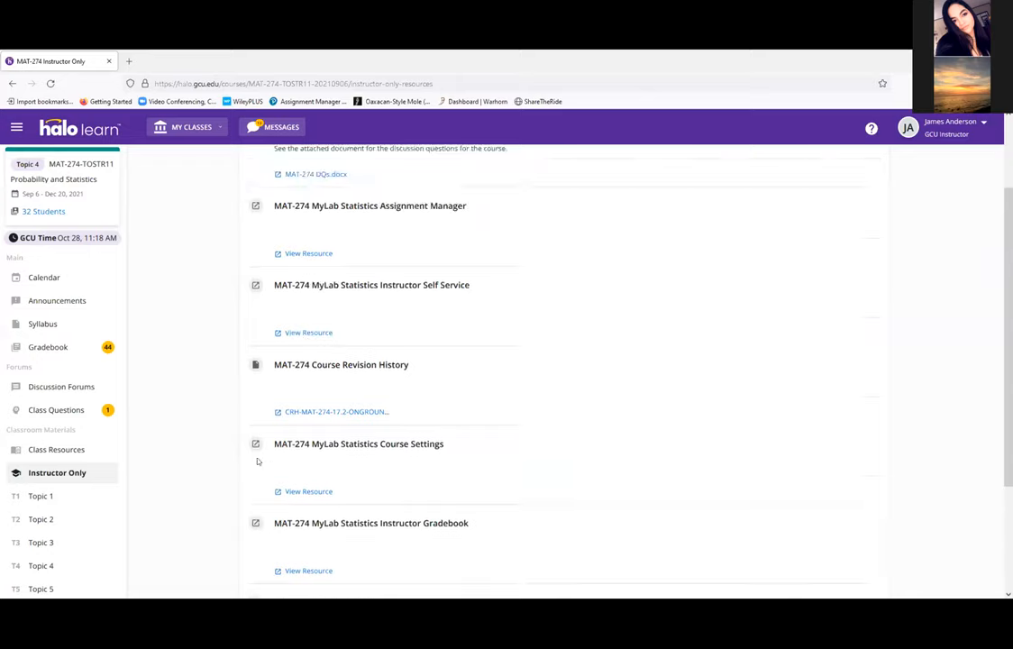
click(308, 491)
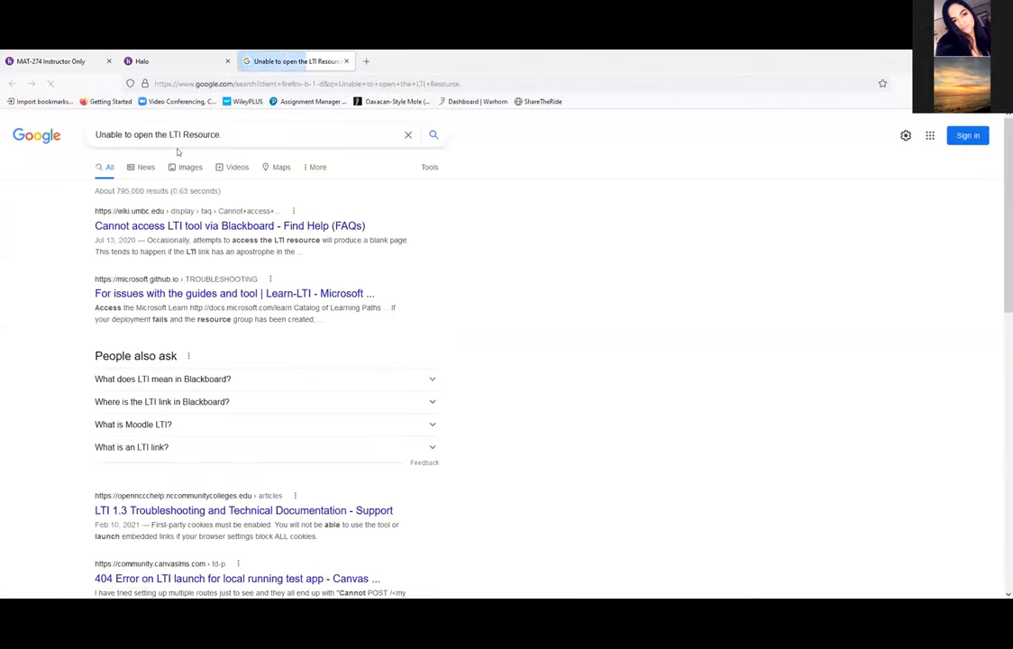
Step: Add 'mystatlab' to the LTI error search and scroll through the results
click(243, 135)
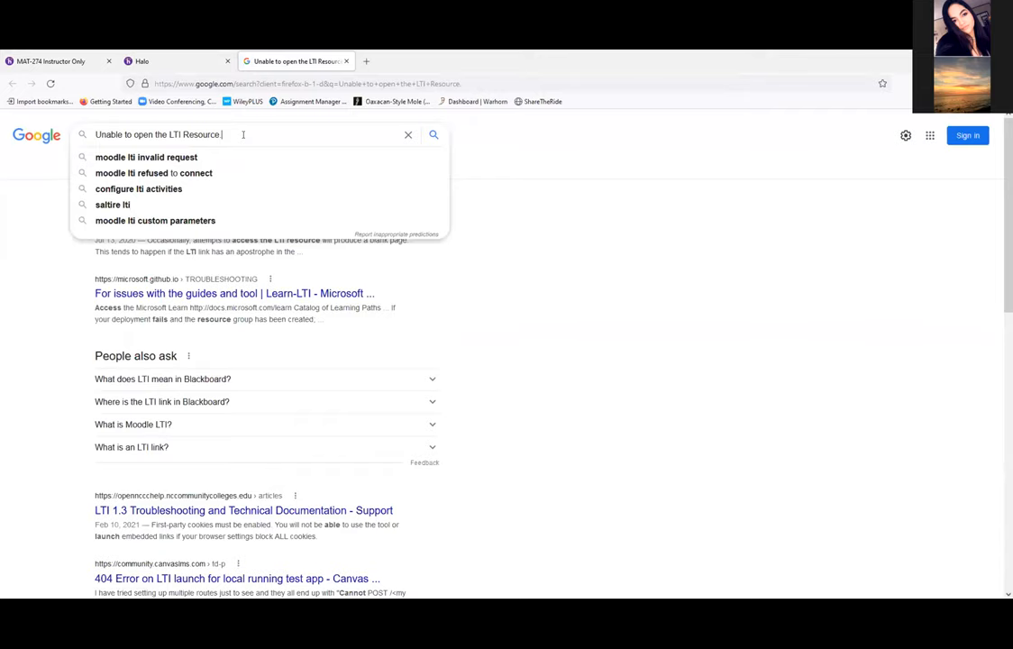
text(mystate)
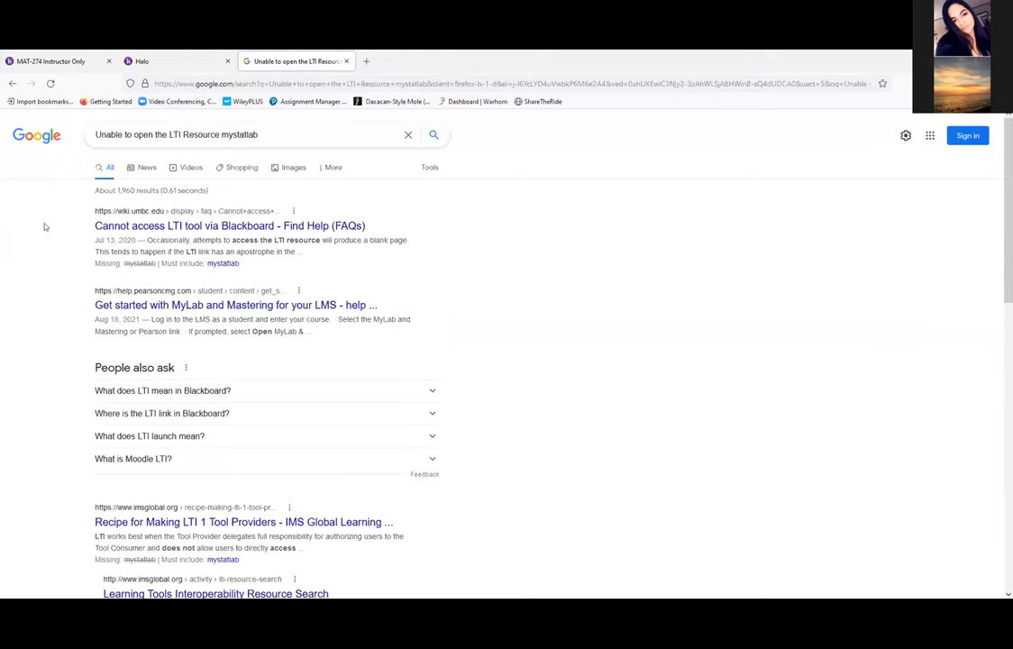
scroll(down, 3)
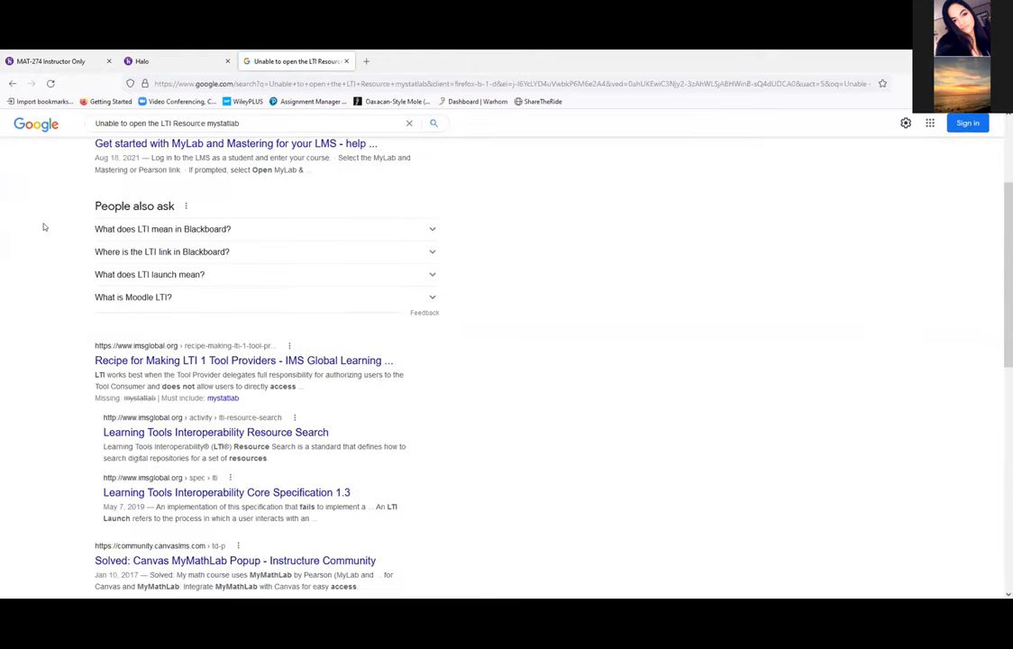
mouse_move(356, 188)
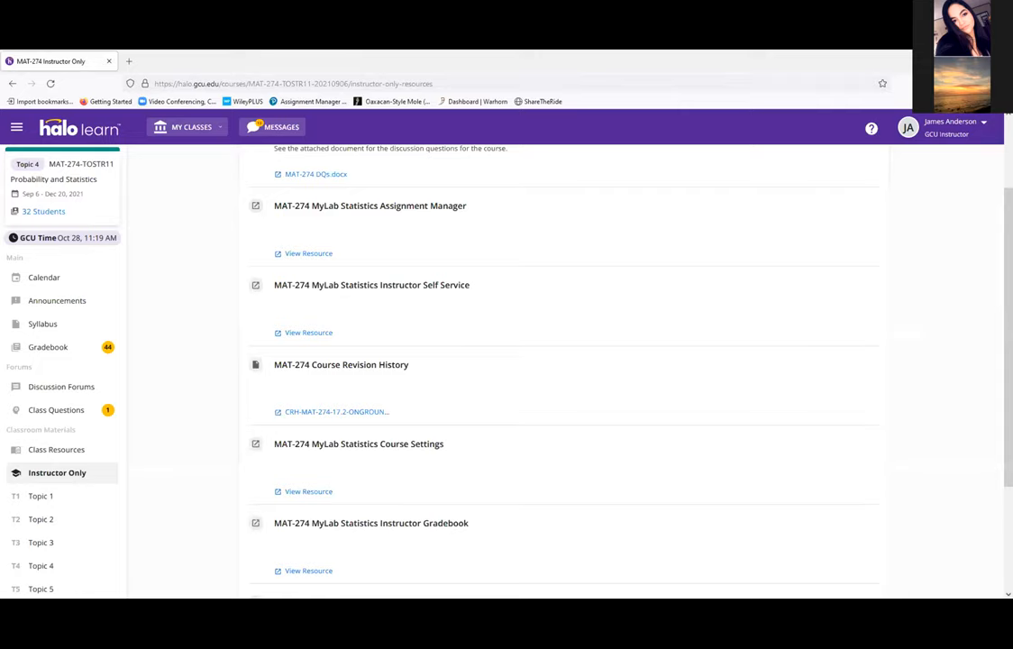
mouse_move(691, 453)
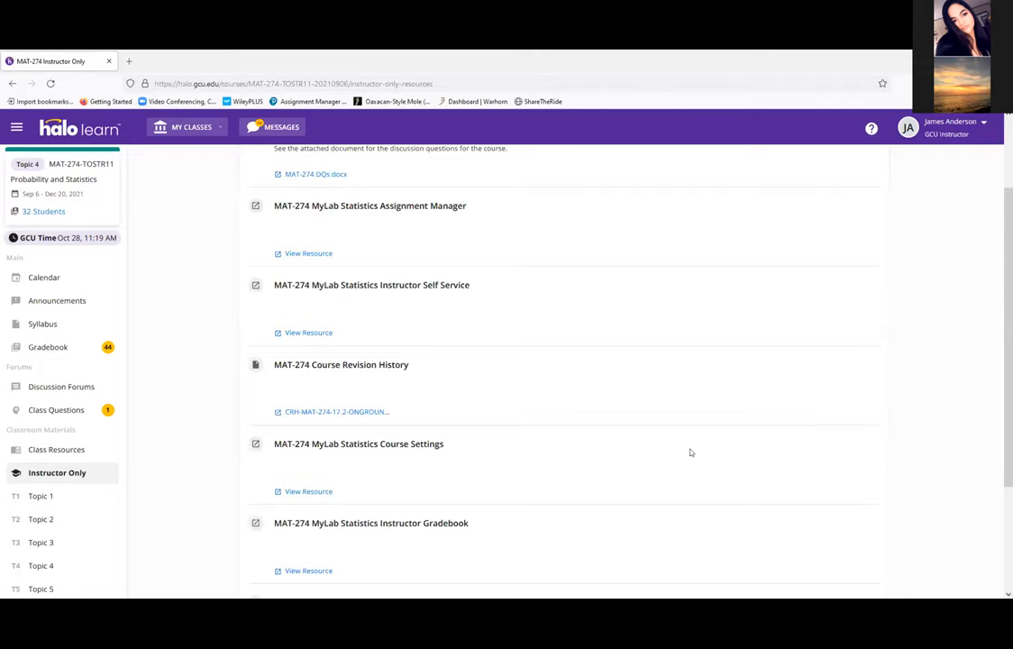
mouse_move(332, 481)
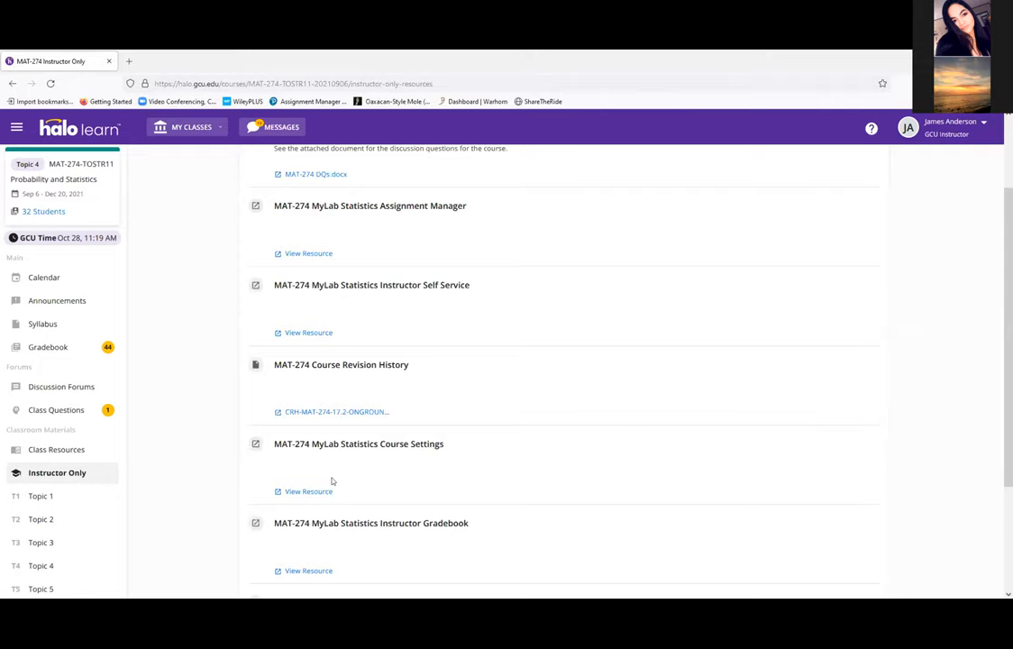
scroll(down, 3)
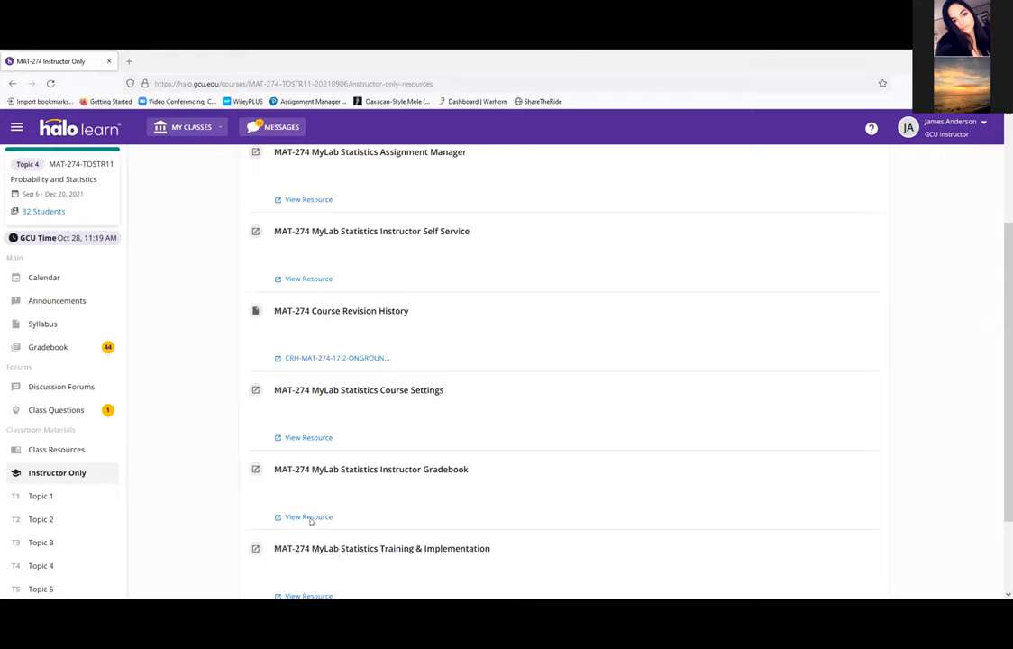
click(308, 516)
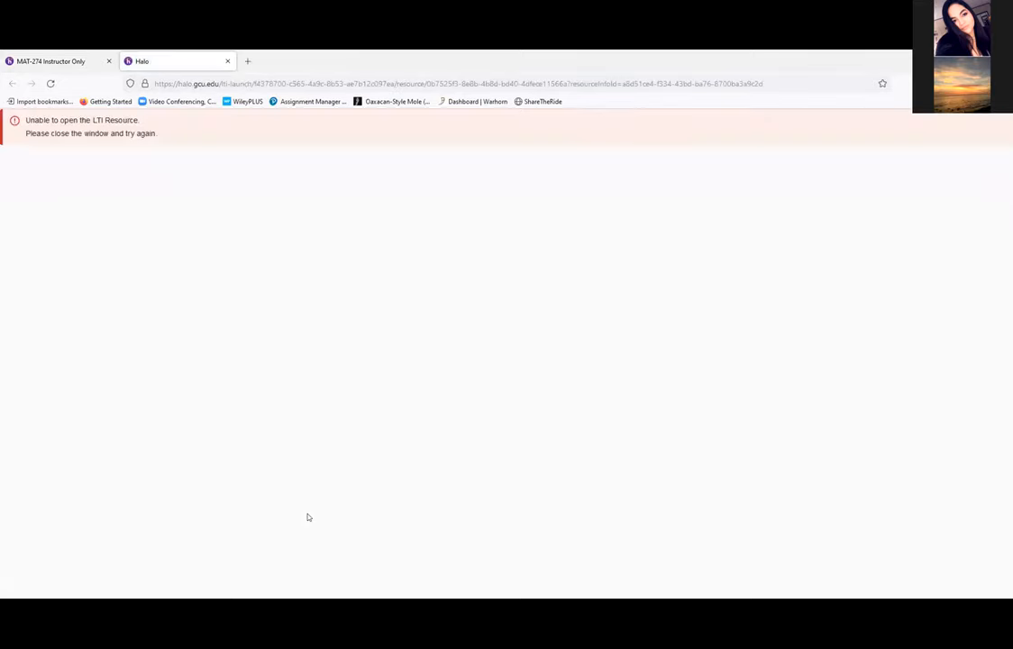
mouse_move(314, 510)
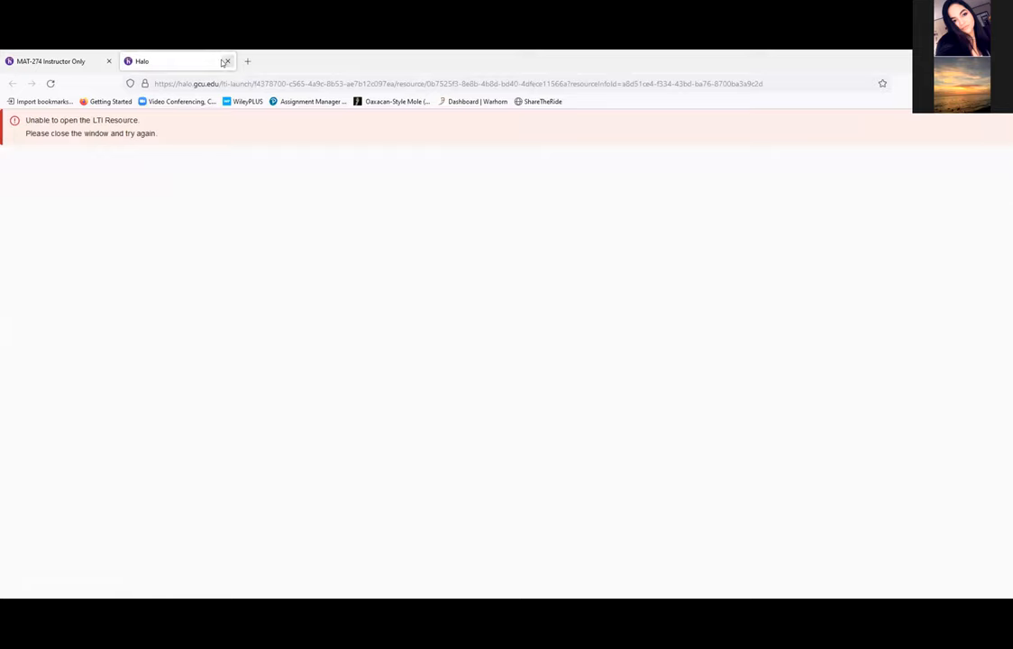
click(226, 60)
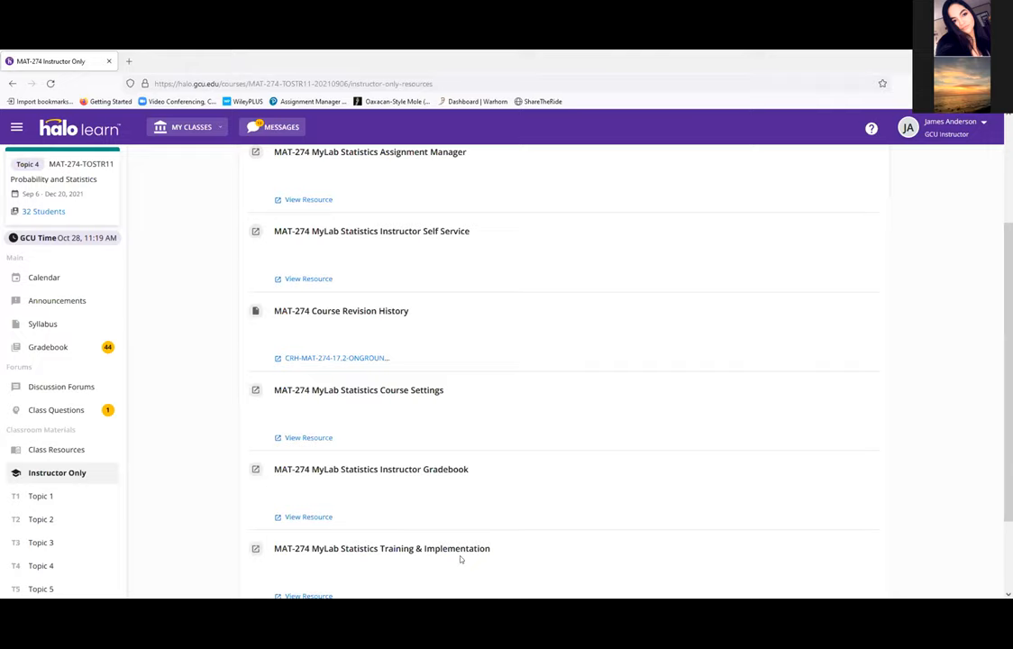
mouse_move(322, 493)
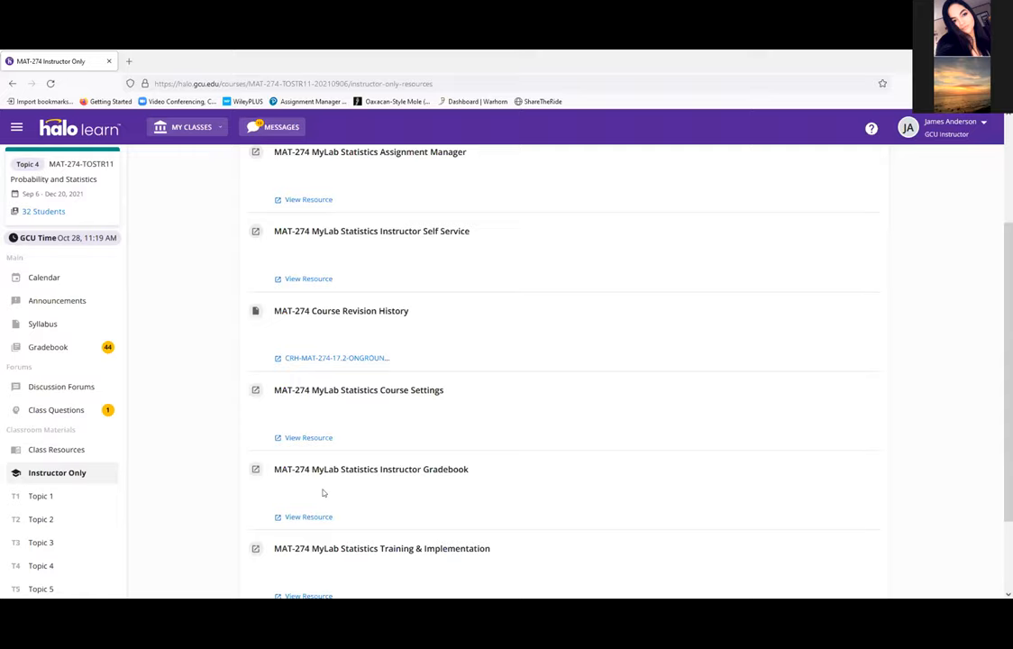
click(308, 516)
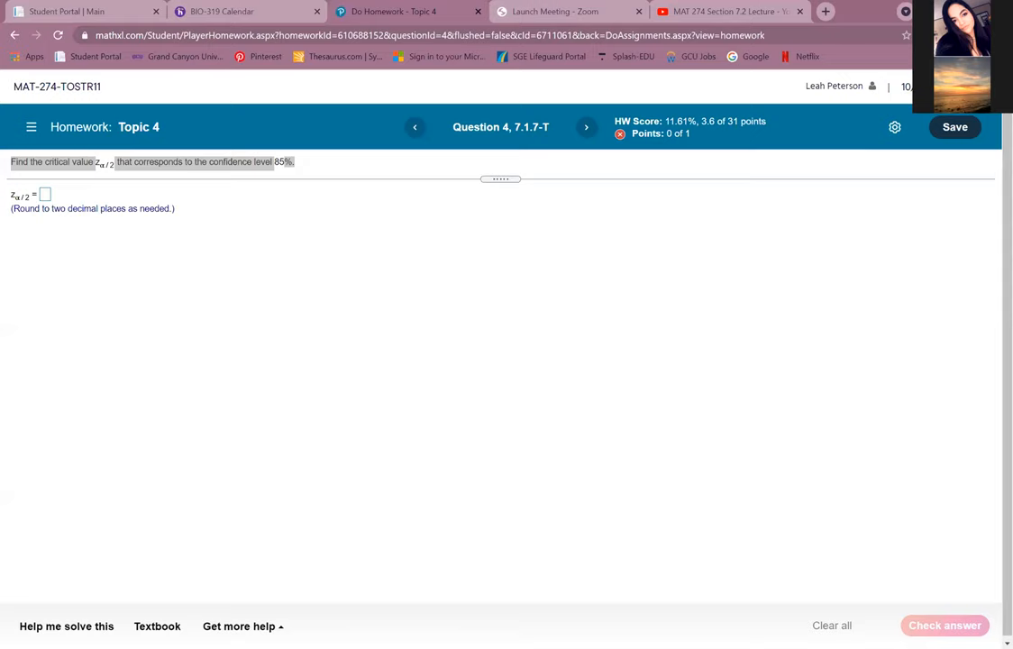
mouse_move(353, 145)
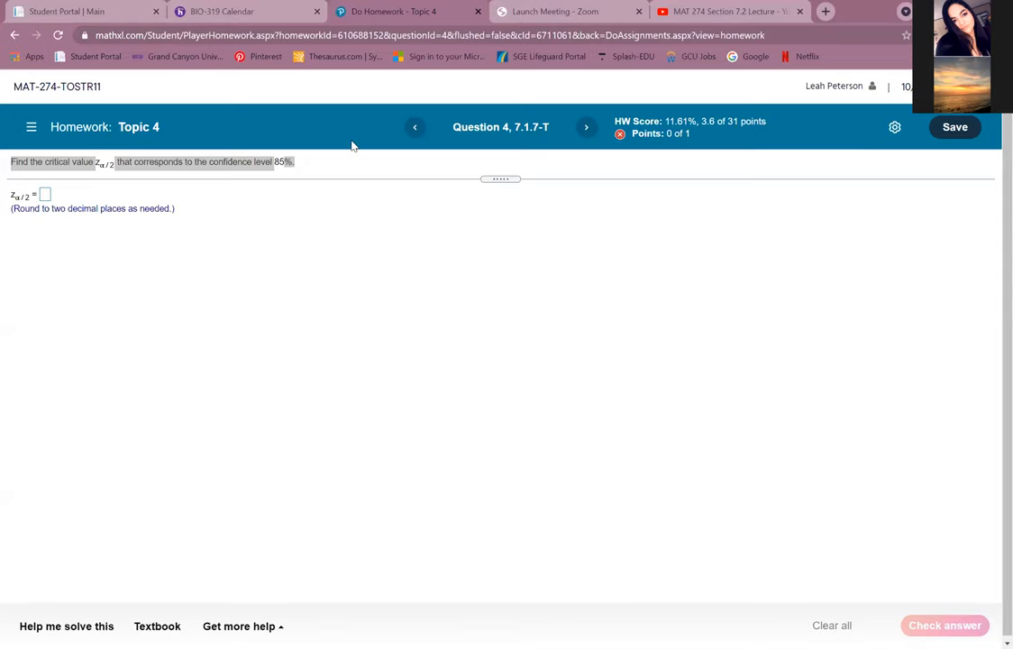
mouse_move(295, 184)
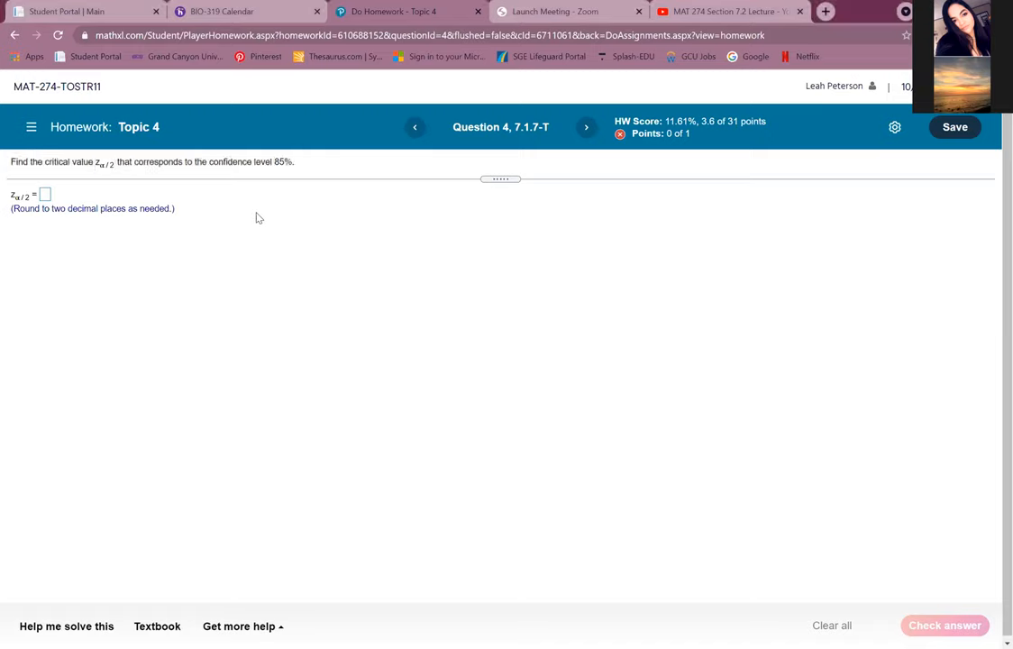
mouse_move(388, 211)
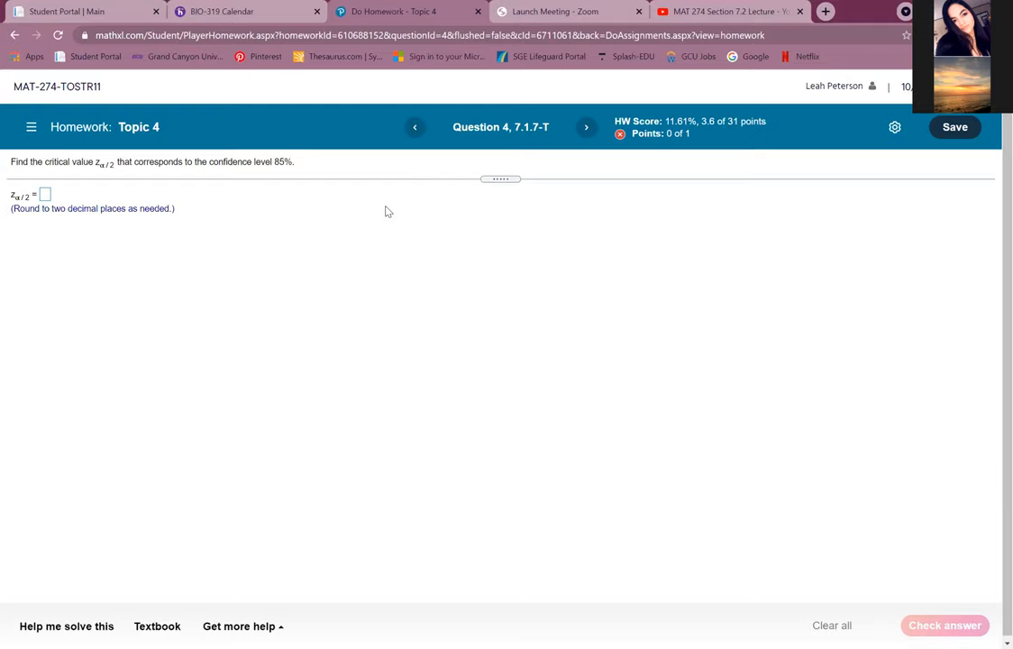
mouse_move(515, 74)
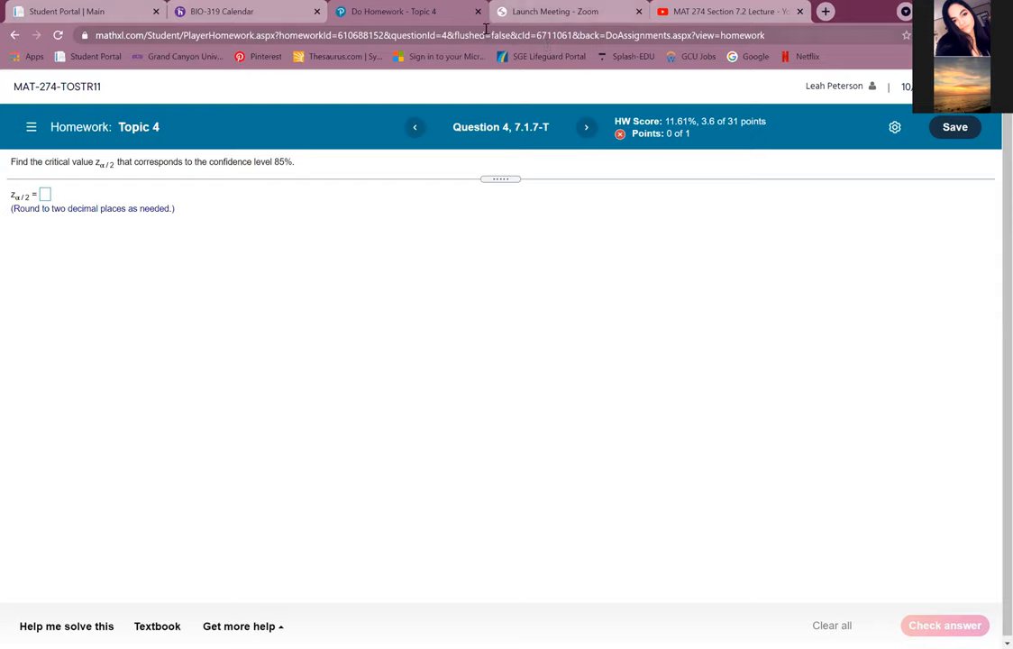
mouse_move(618, 73)
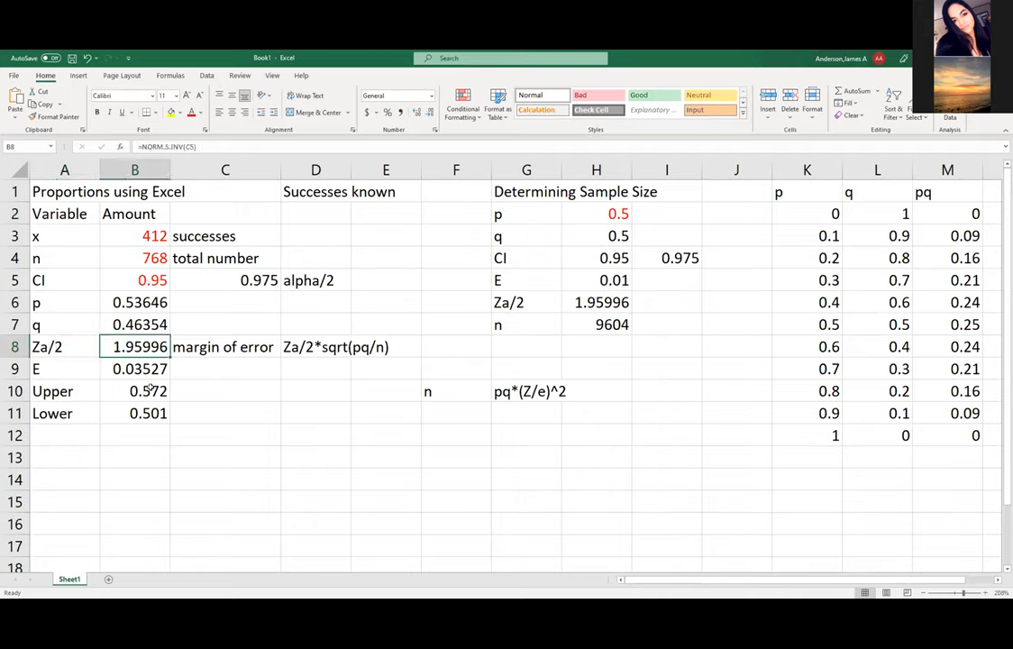
Step: Check the alpha/2 formula in C5, then insert a blank Sheet2 beside the proportions sheet
click(315, 325)
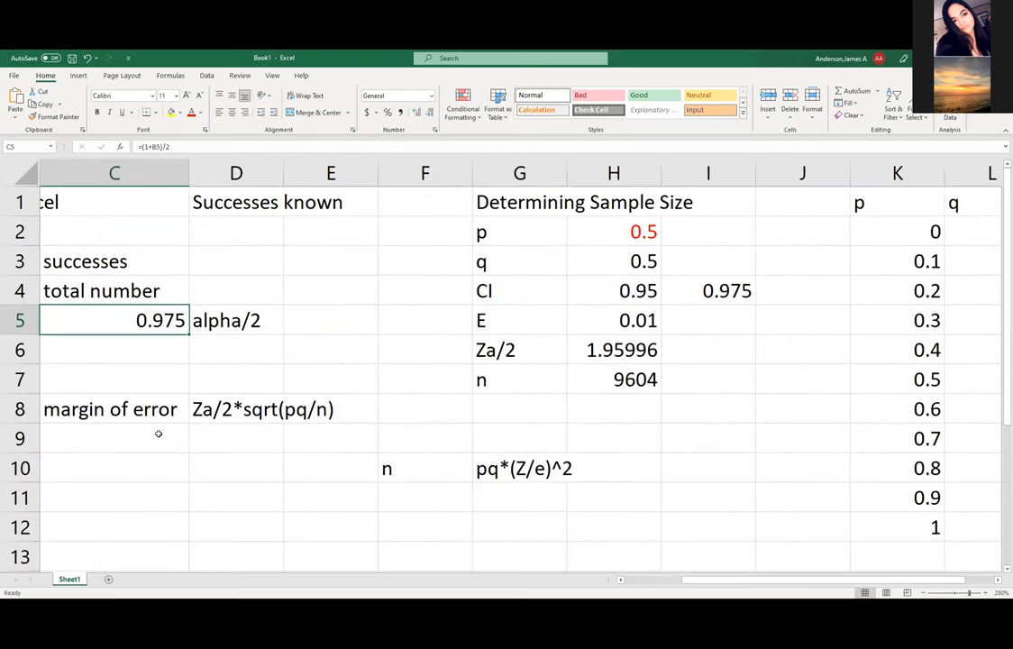
scroll(left, 3)
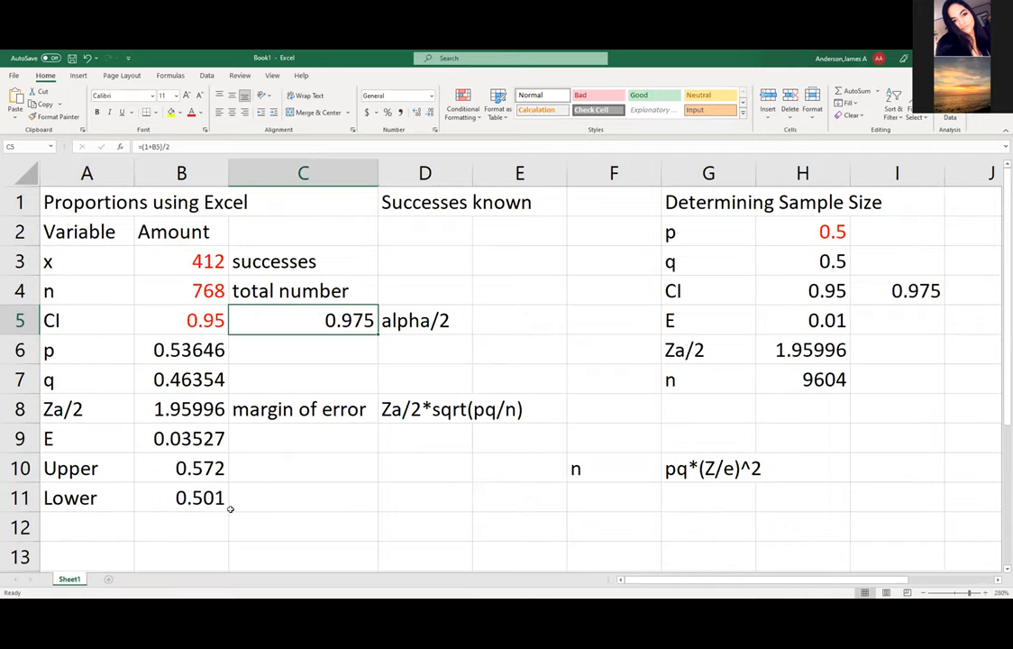
click(103, 578)
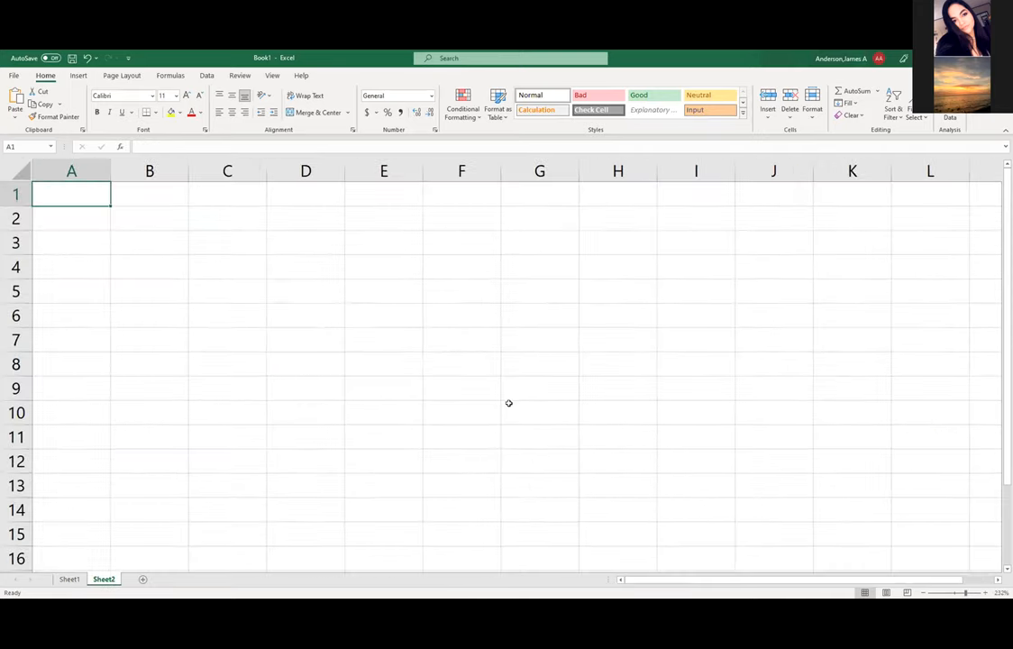
Step: Label A1 Z Alpha and A2 Za/2, enter 0.85 in B1 and =(1+B1)/2 in B2
text(Z Alpha)
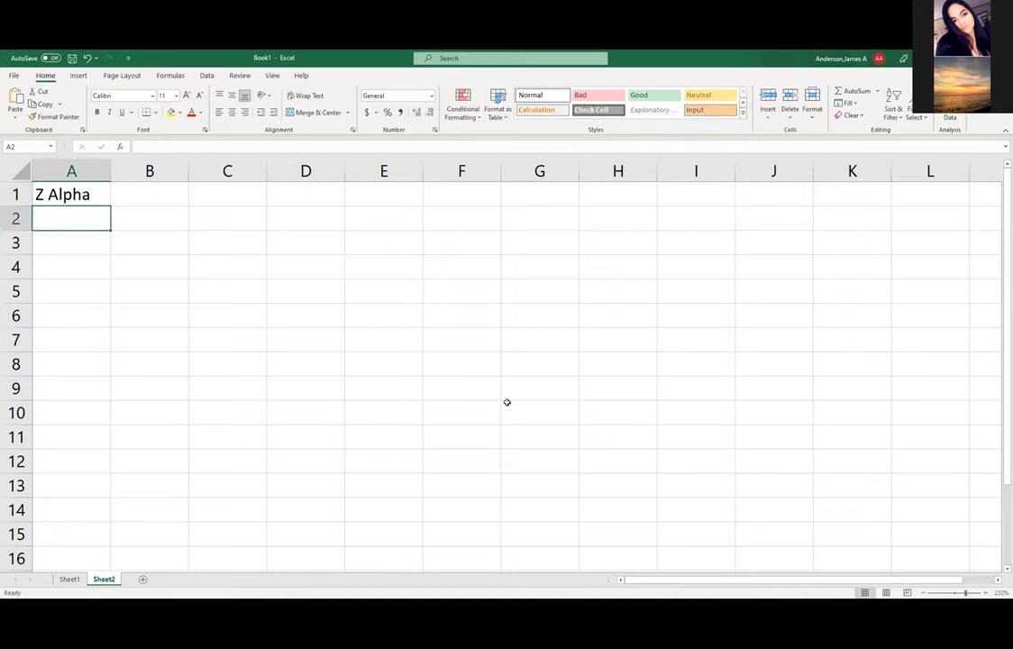
text(Zz/)
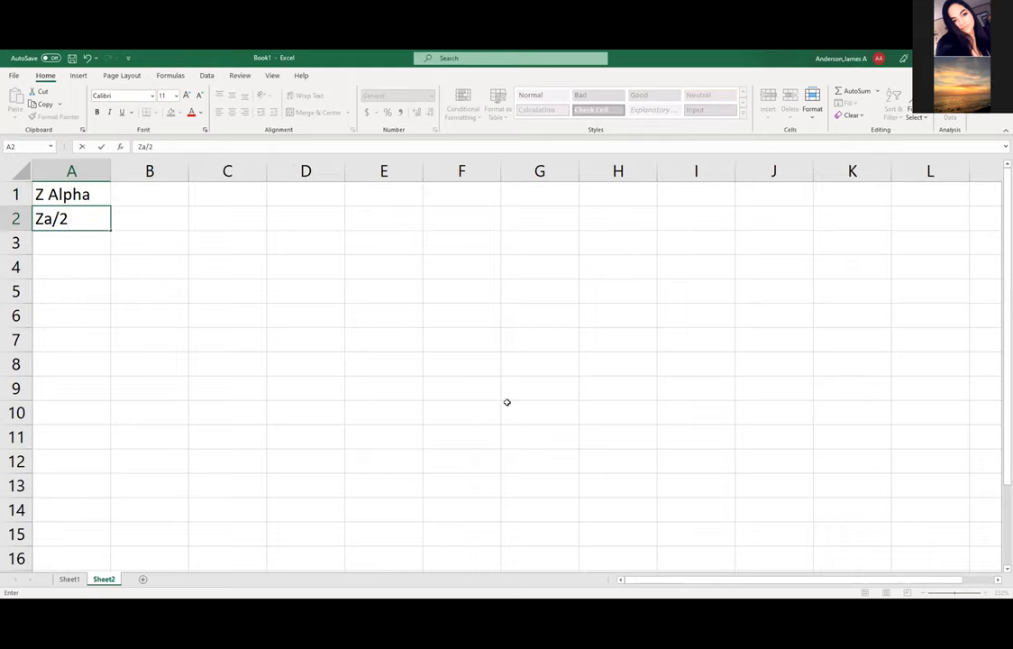
click(149, 194)
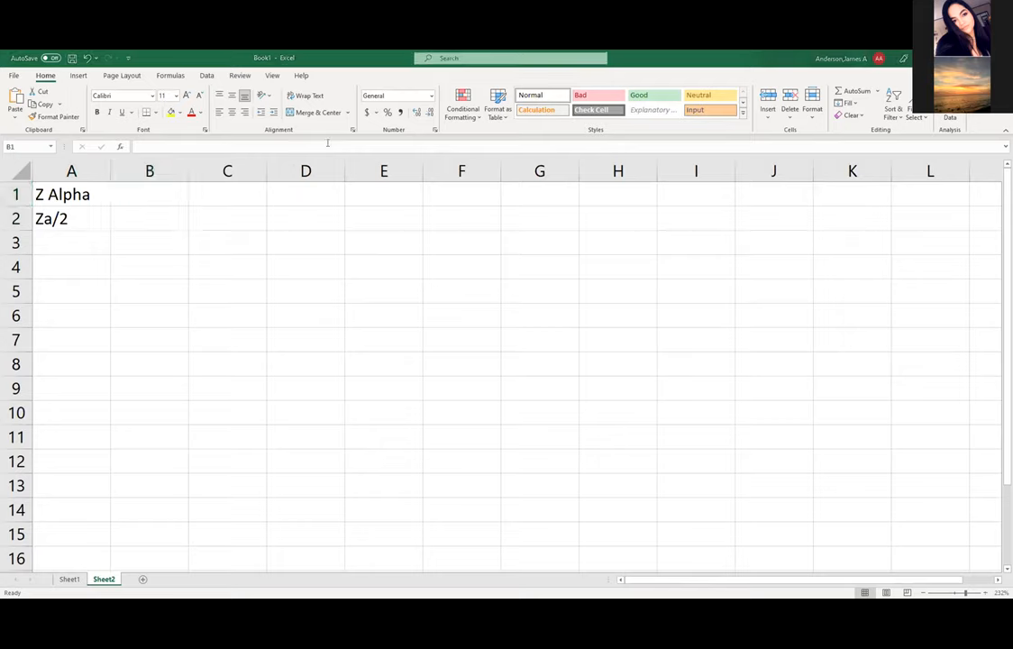
text(.8)
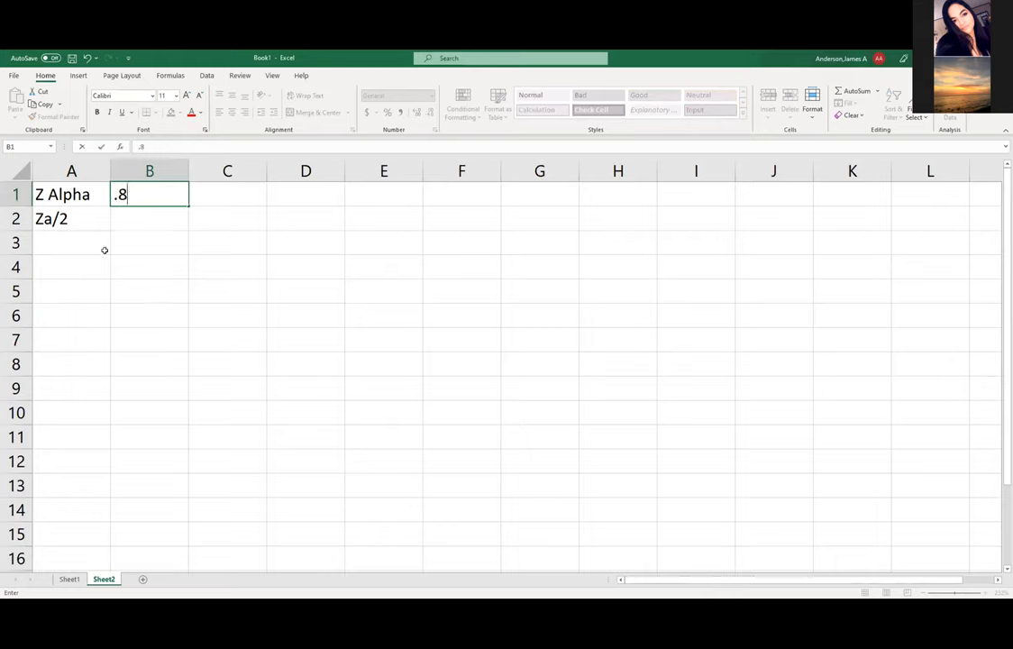
text(5)
click(149, 219)
text(=)
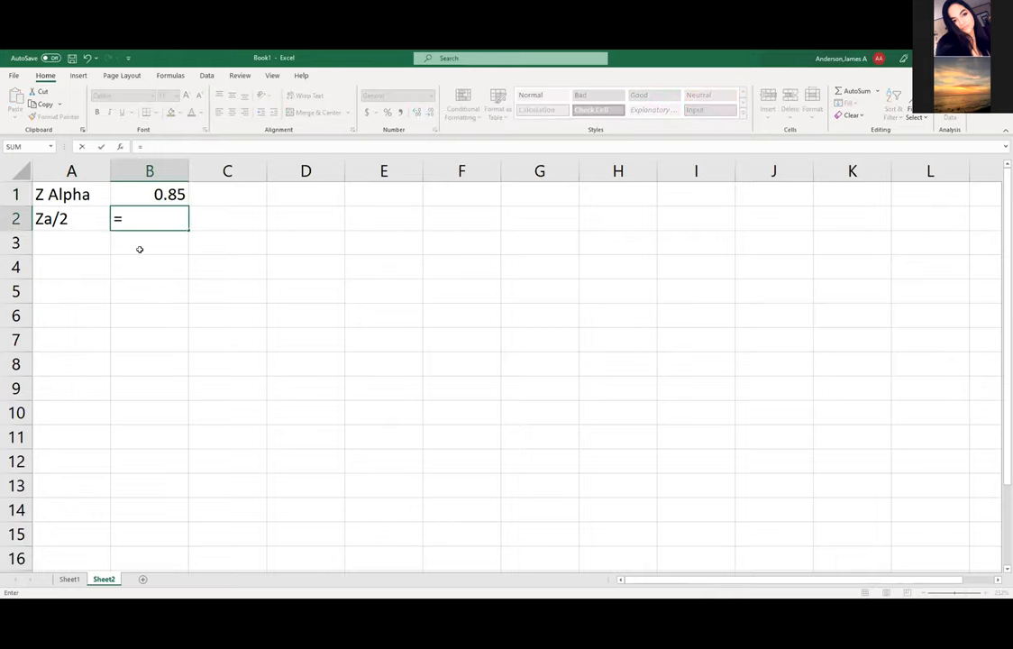
text((1+)
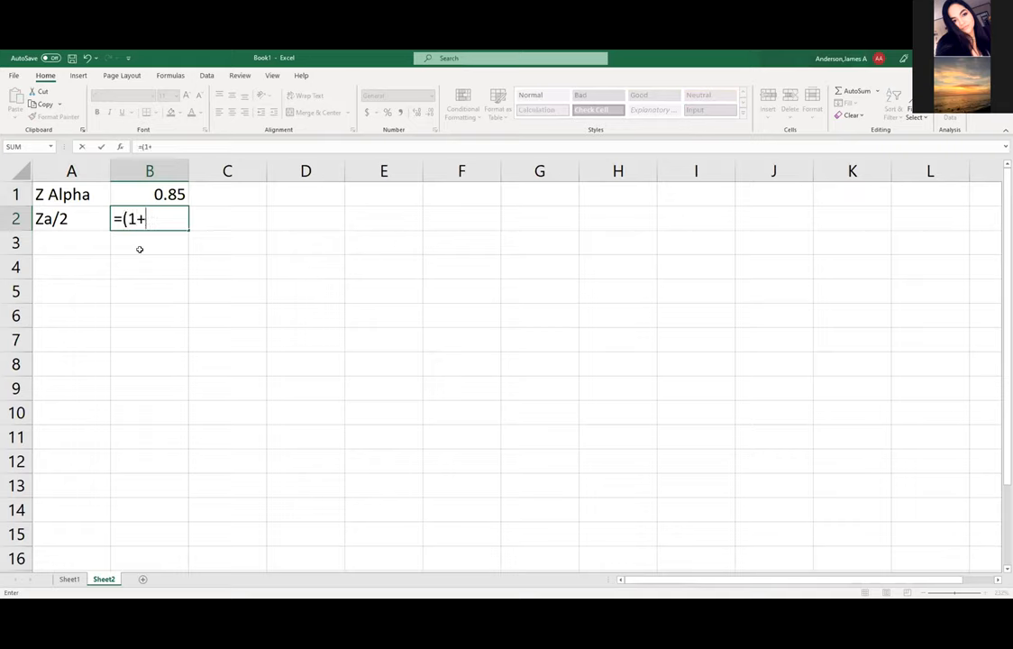
click(149, 193)
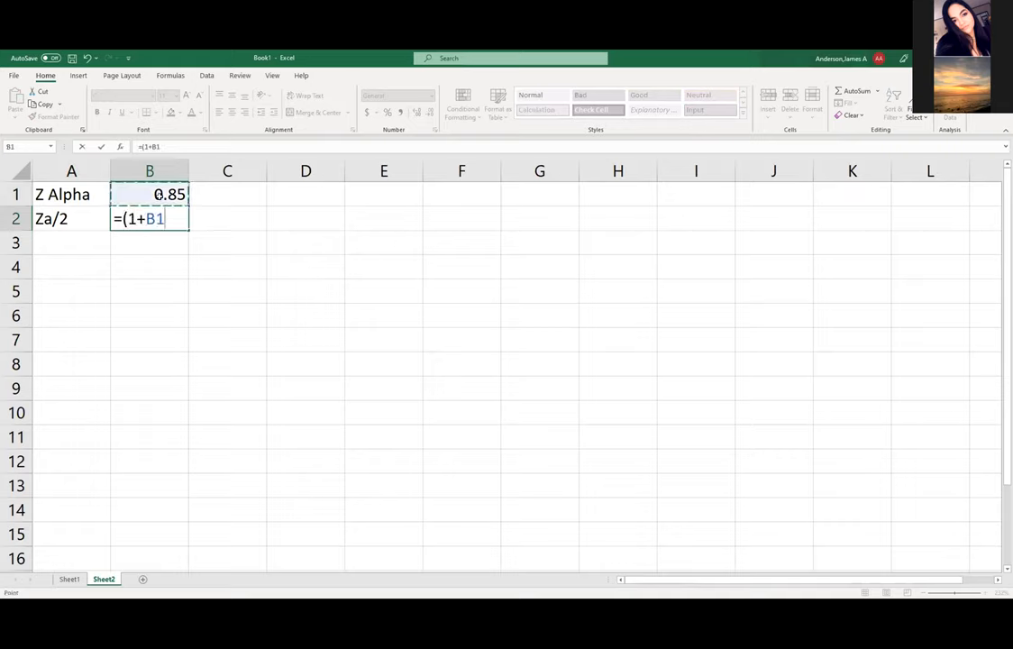
text())
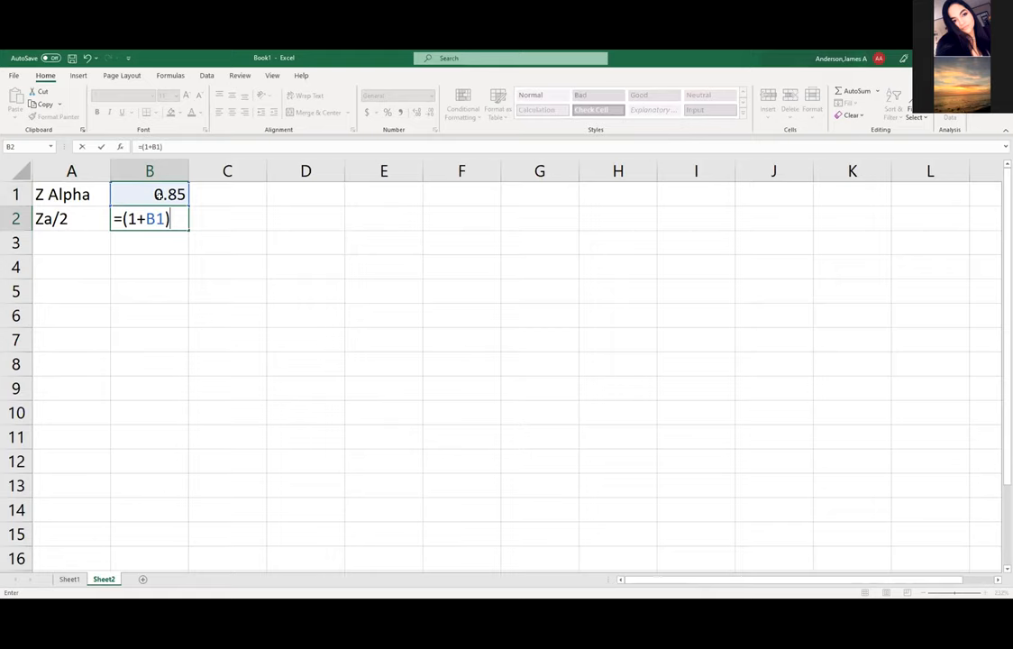
key(enter)
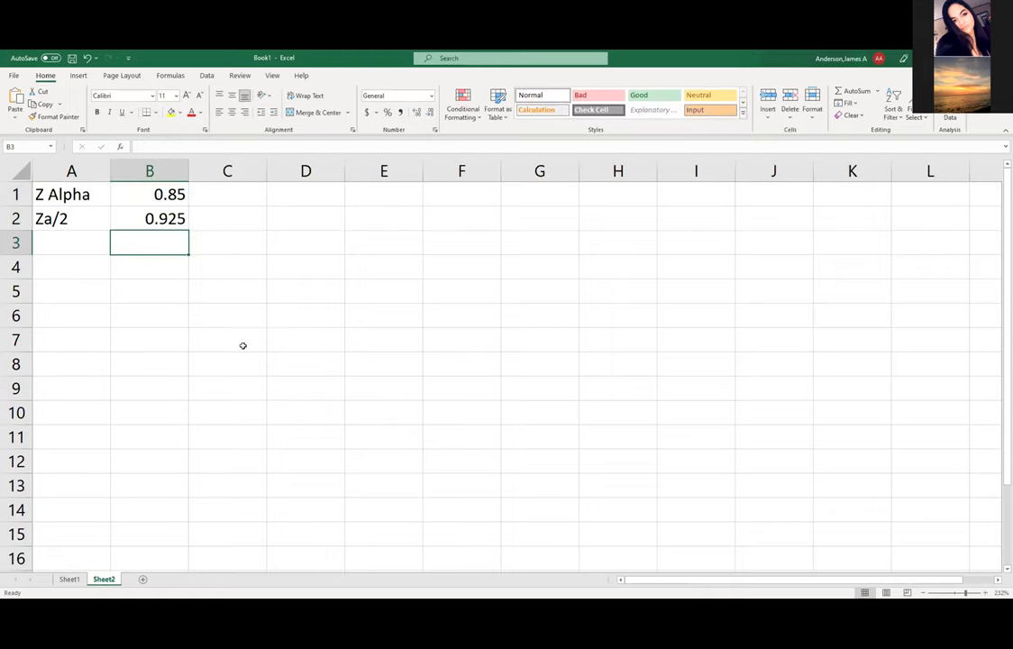
mouse_move(233, 316)
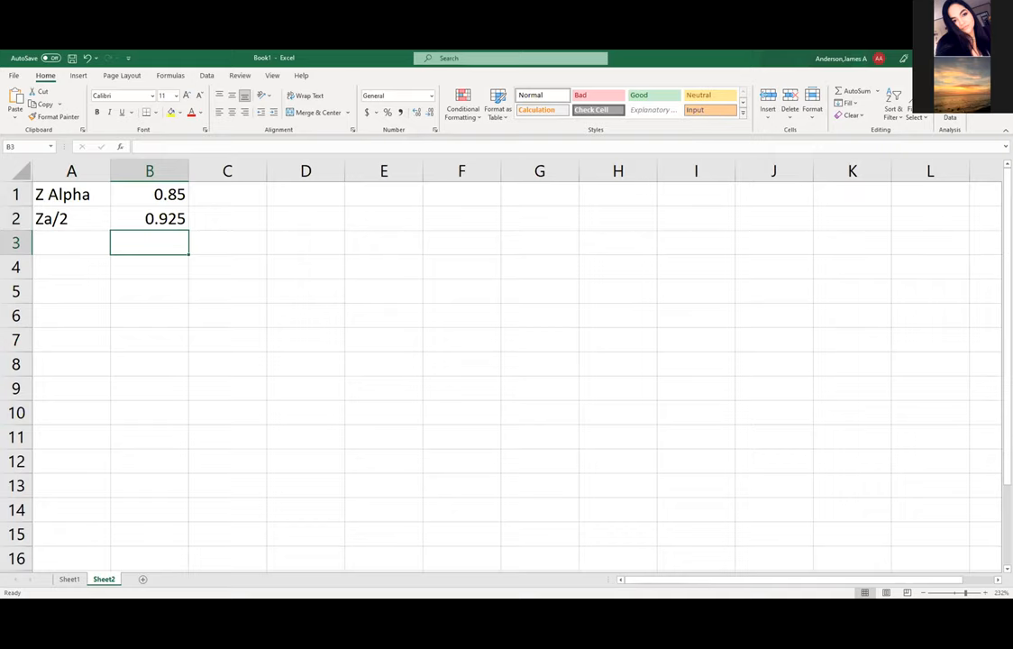
mouse_move(556, 547)
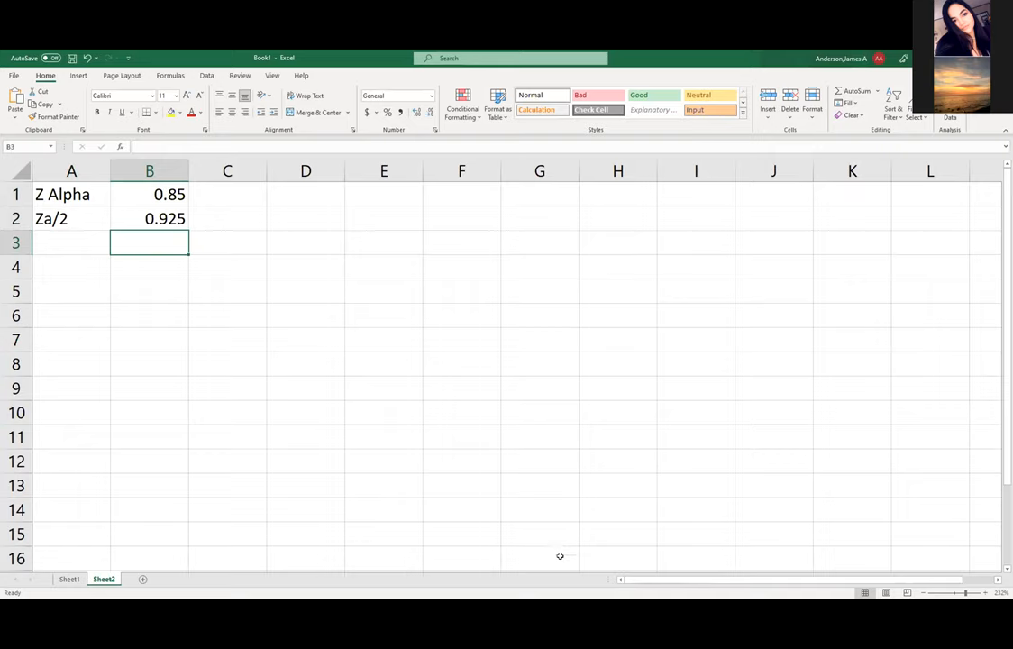
mouse_move(555, 383)
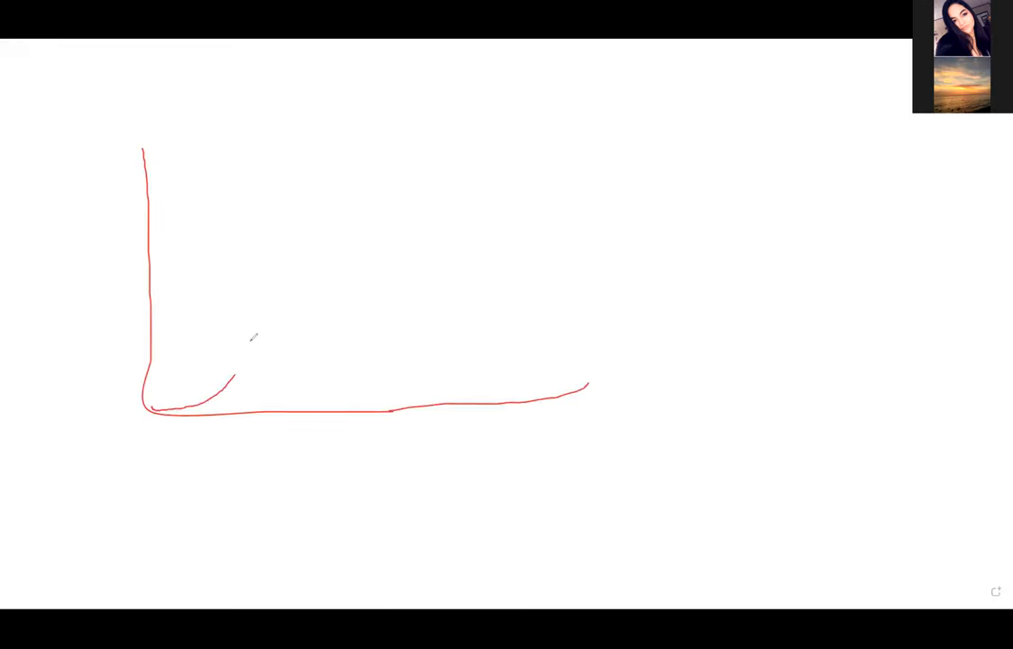
Step: Sketch the bell curve with a vertical cutoff on its right side labelled 85
drag(234, 383, 541, 387)
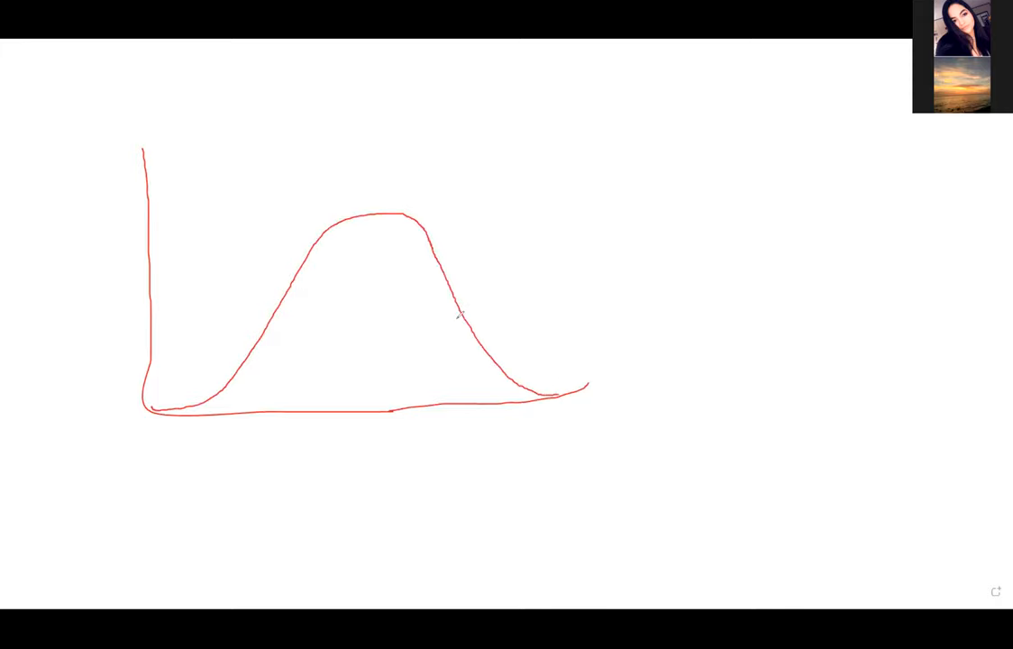
drag(472, 325, 473, 408)
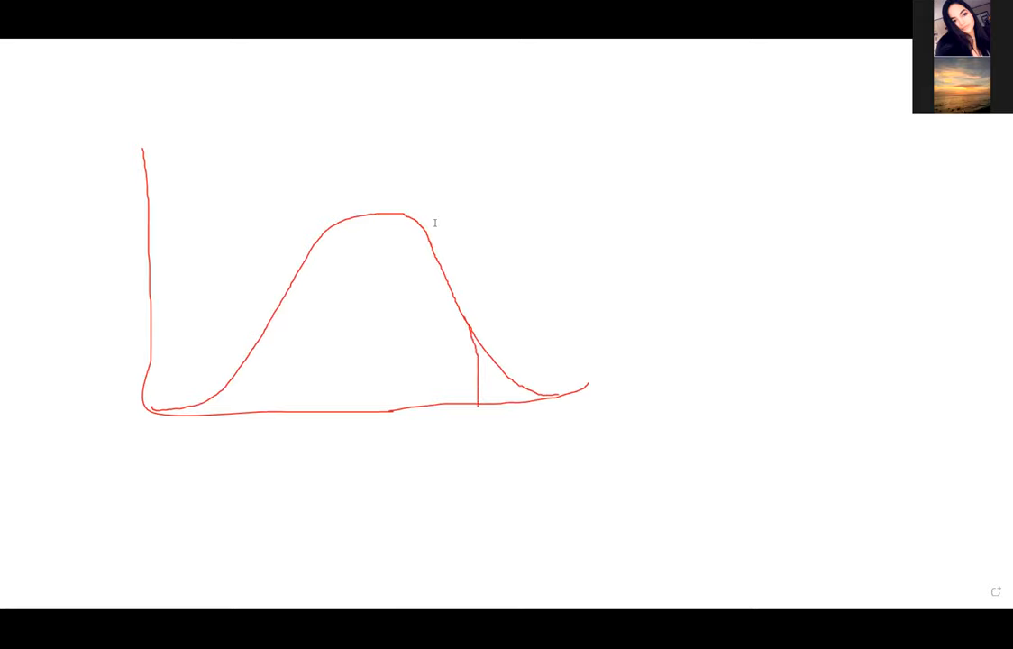
text(85)
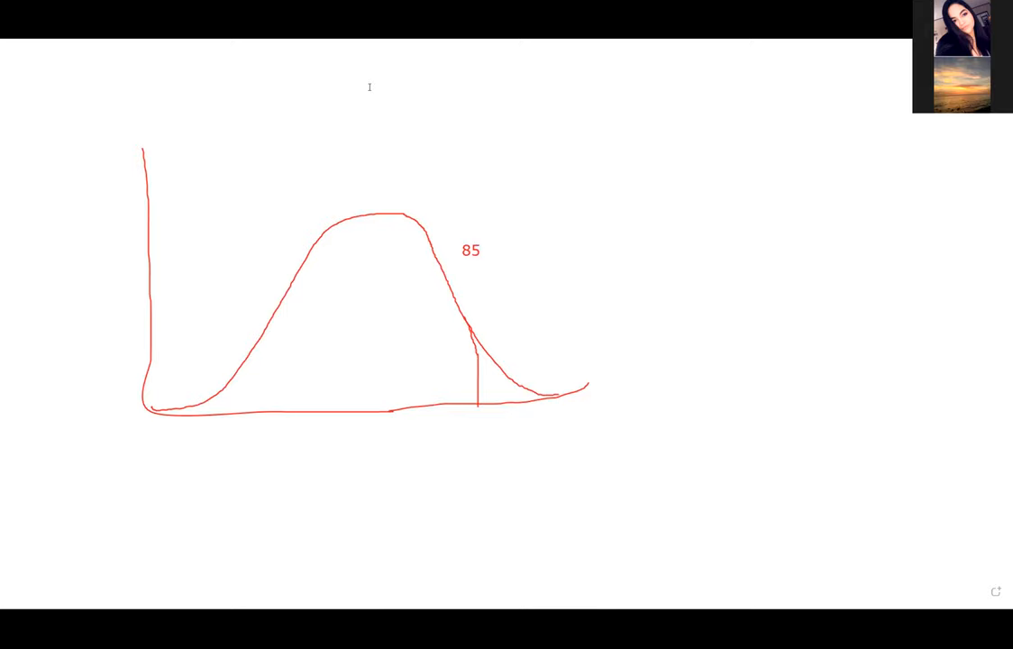
mouse_move(520, 117)
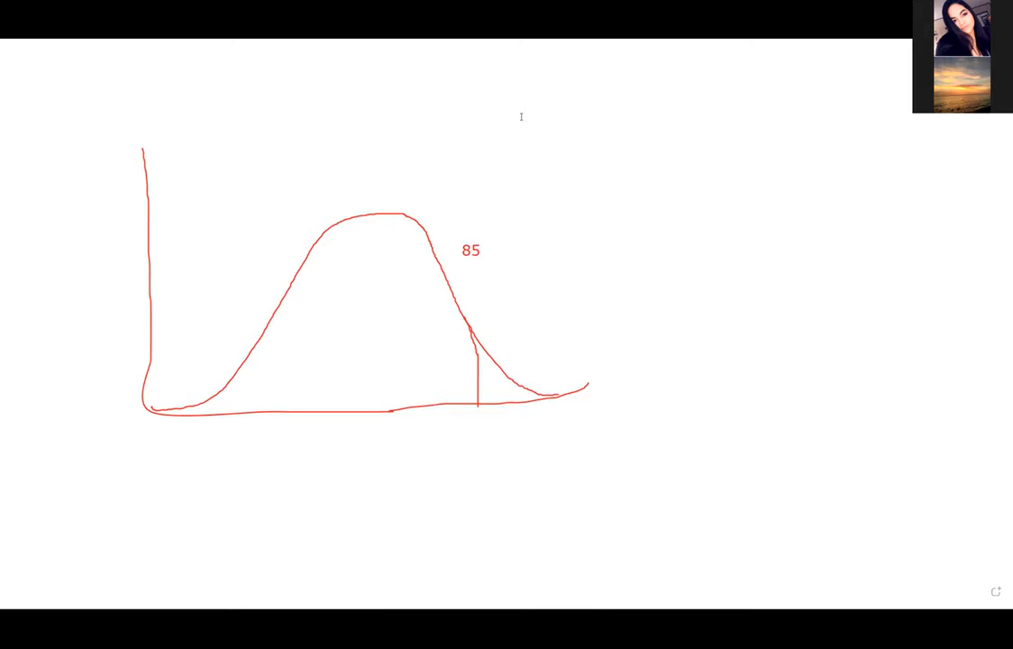
Step: Write the worked steps 1-0.85=0.15 alpha and 0.15/2=0.075 on the whiteboard
text(1-8)
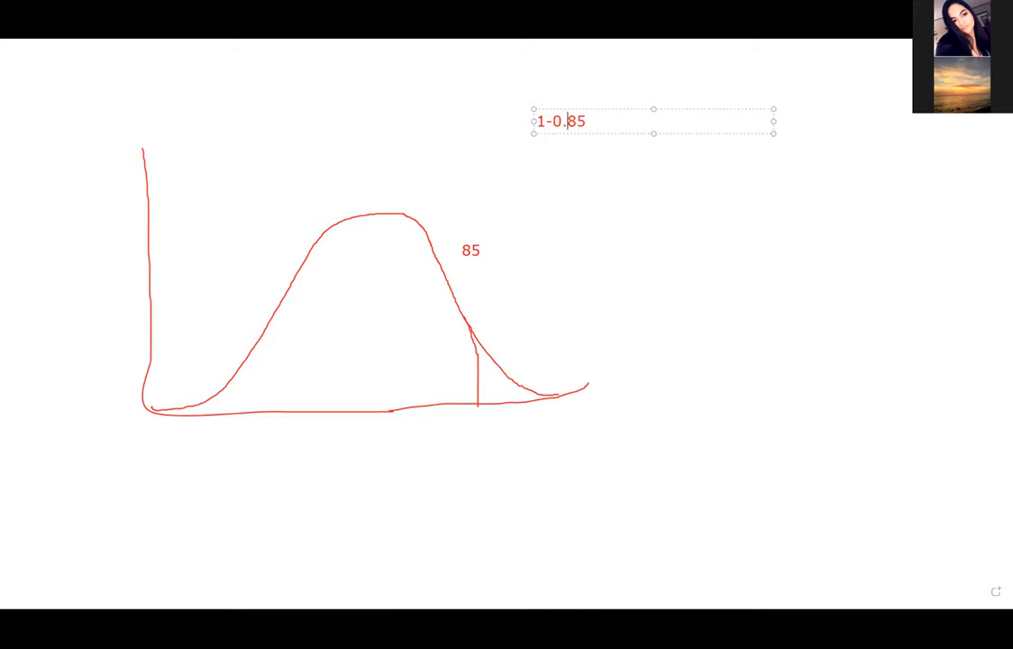
text(=0)
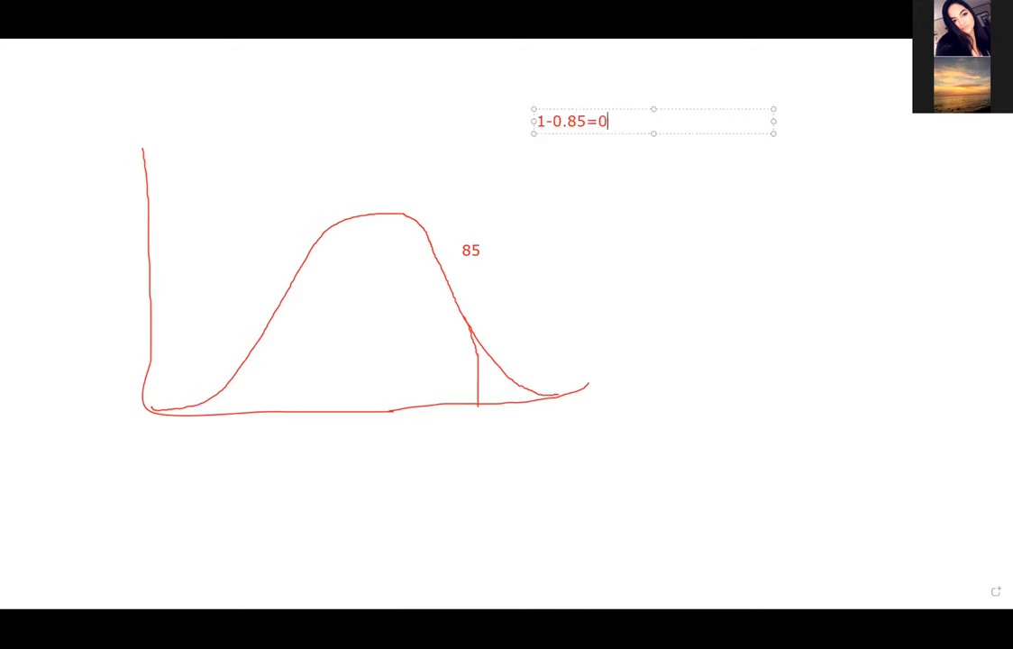
text(.15 a)
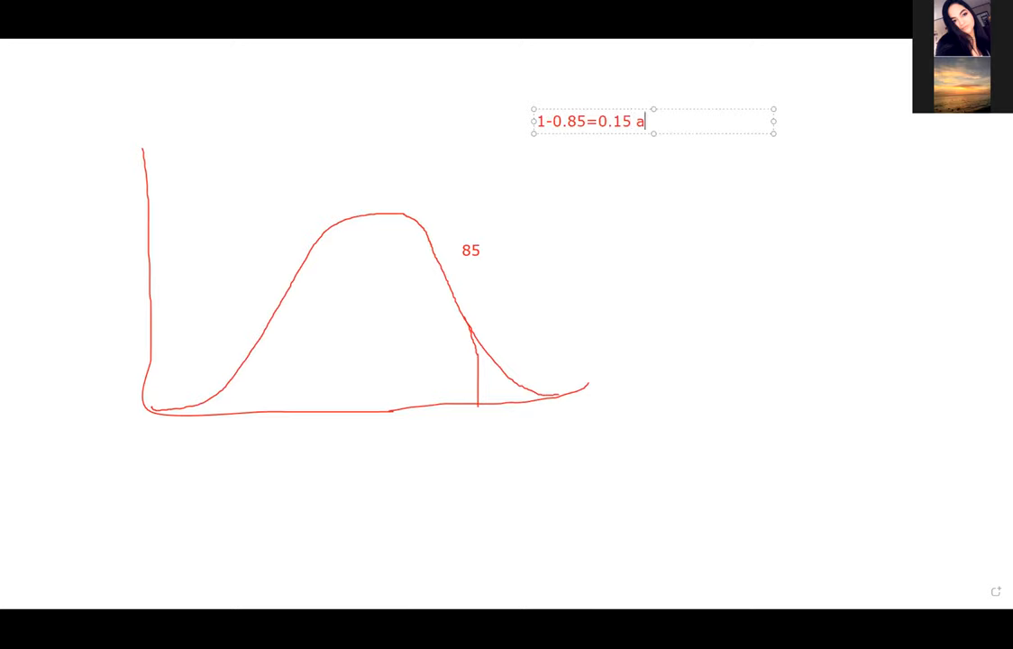
text(lpha)
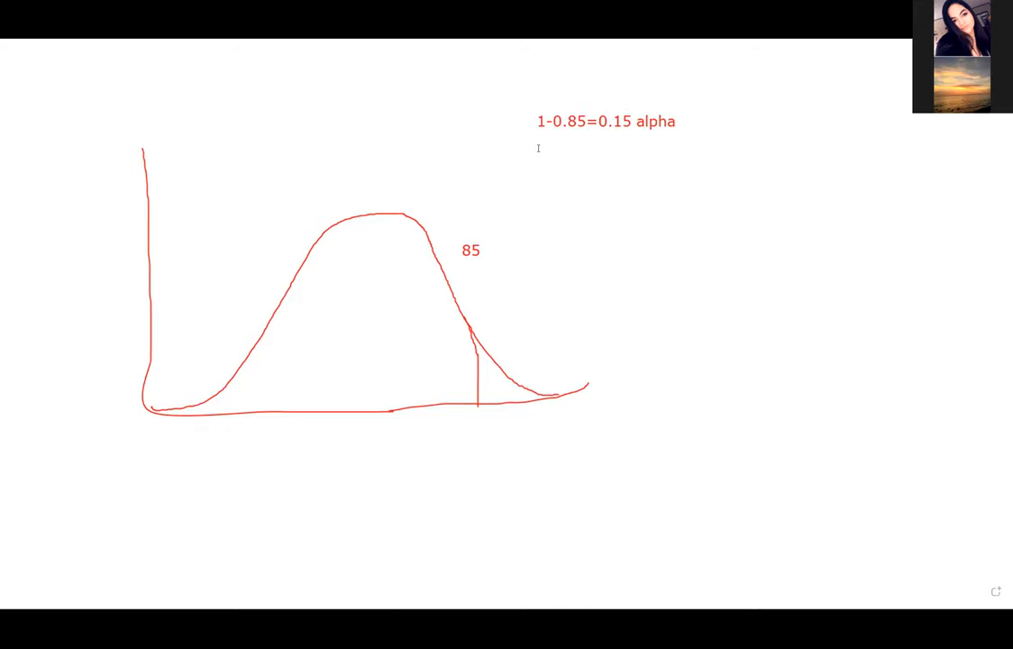
text(0)
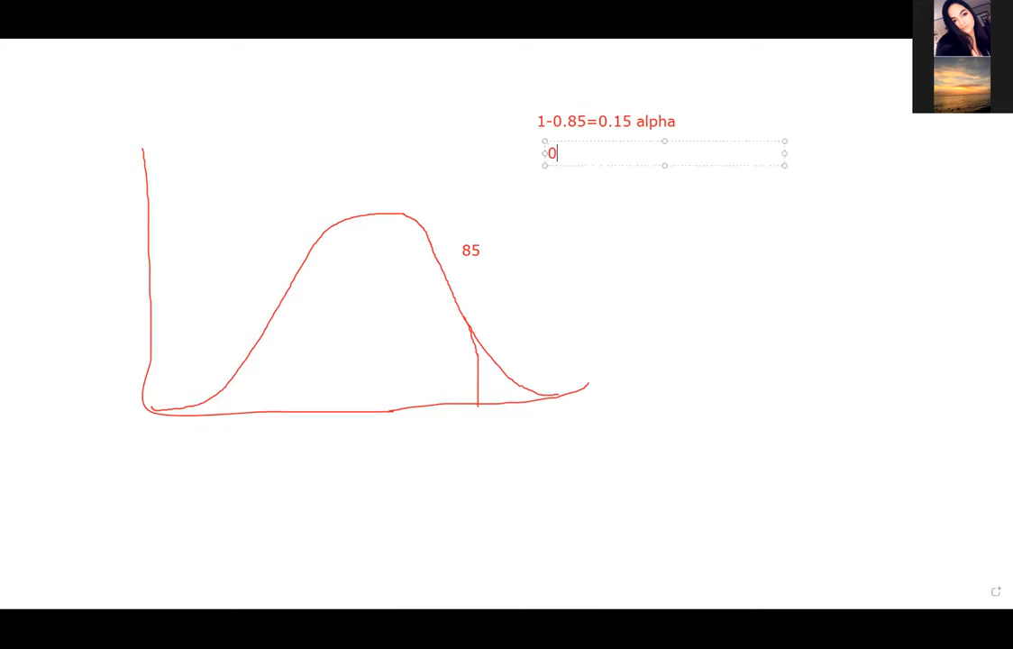
text(.15/)
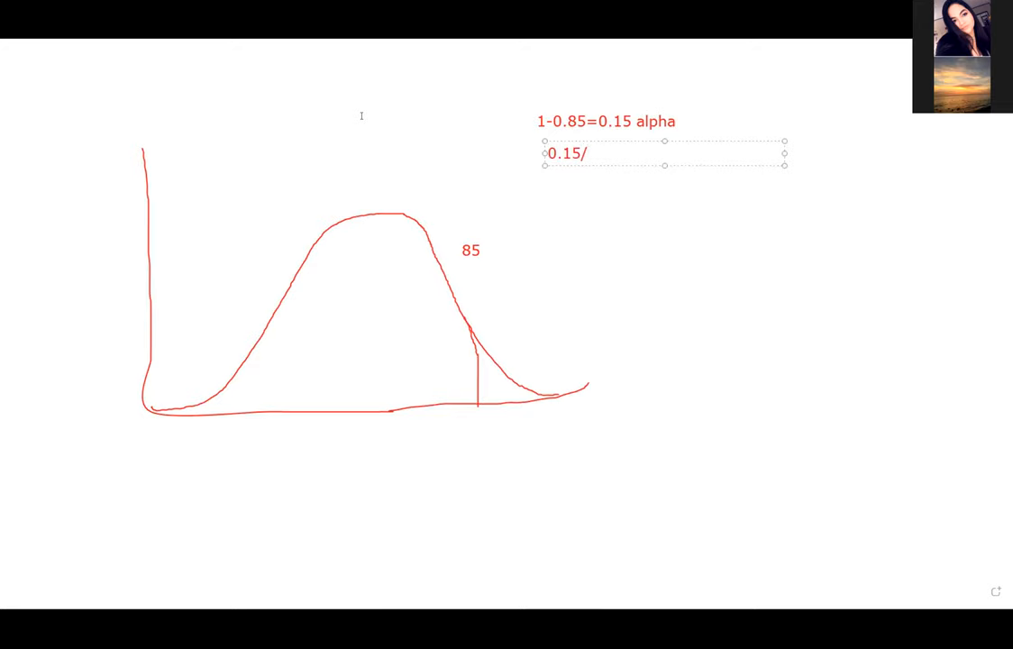
text(2)
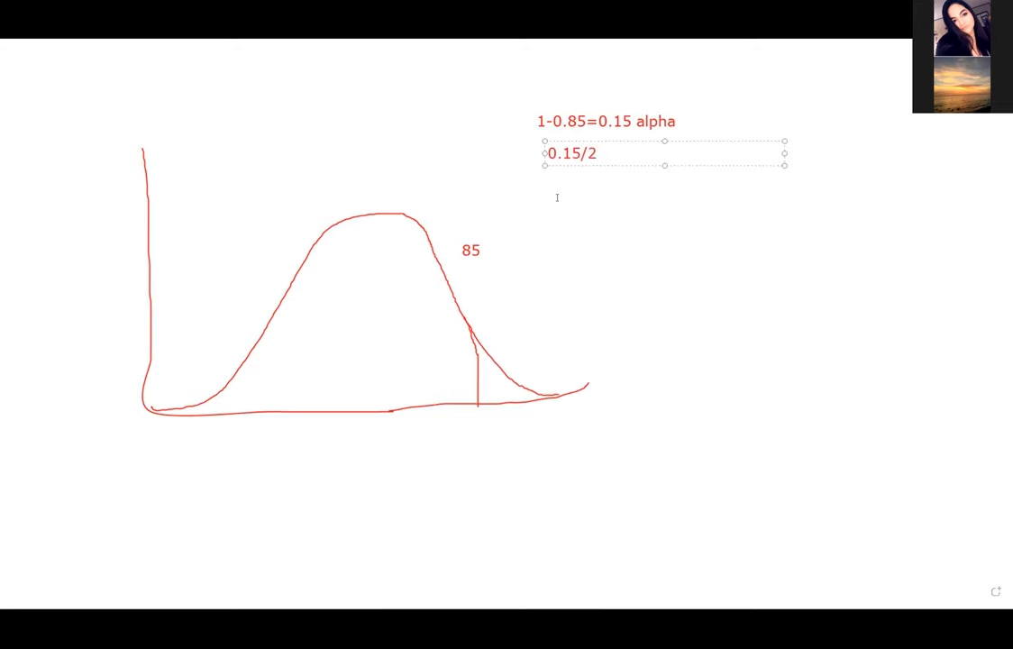
text(=0.)
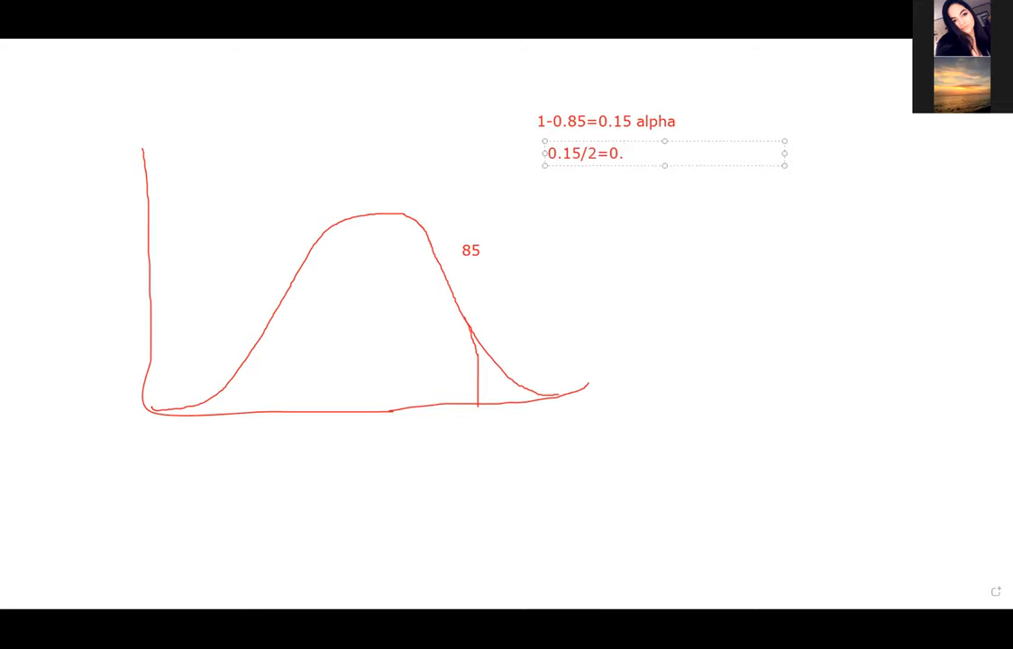
text(075)
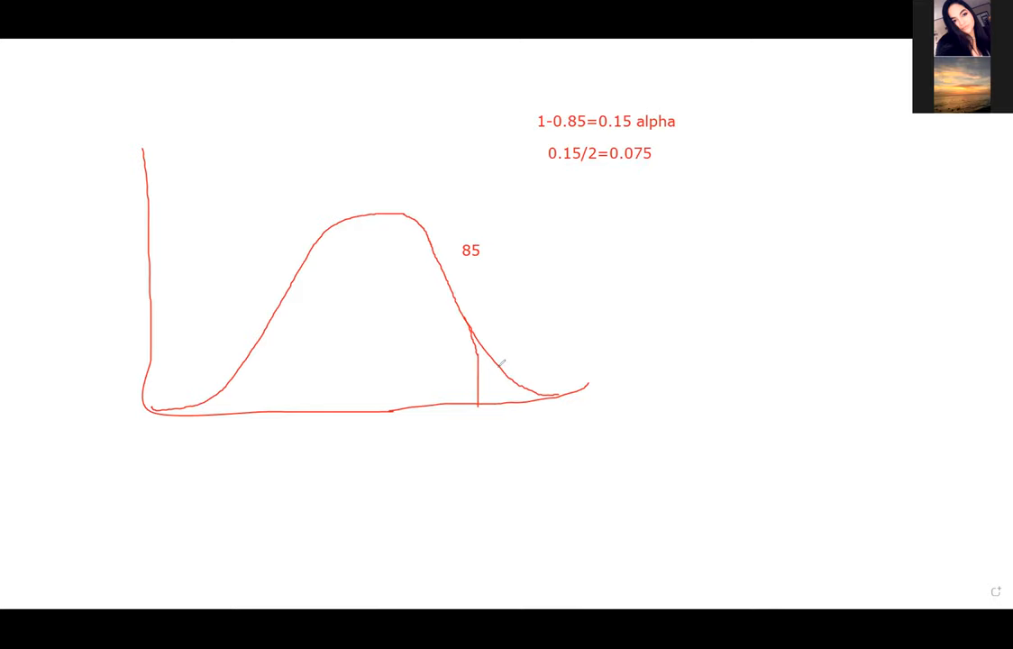
Step: Draw a tail cutoff line and write 1-0.075=0.925
drag(510, 361, 511, 405)
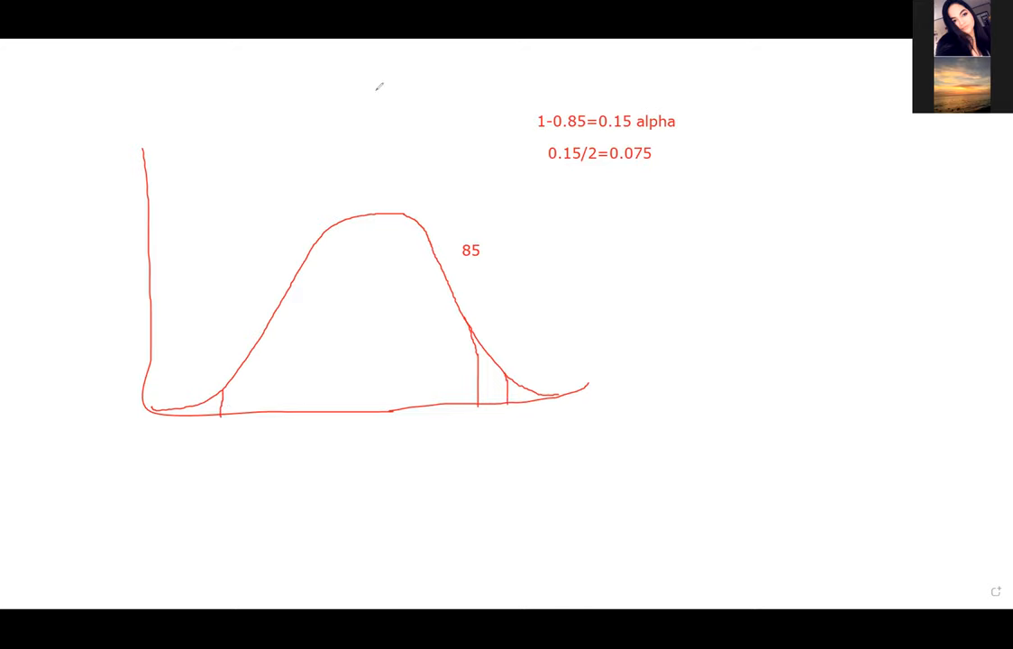
mouse_move(517, 194)
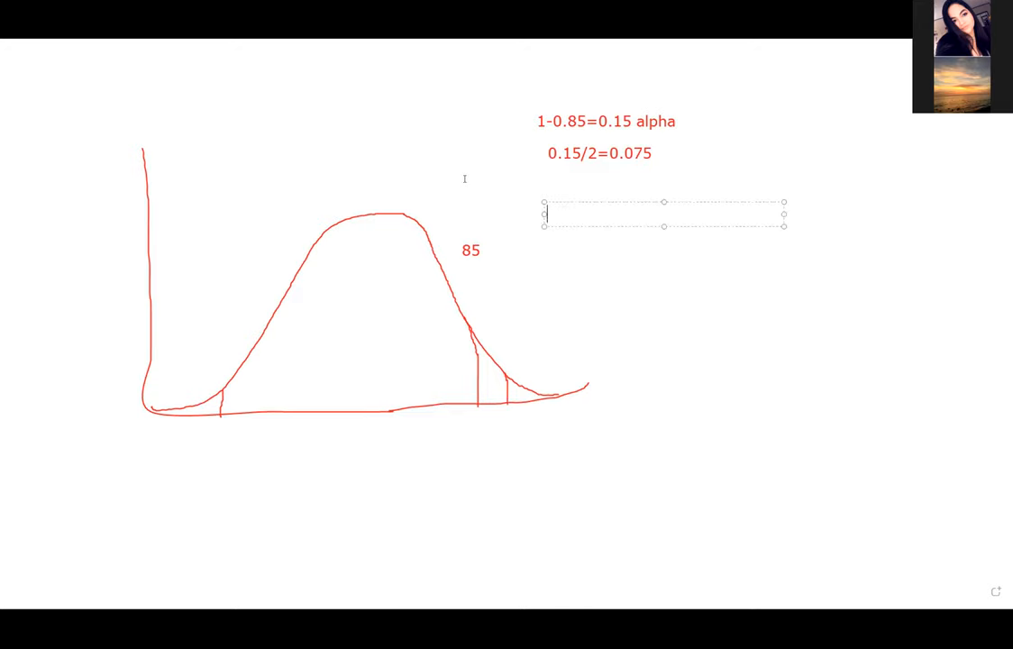
text(1)
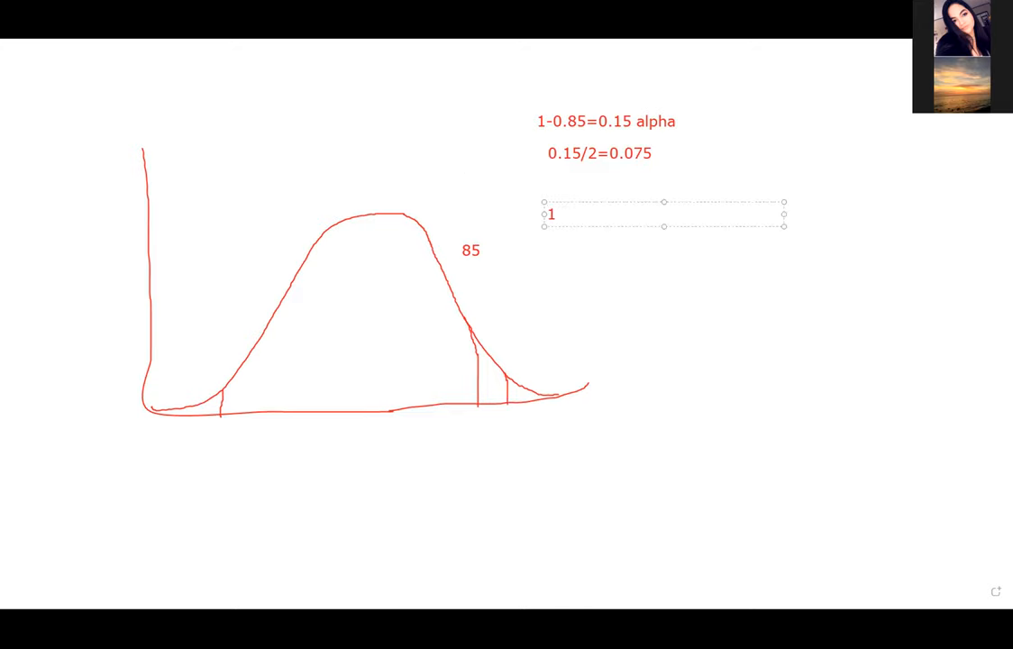
text(-0.075)
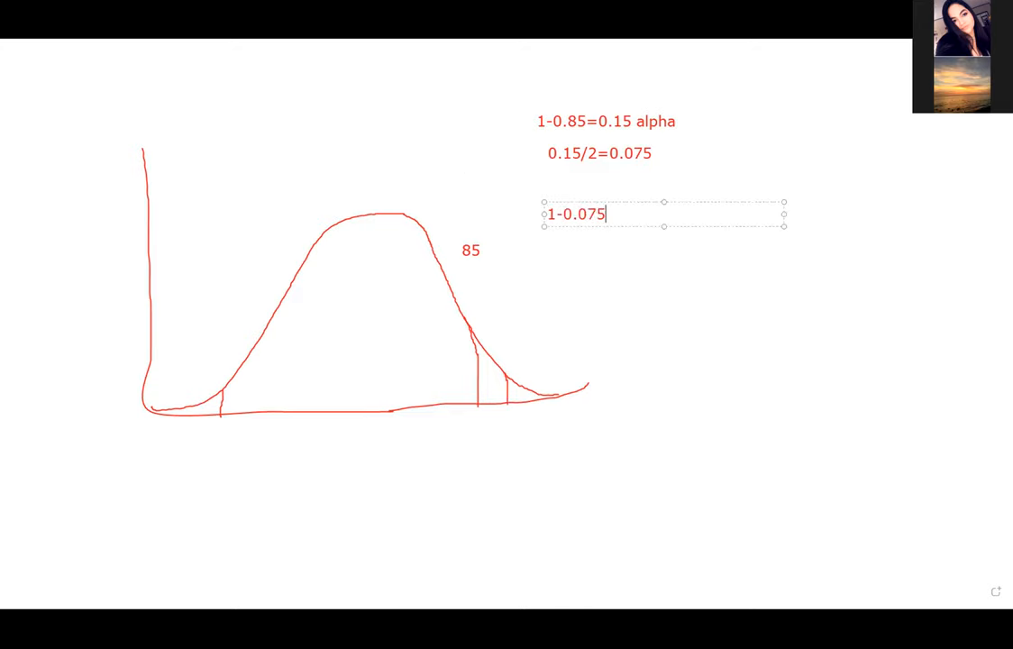
text(=)
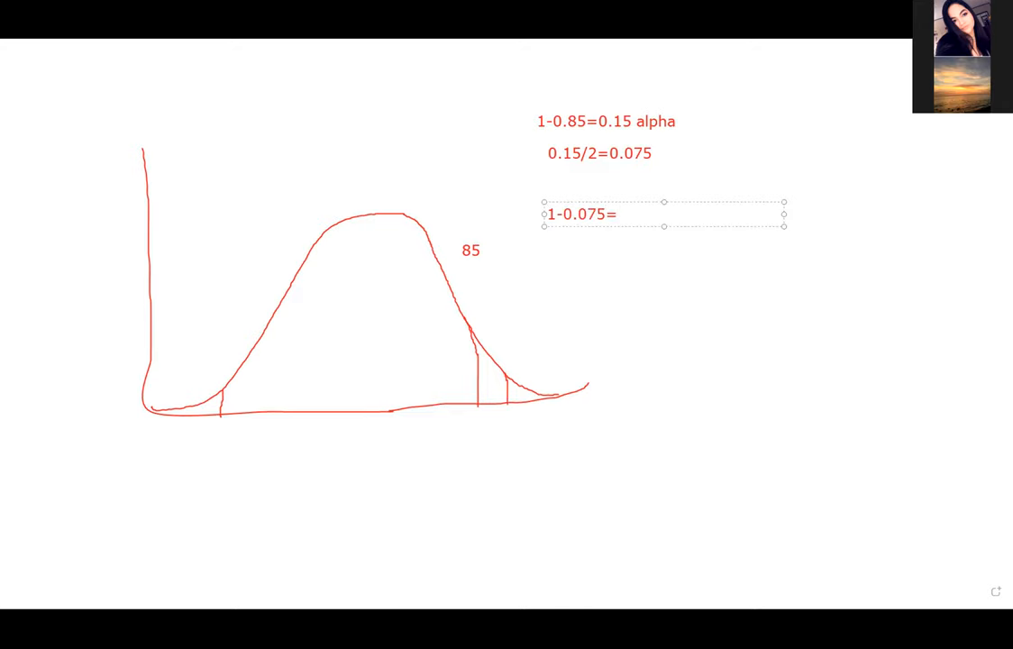
text(0.92)
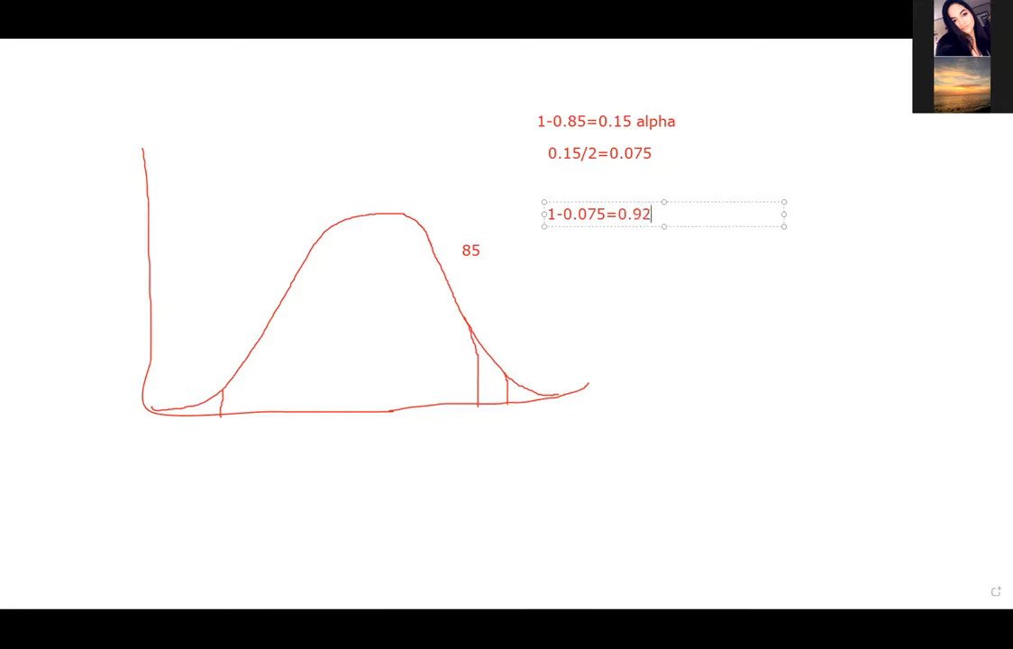
text(5)
text(0)
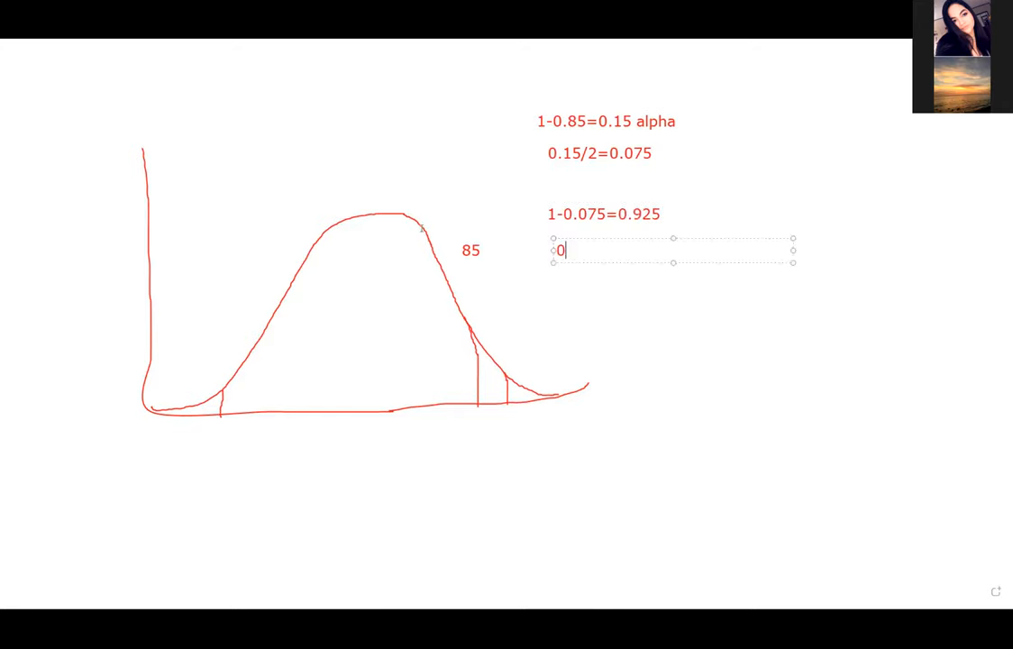
Step: Add 0+0.075=0.075 and label the regions 92.5 and 7.5
text(+0.07)
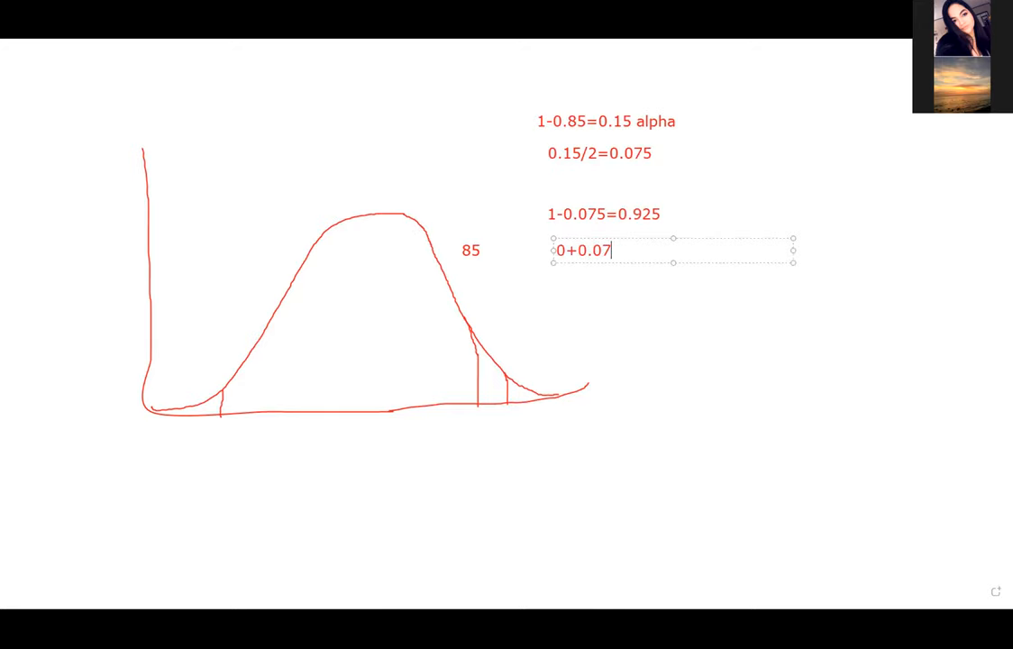
text(5=0)
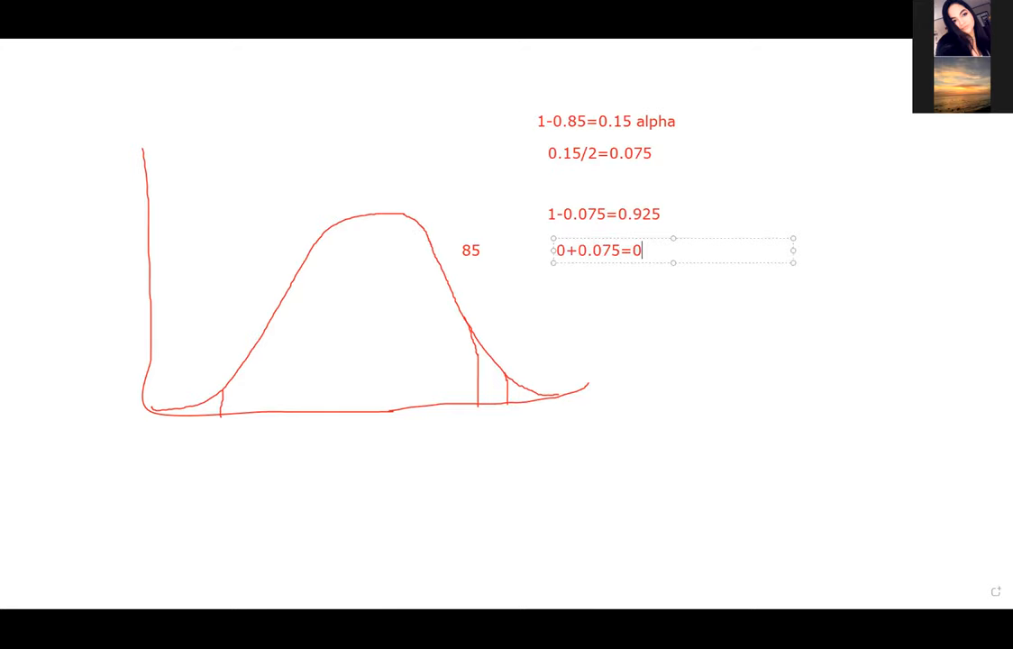
text(.075)
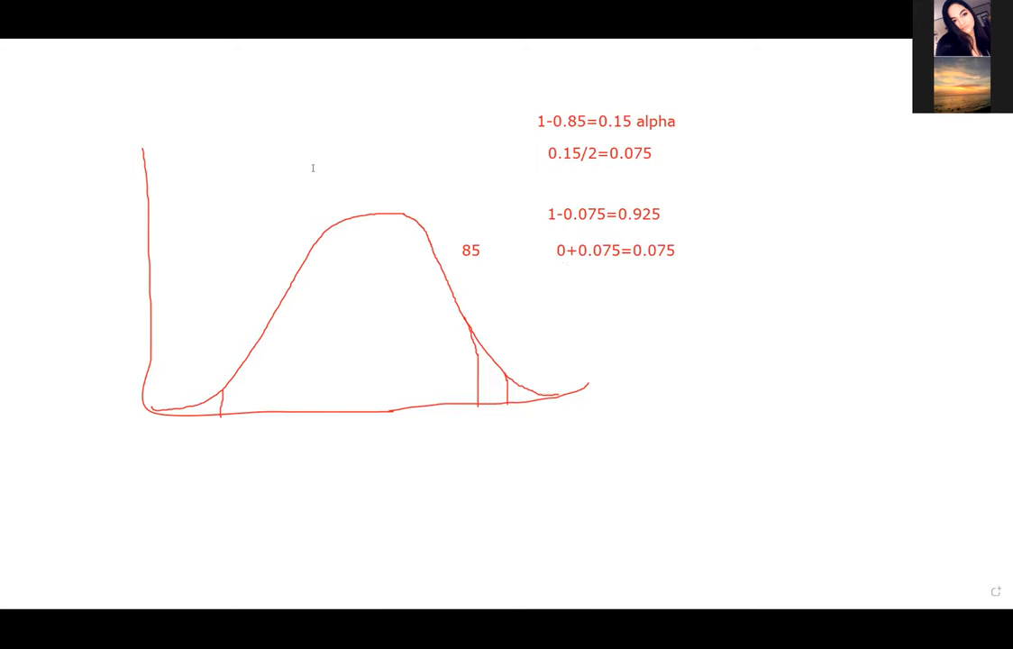
text(92.5)
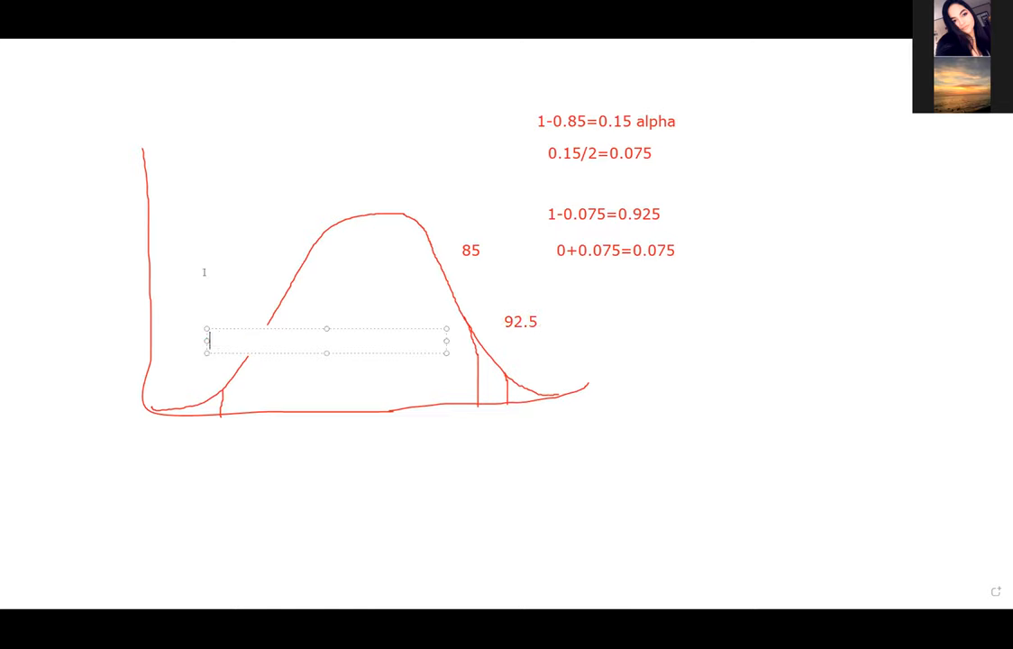
text(7.5)
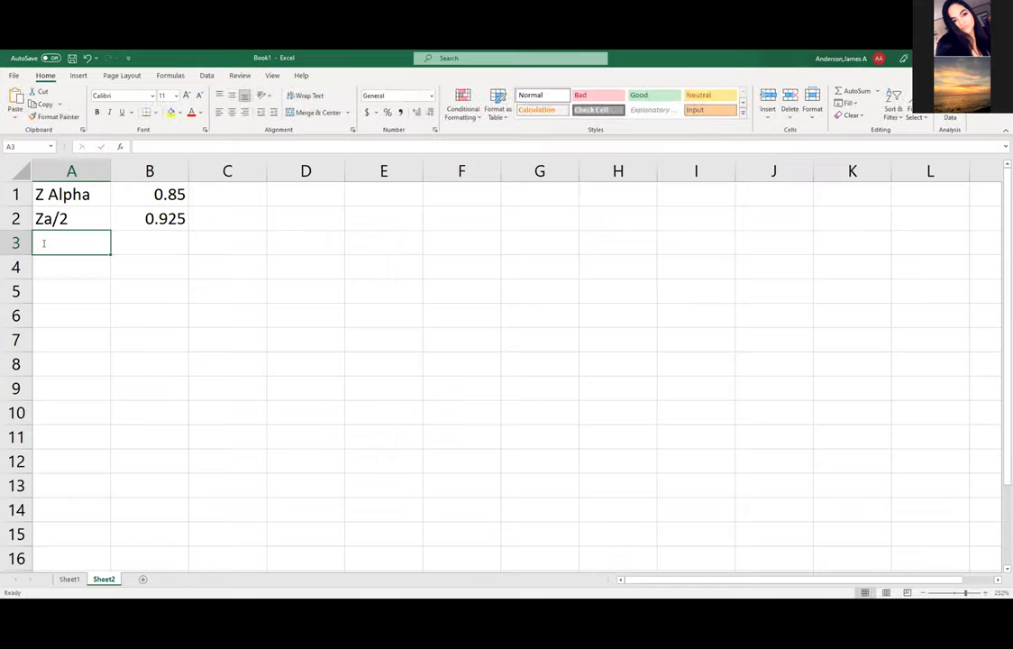
Step: Add a Crit Z row using NORM.S.INV on the 0.925 in B2, returning 1.439531
text(Crit Z)
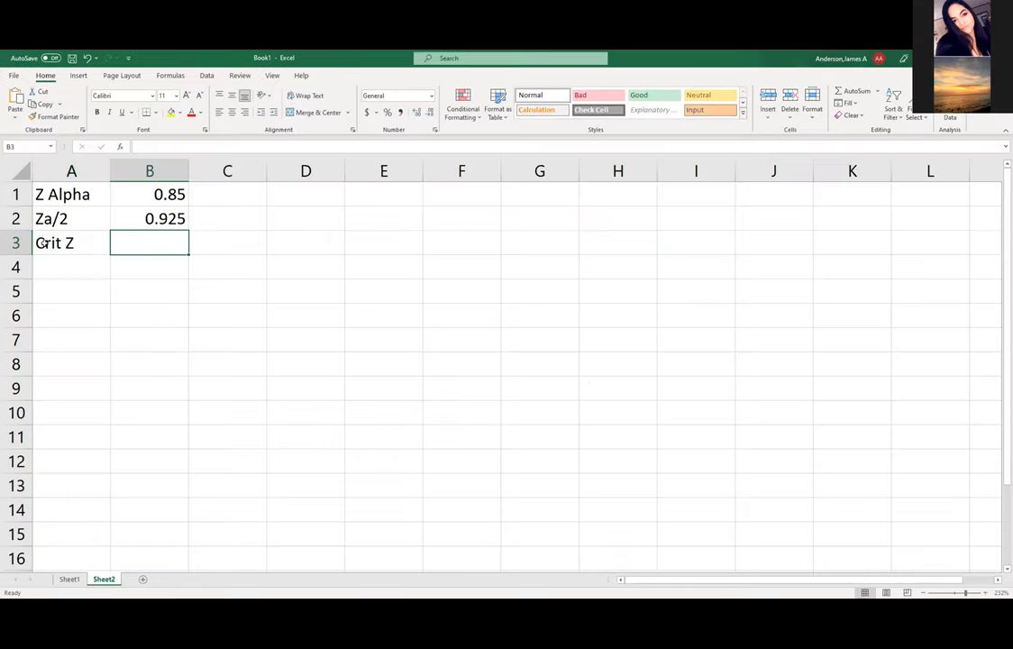
text(=)
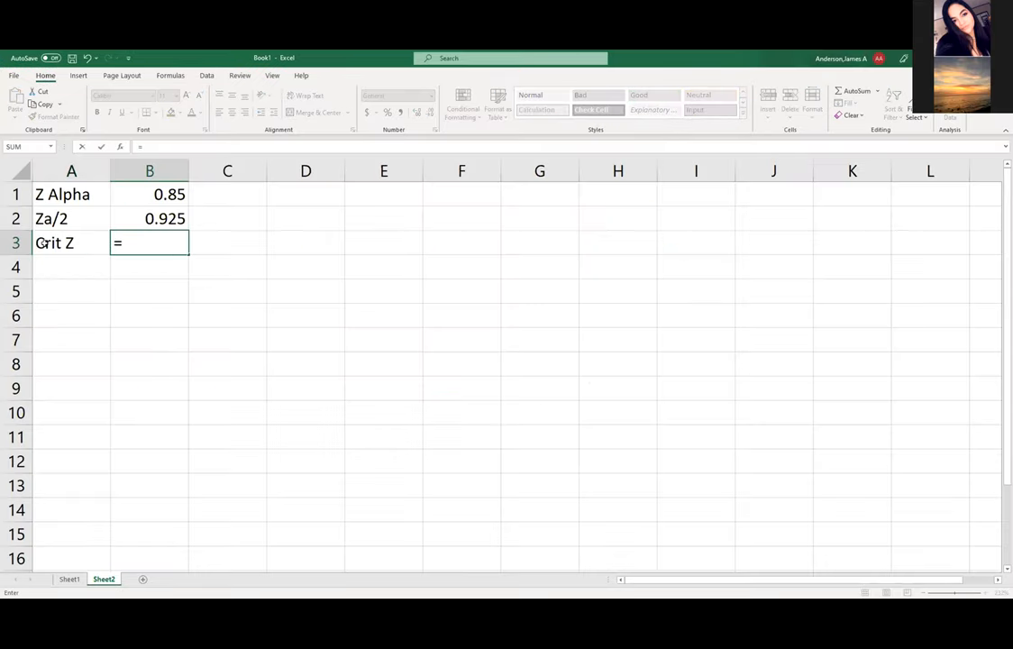
text(norm.s.inv()
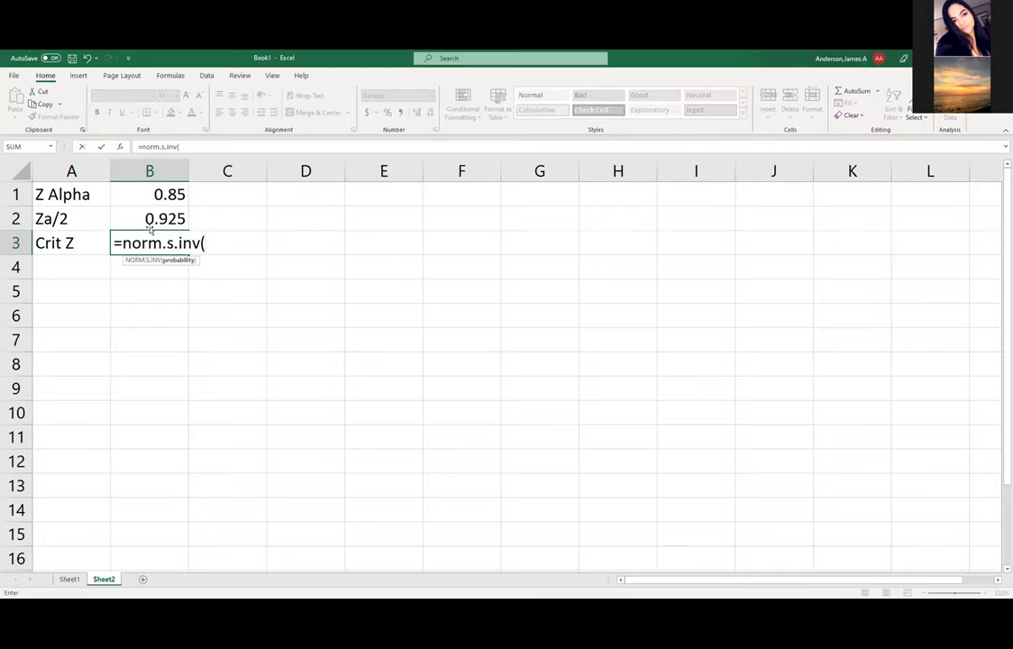
click(150, 218)
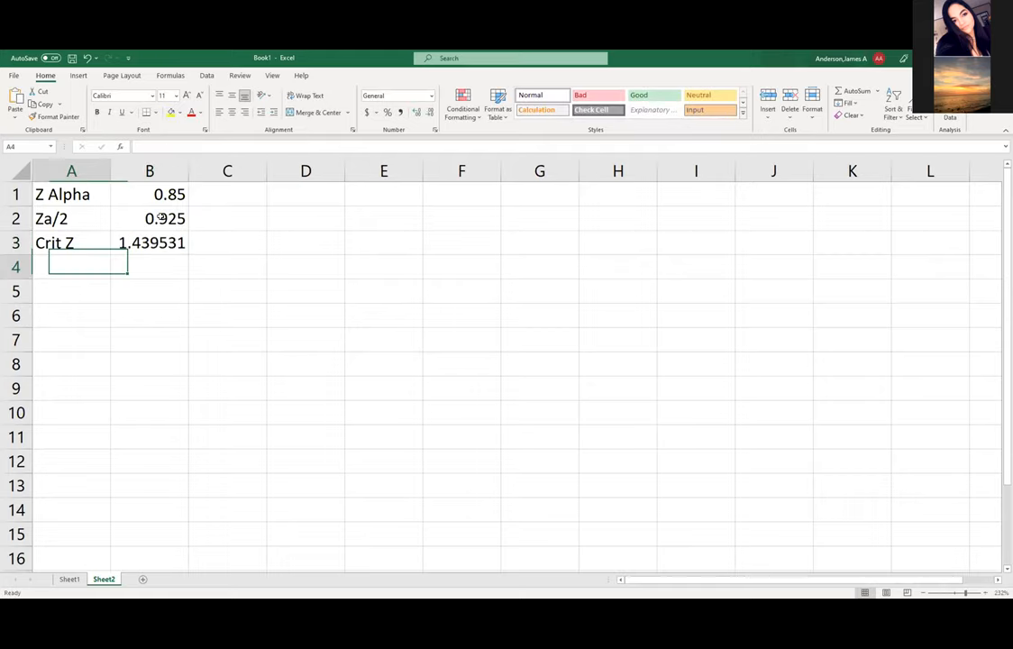
click(71, 265)
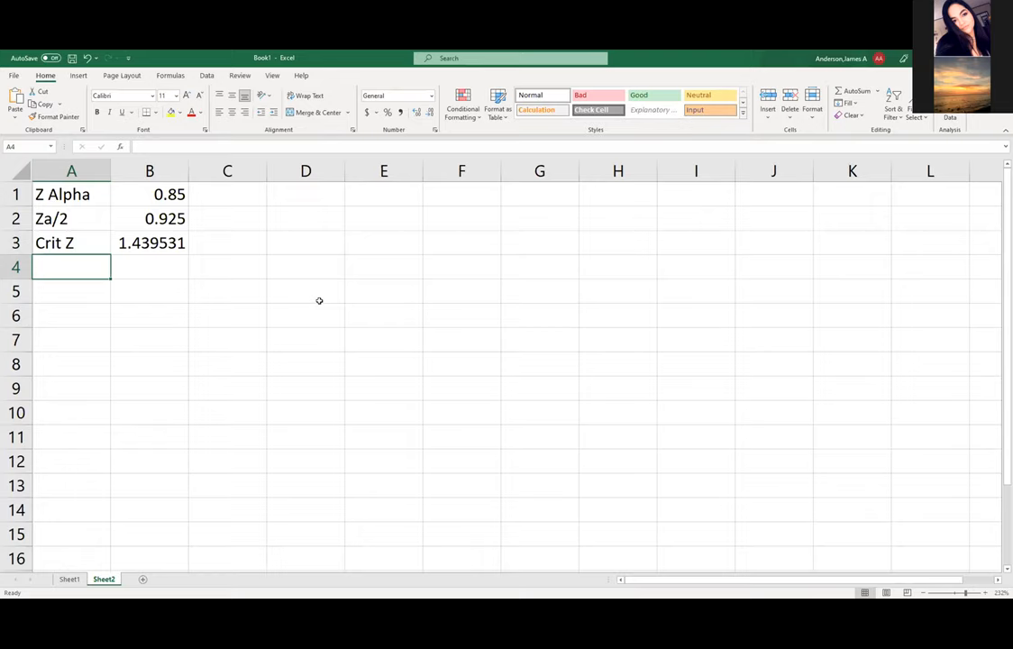
click(150, 266)
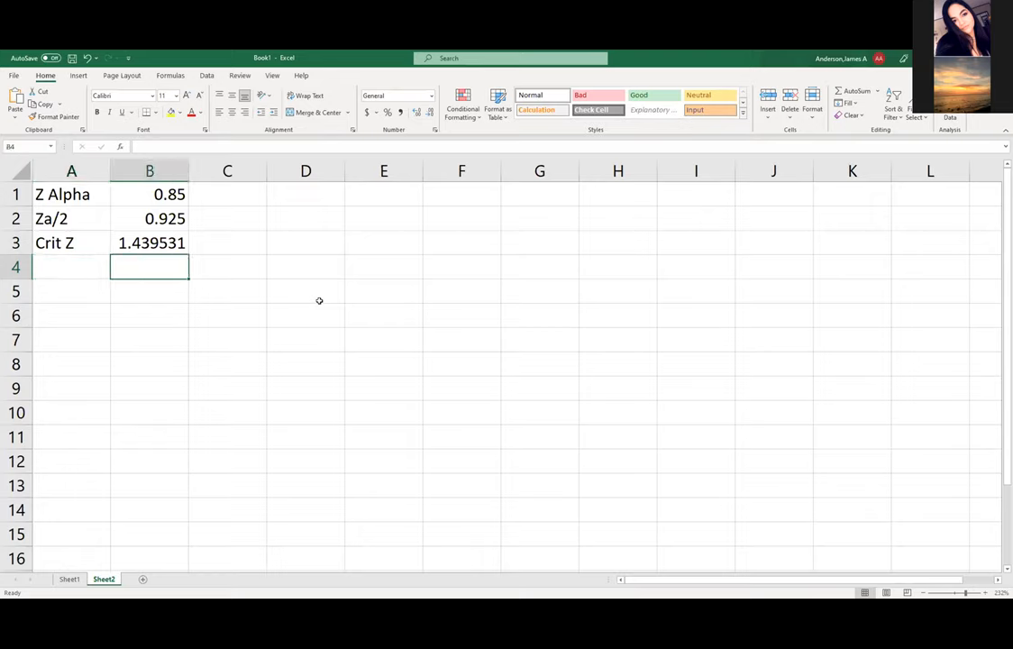
click(150, 218)
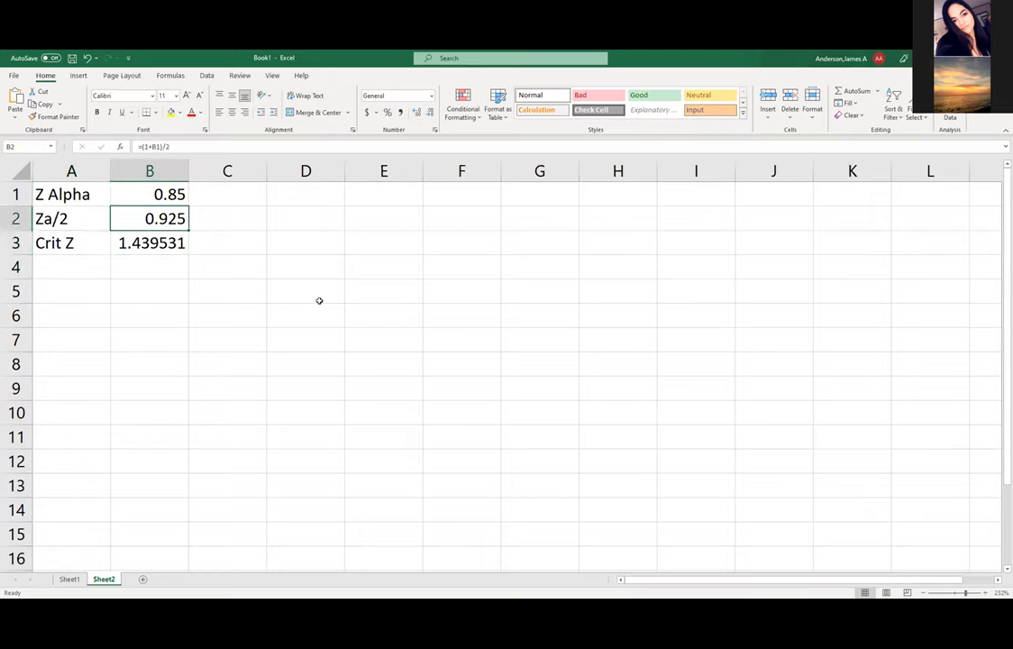
Step: Relabel A1 from Z Alpha to CI, make B1's 0.85 red, and select A1:B3
click(71, 194)
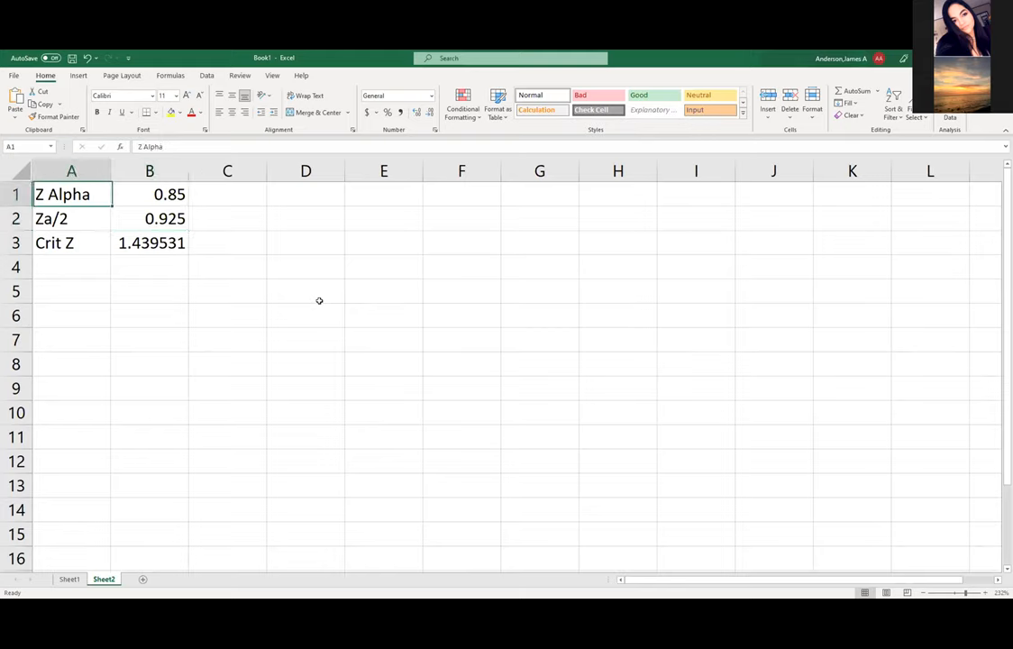
text(Cl)
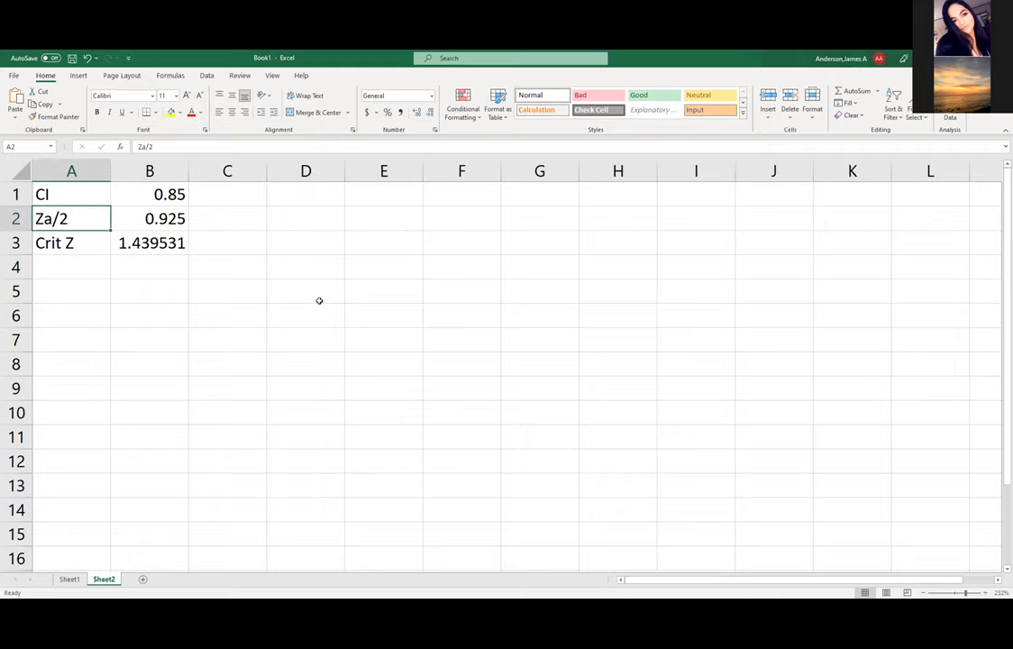
click(150, 193)
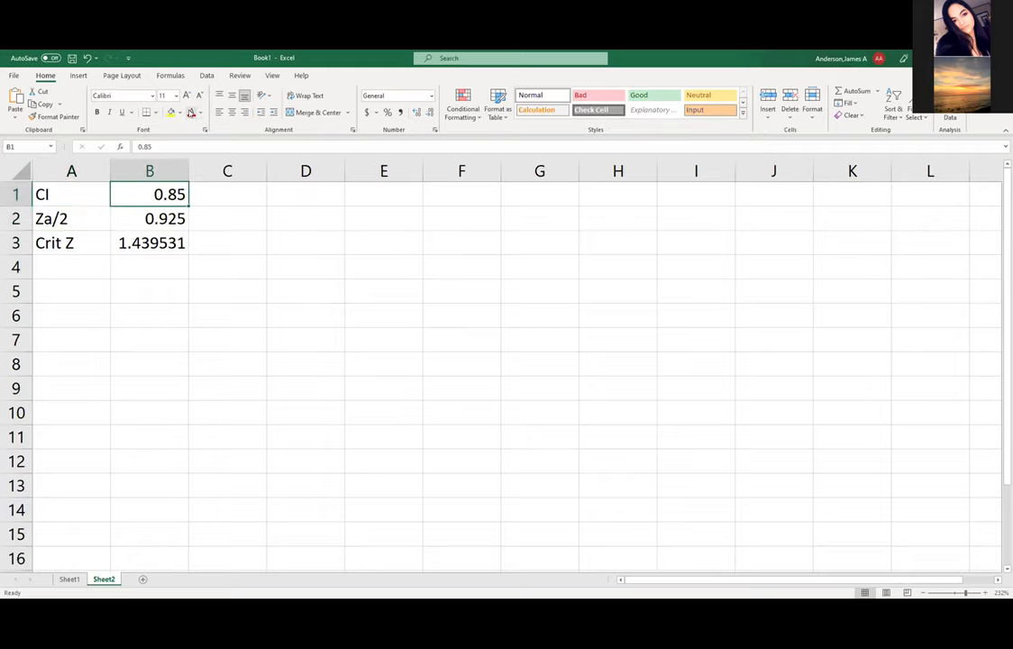
click(149, 242)
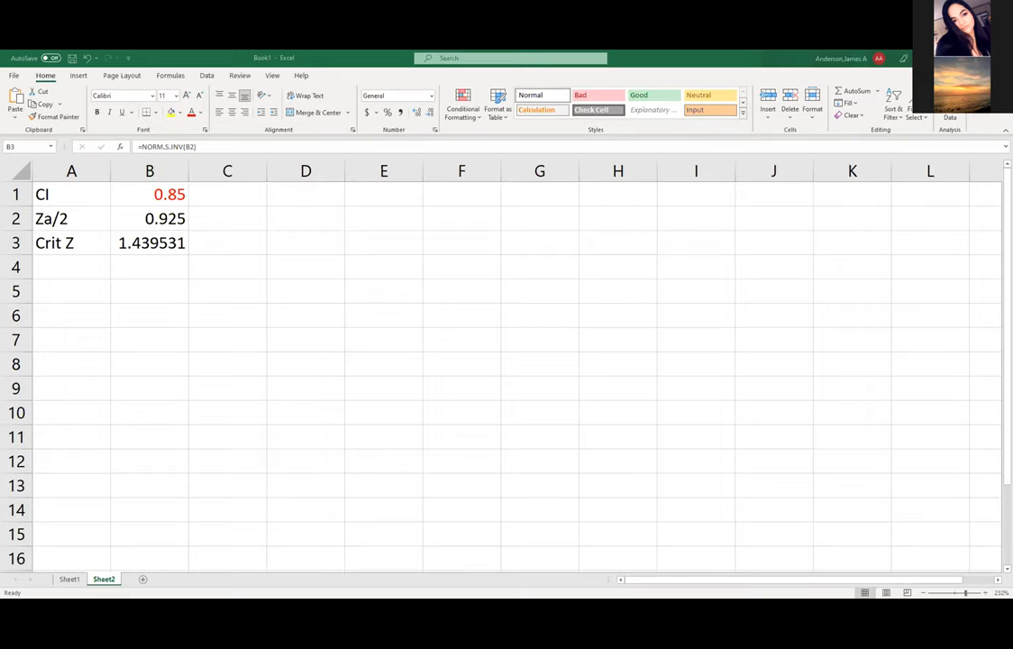
click(150, 243)
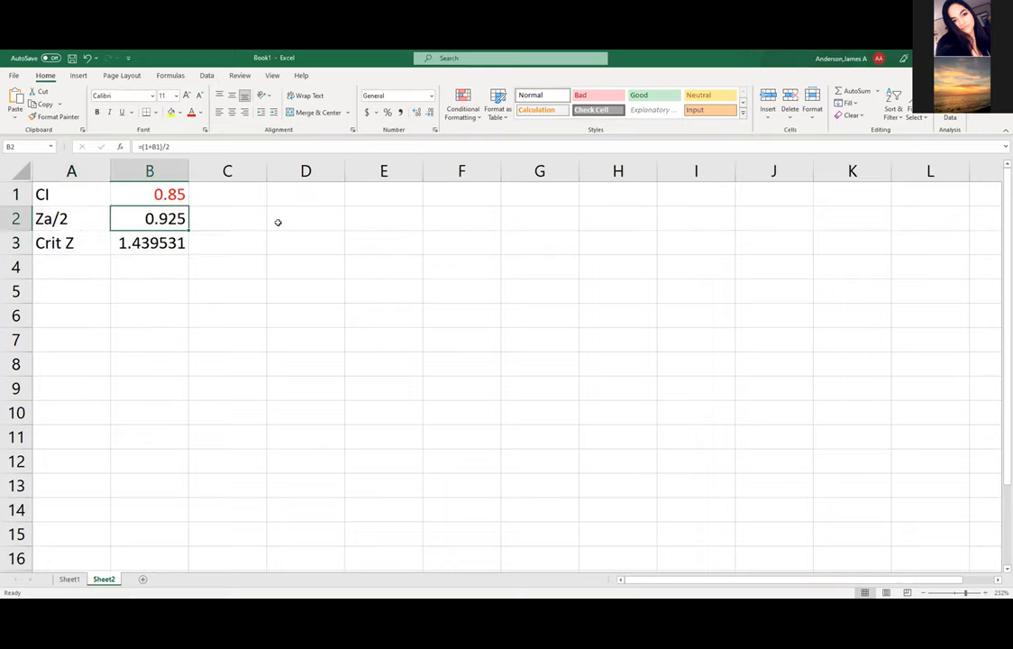
mouse_move(180, 275)
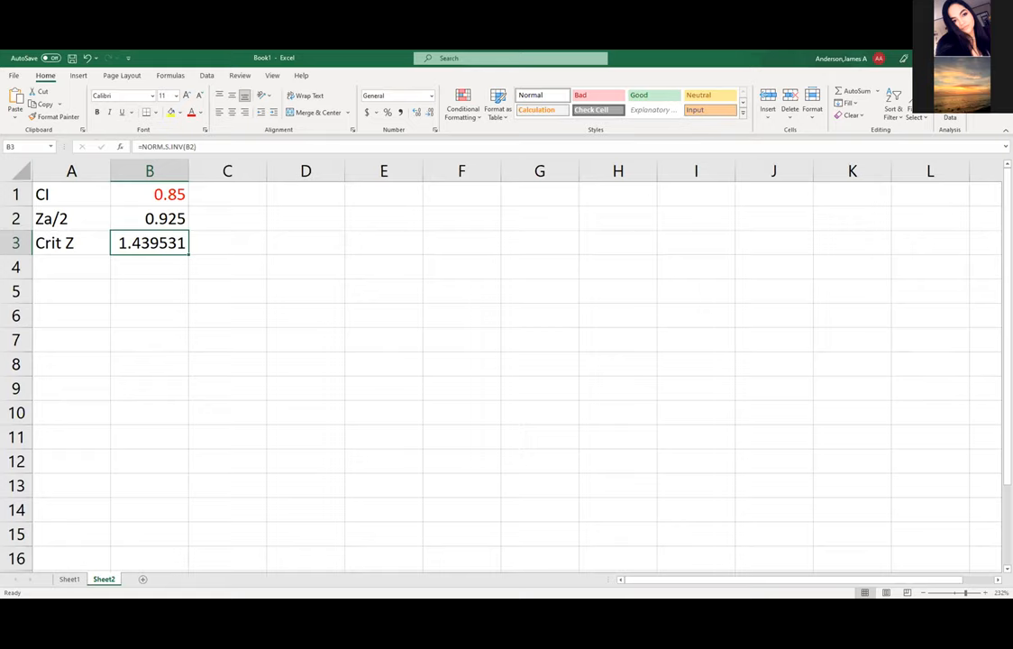
mouse_move(308, 278)
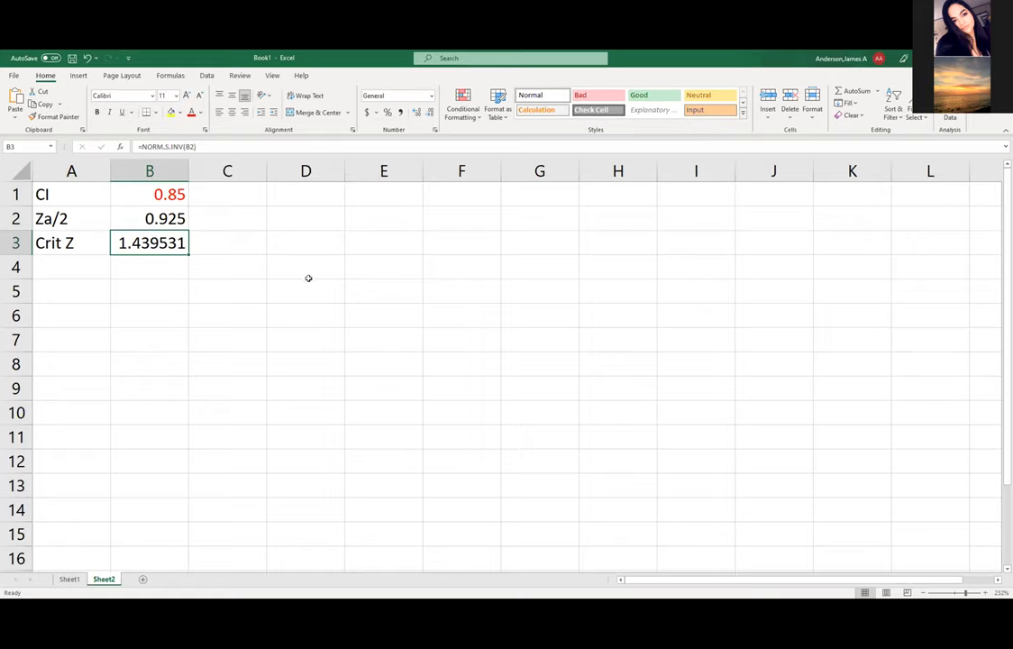
drag(71, 193, 149, 242)
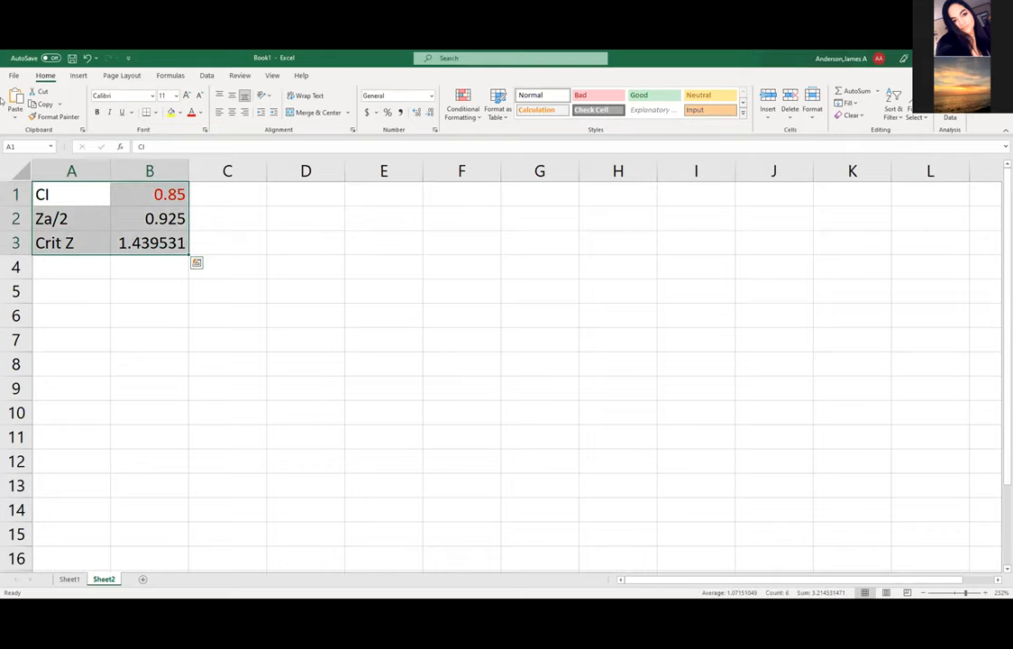
Step: Clear the old A1:B3 table and enter labels x, mean, sd with 140 for x
click(71, 290)
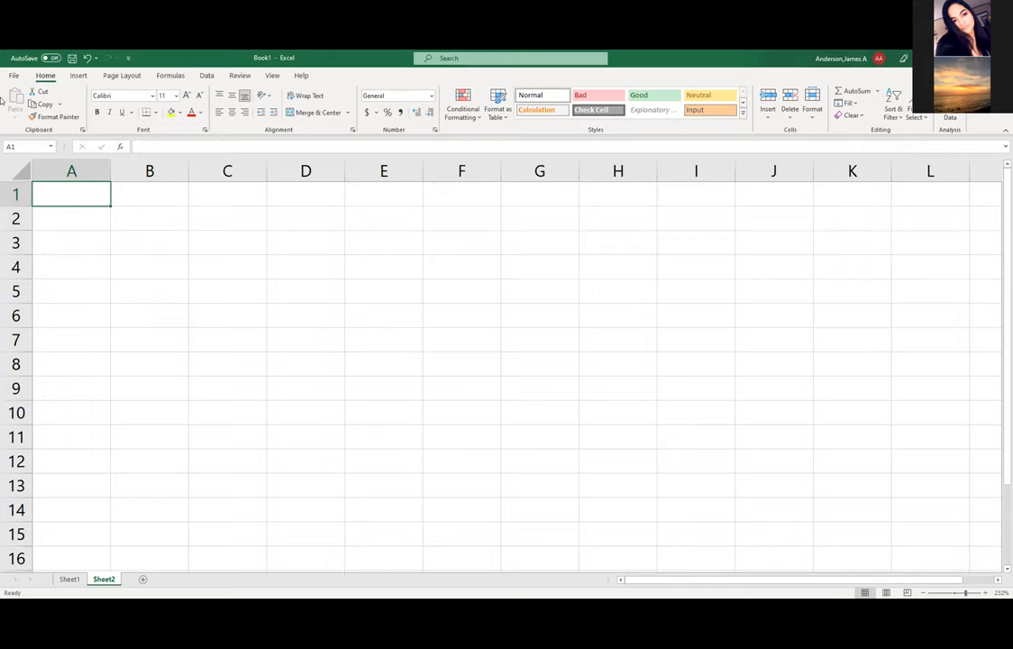
text(x)
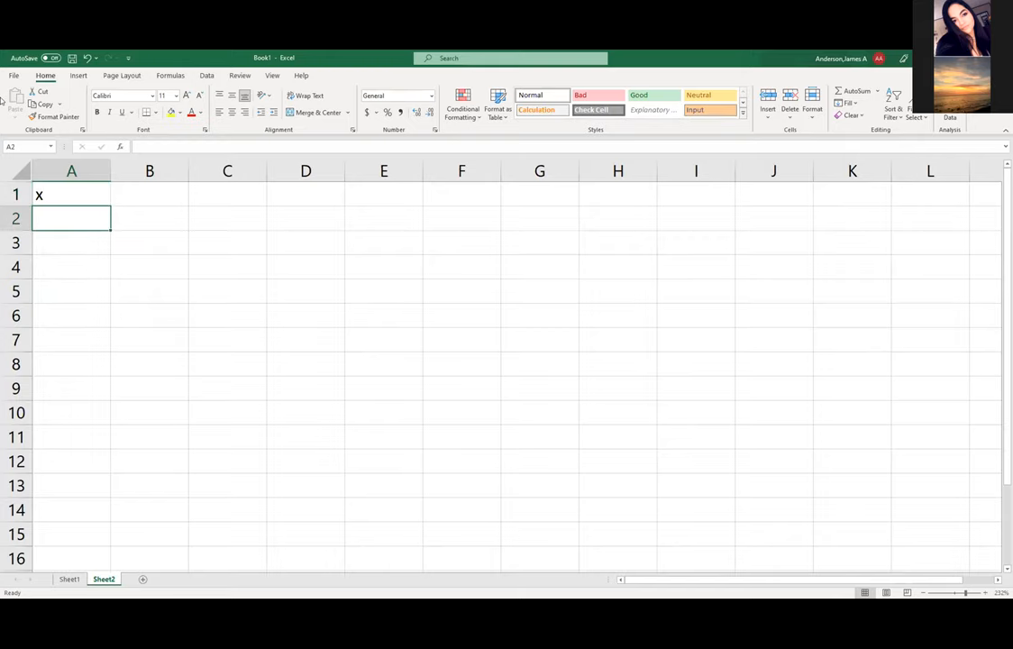
text(sd)
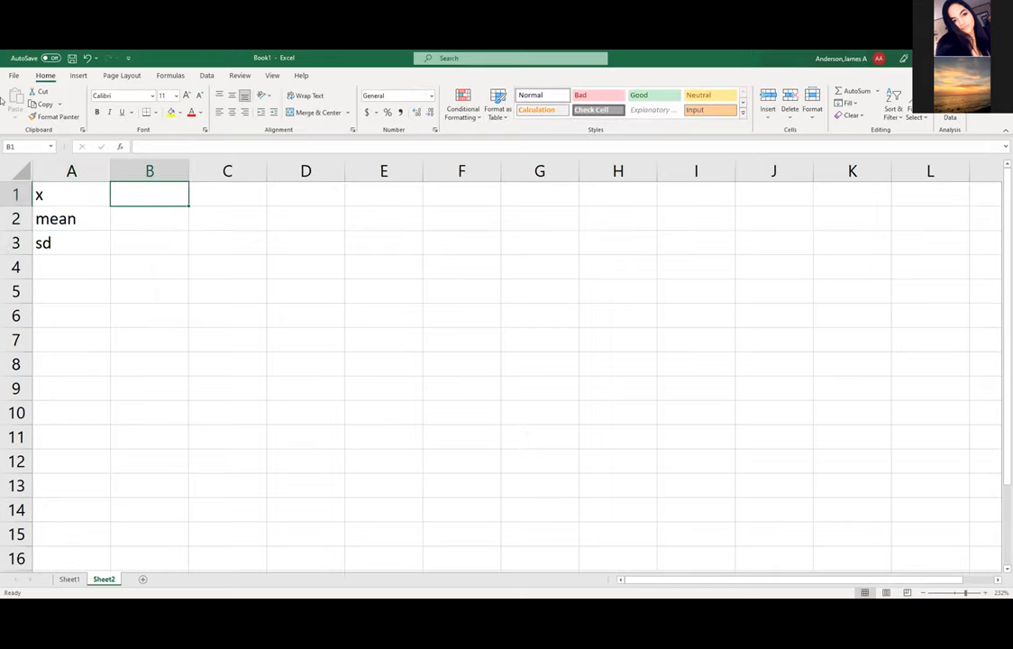
text(140)
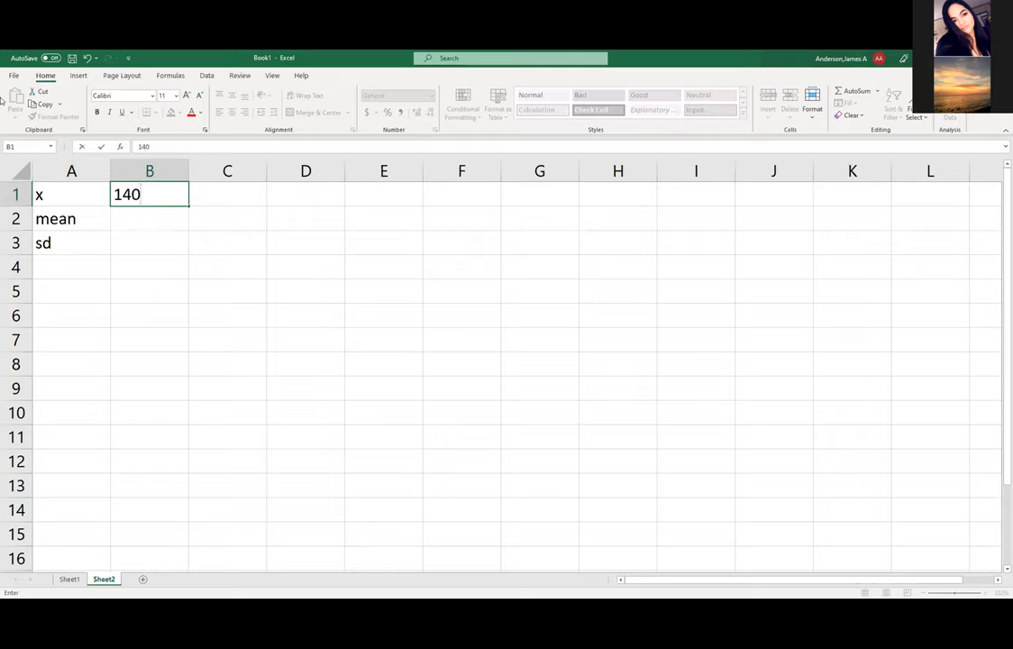
key(Backspace)
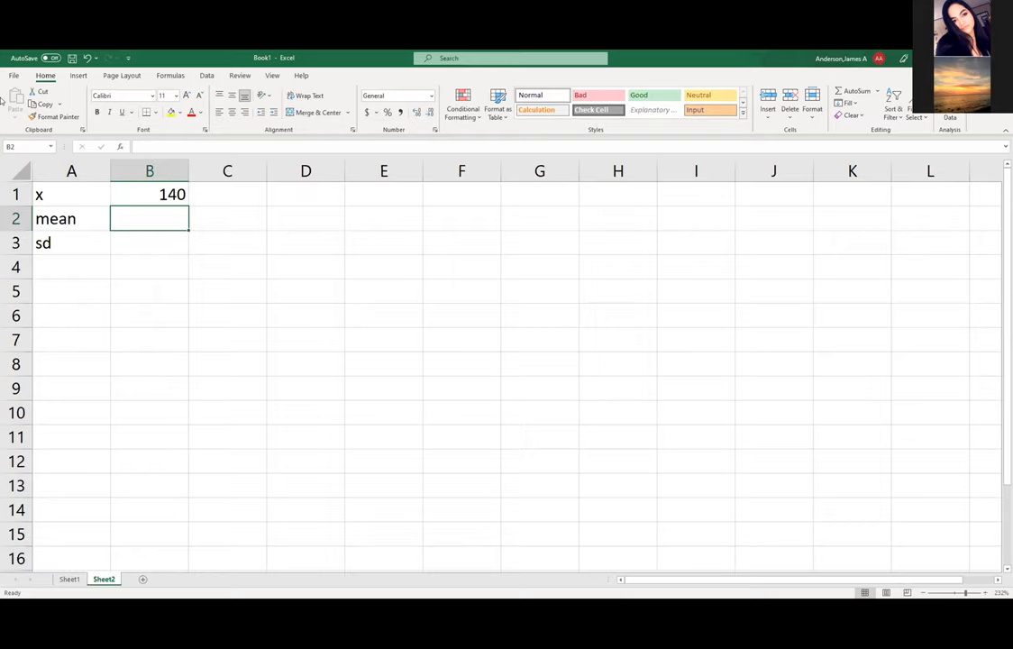
Step: Test =RANDBETWEEN(0,9) in cell D2 beside the mean row
click(227, 218)
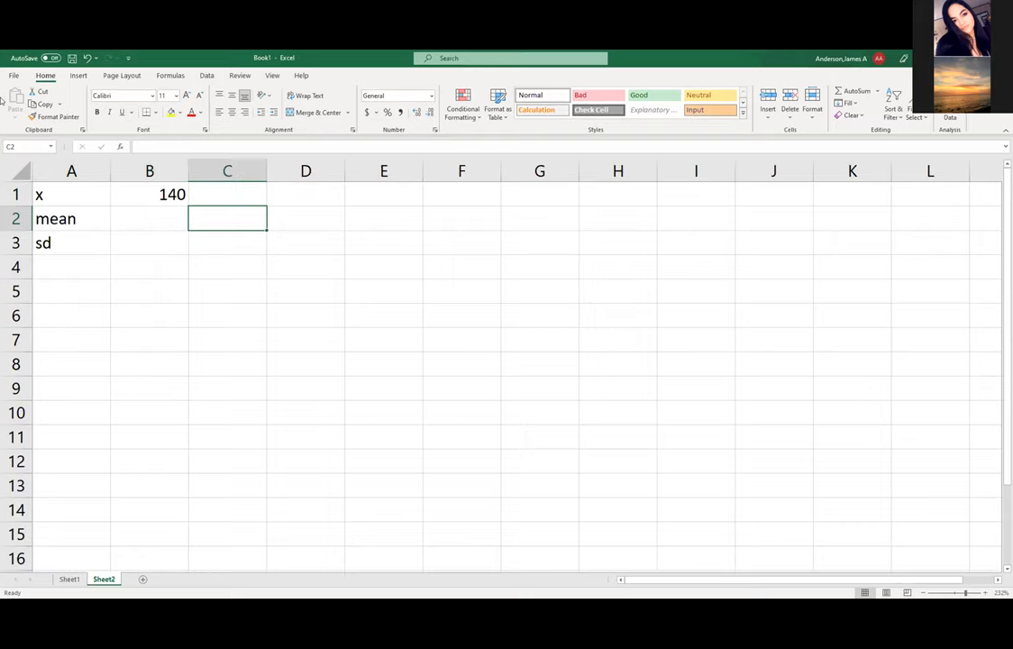
text(=)
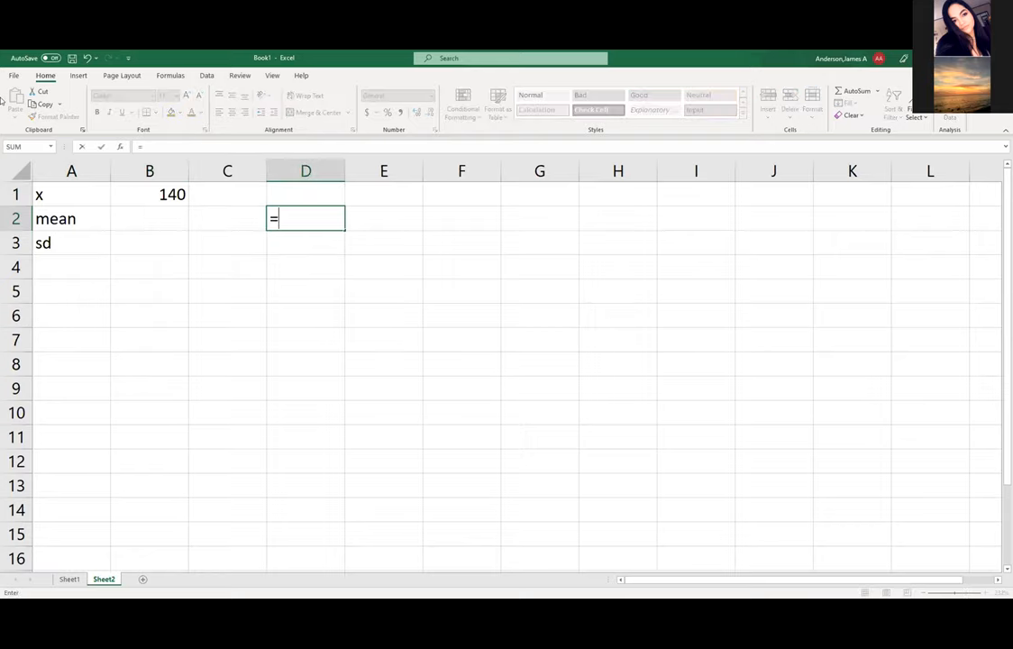
text(RANDBETWEEN()
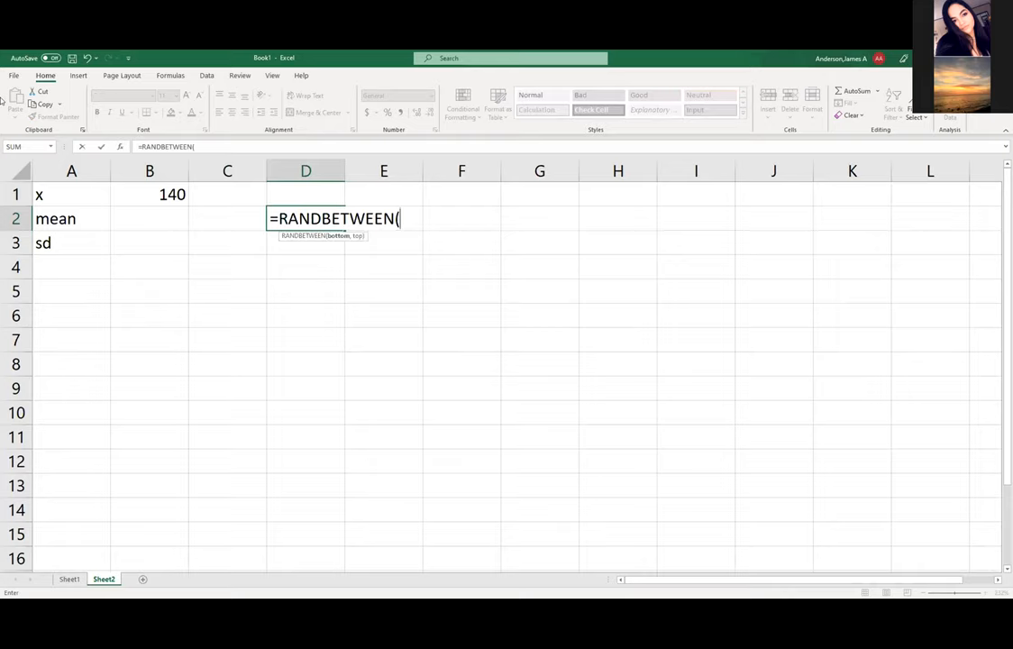
text(0,9))
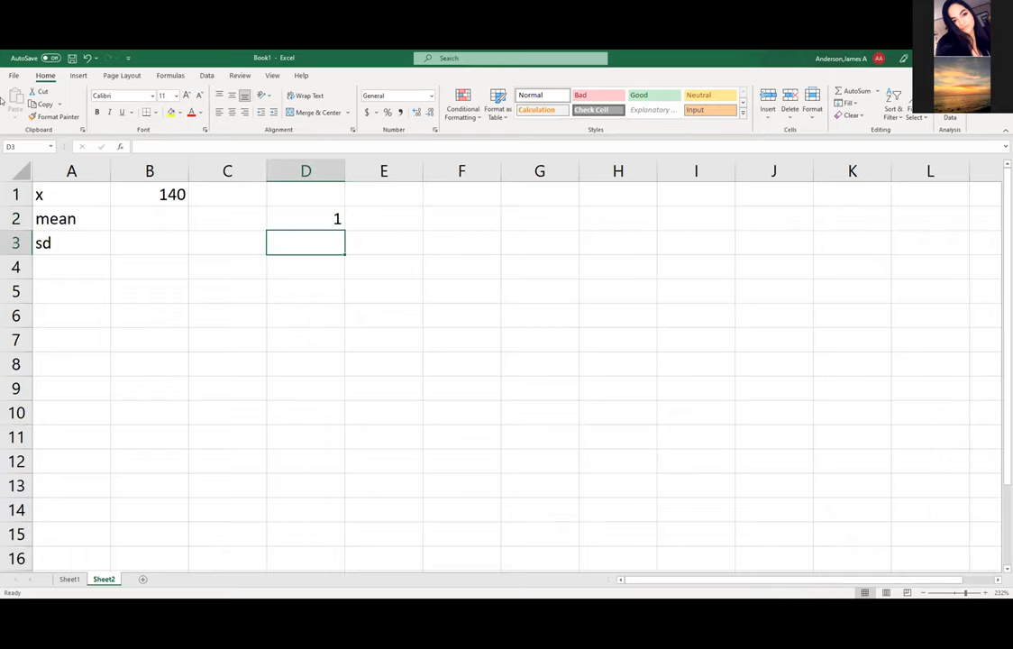
Step: Fill in x as 160, mean as 161 and sd as 2 in column B
click(150, 218)
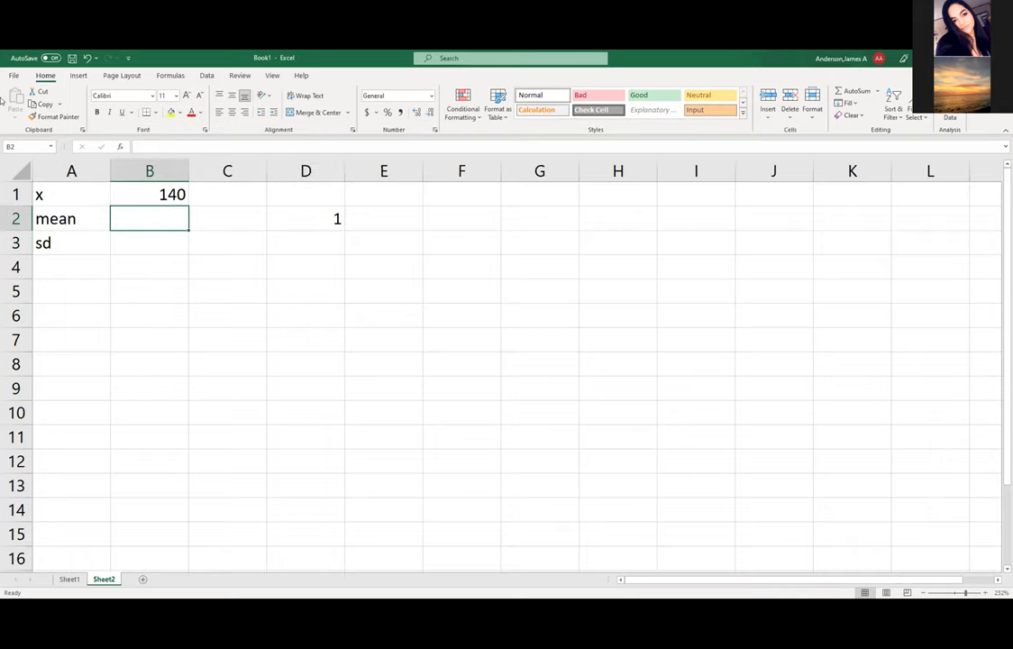
text(16)
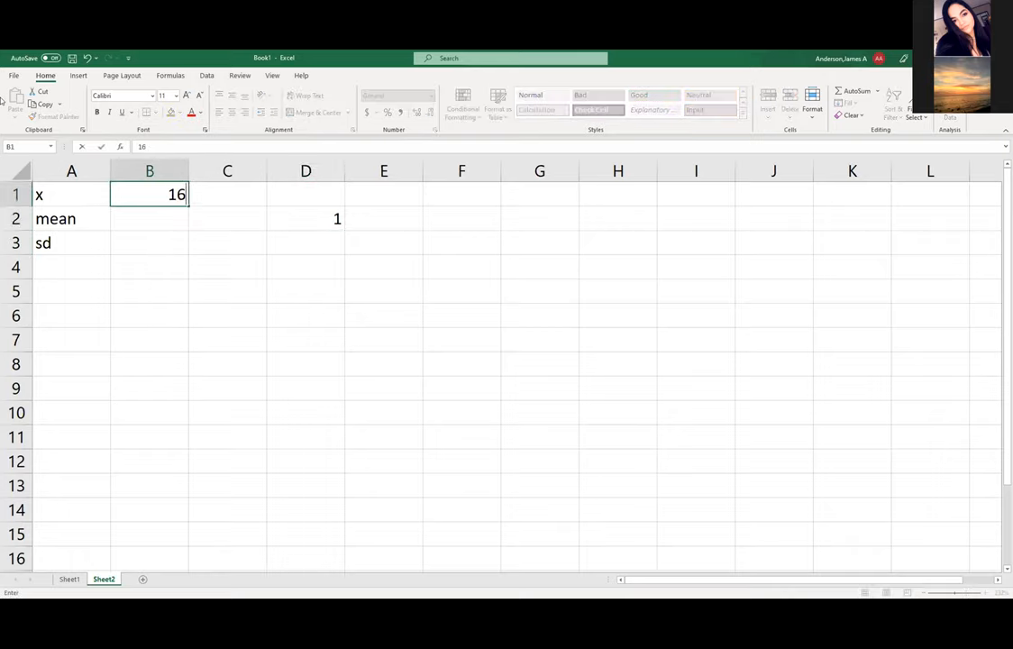
text(16)
click(150, 243)
text(2)
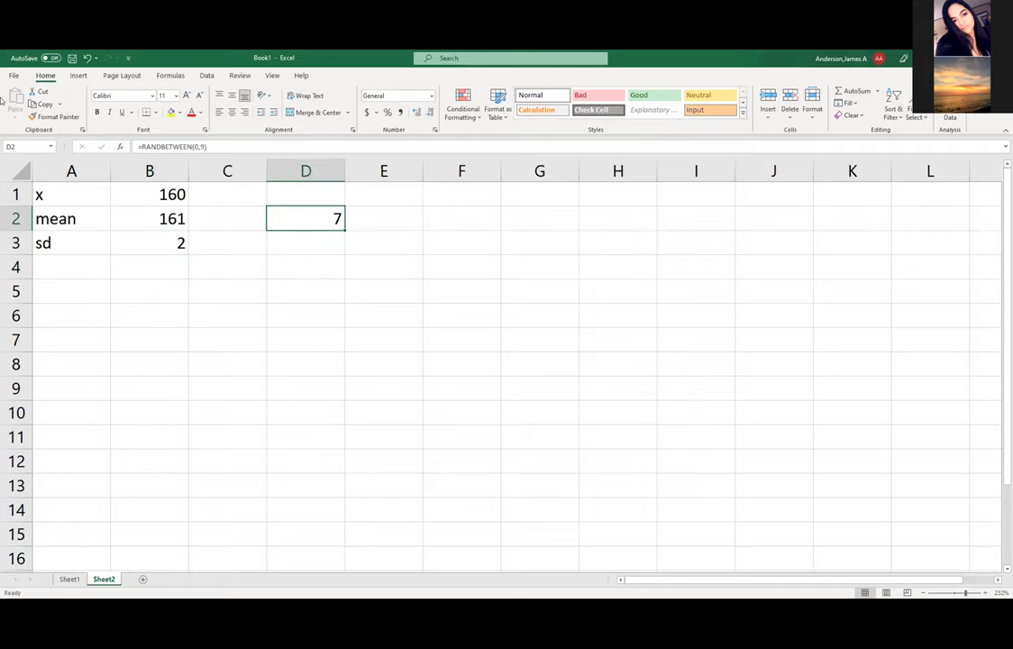
click(150, 243)
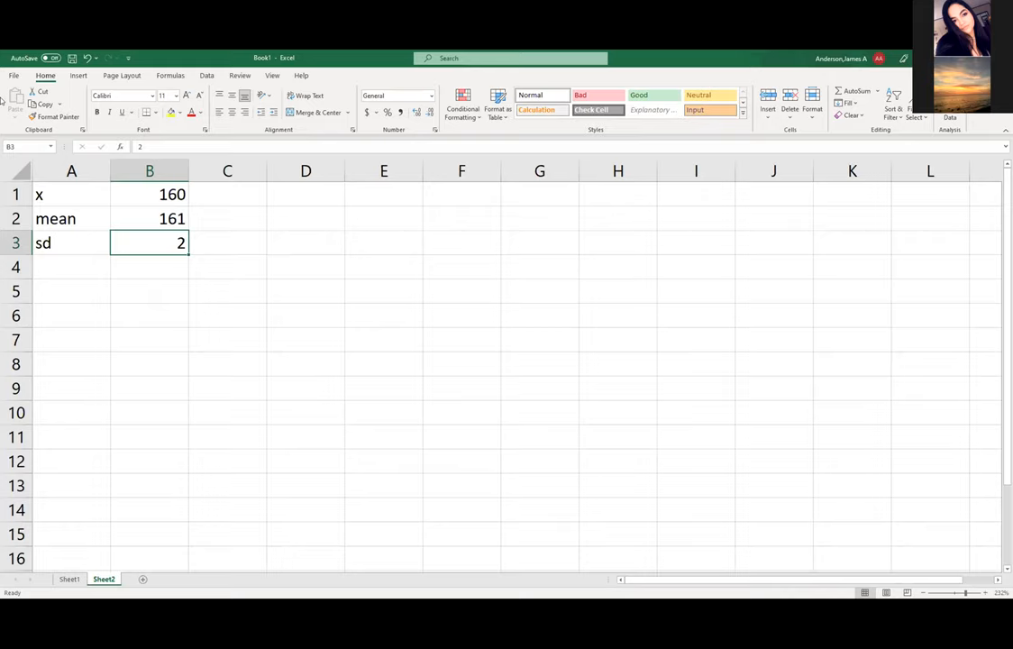
click(71, 266)
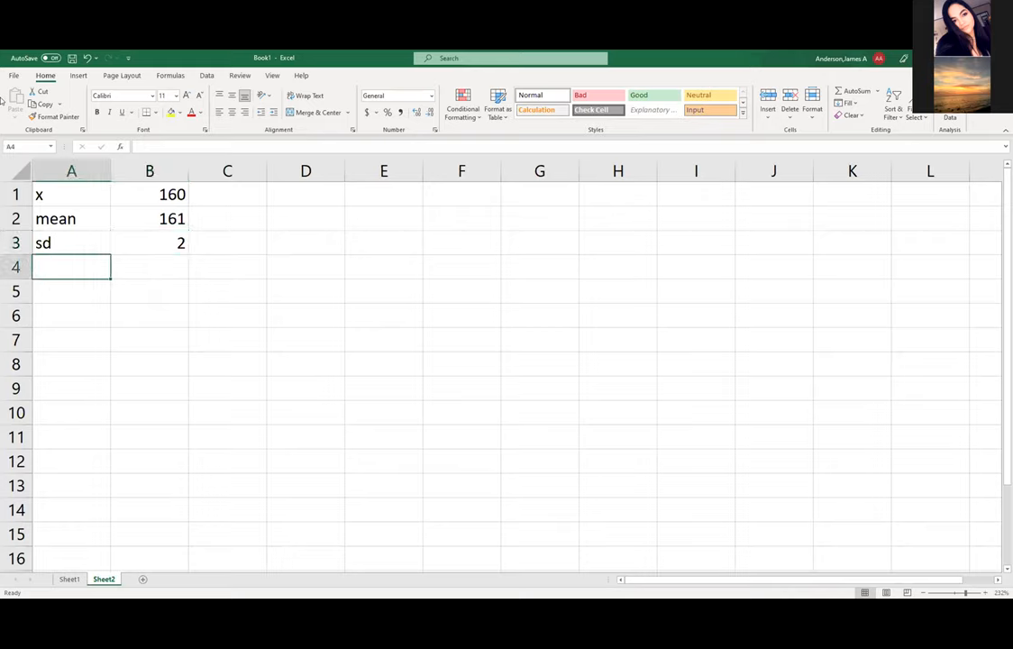
Step: Add labels 'p of gestational diabetes' and 'z', plus a note reading =x-mean
text(p of gesta)
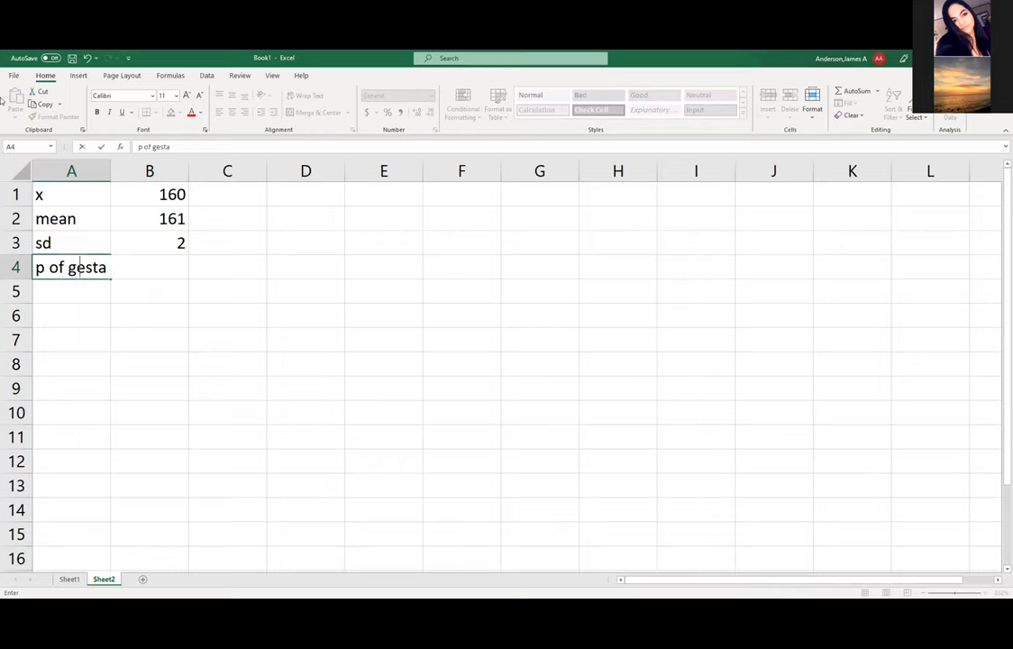
text(tional diabetes)
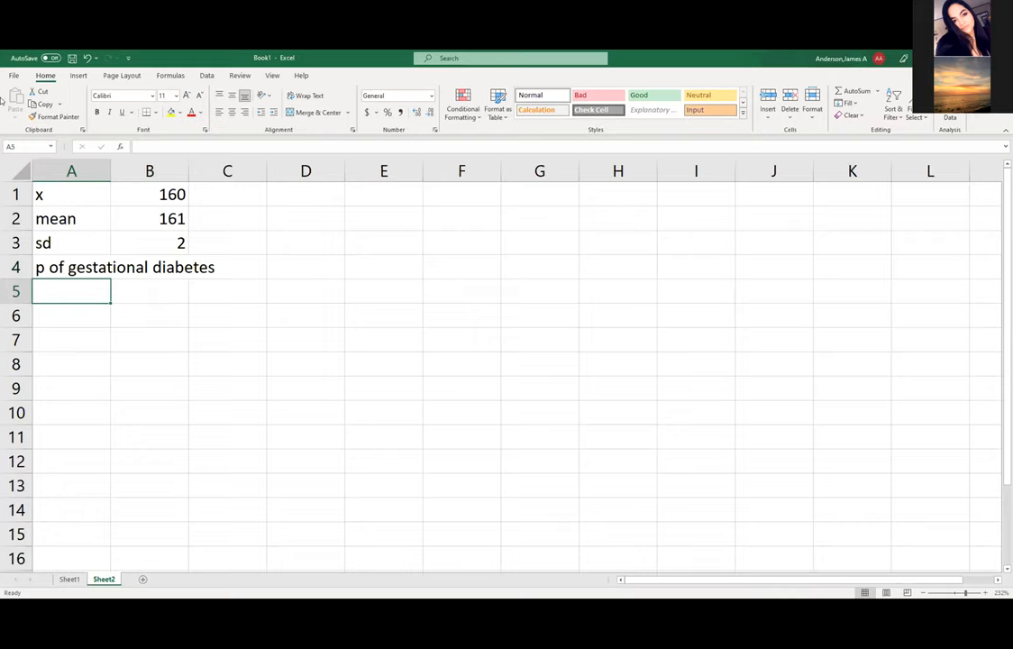
text(z)
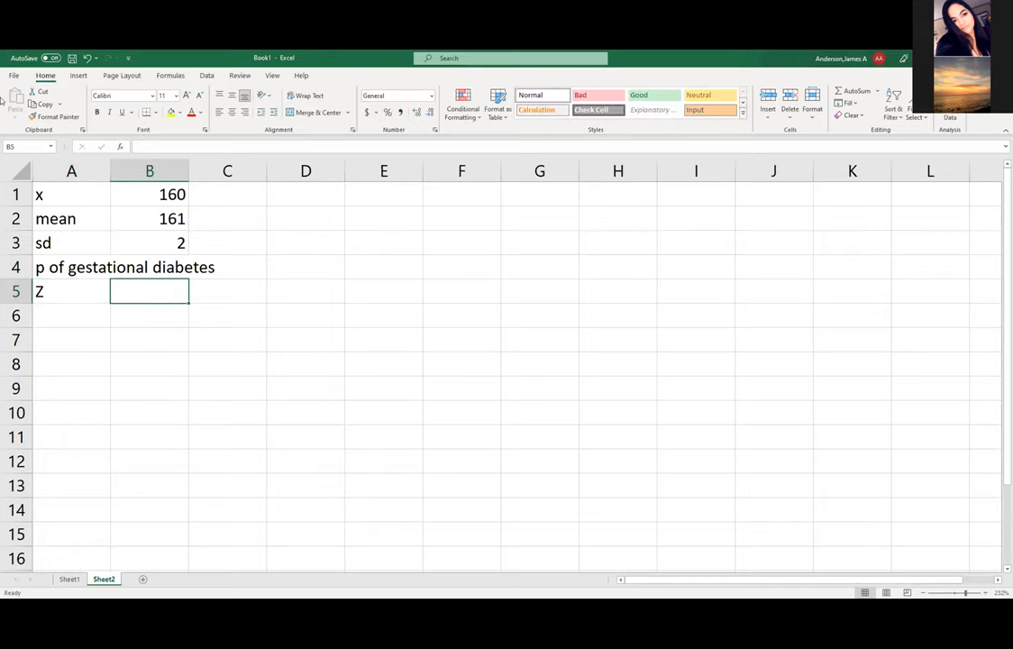
text(=)
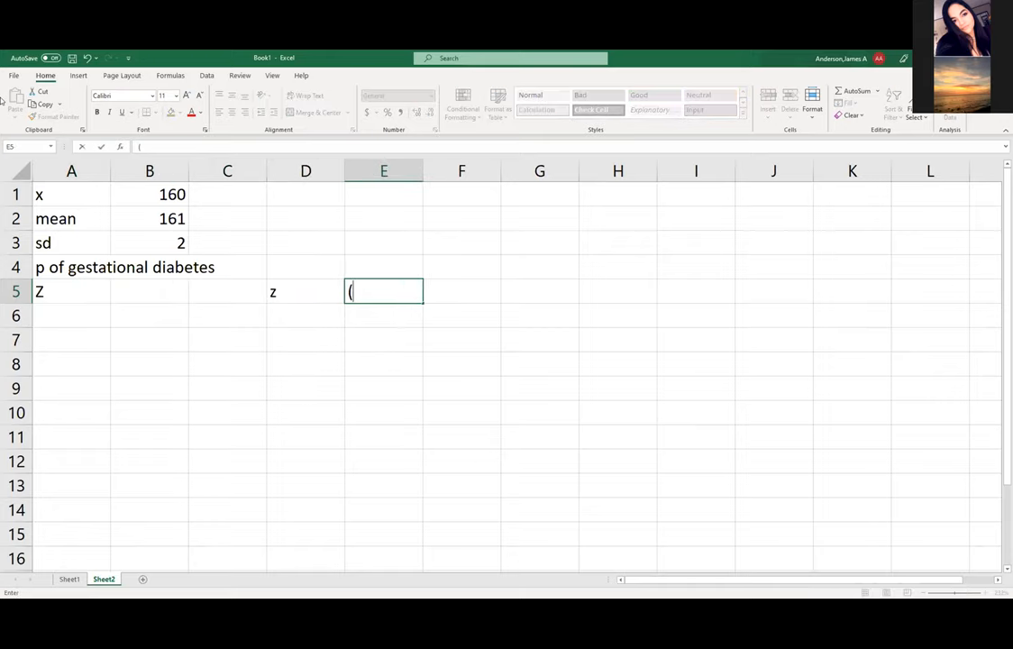
text(x)
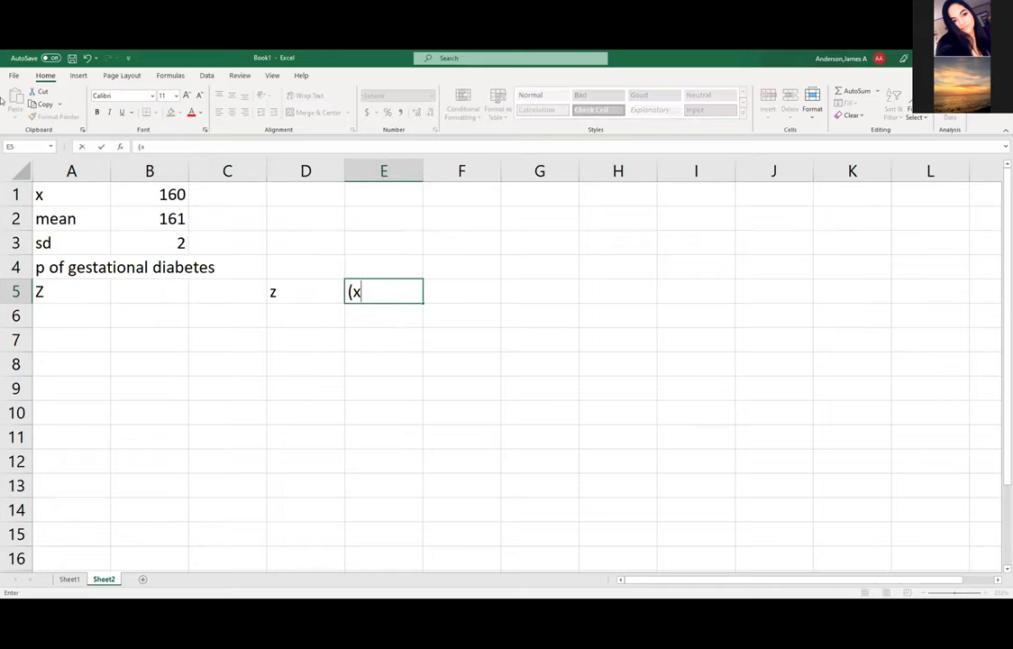
text(-mean)/sd)
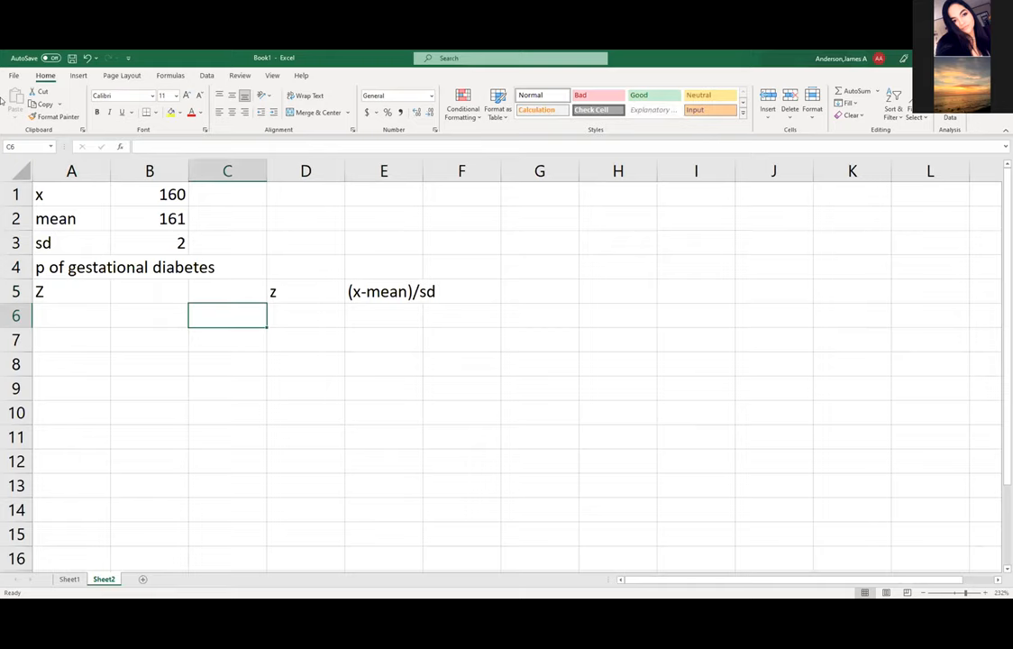
Step: Enter =(B2-B1)/B3 in B5 so Z shows 0.5, and edit the E5 note
click(150, 292)
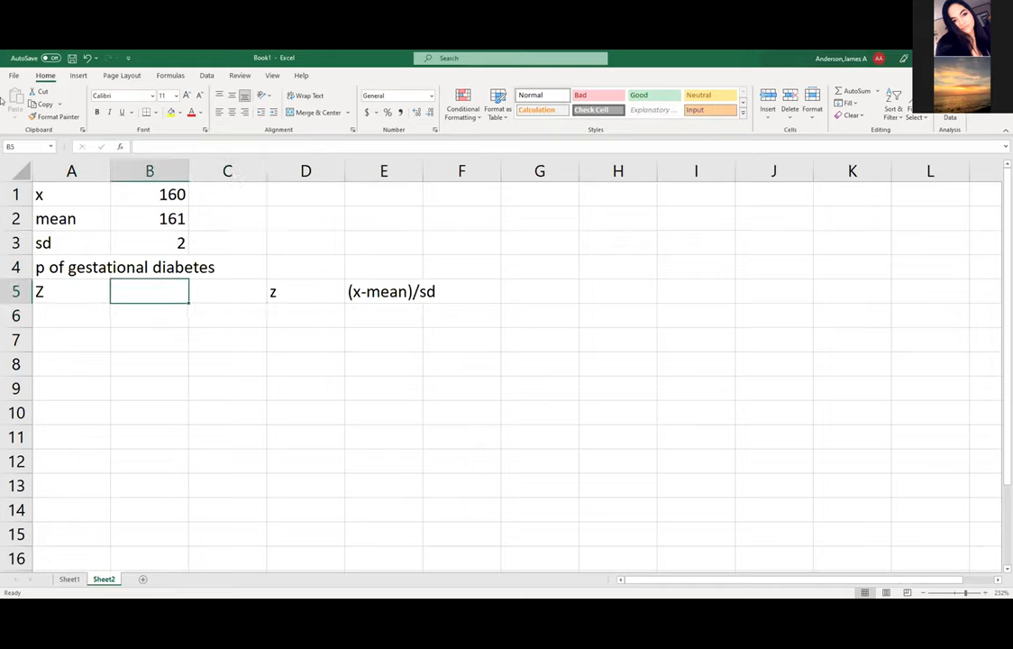
text(=()
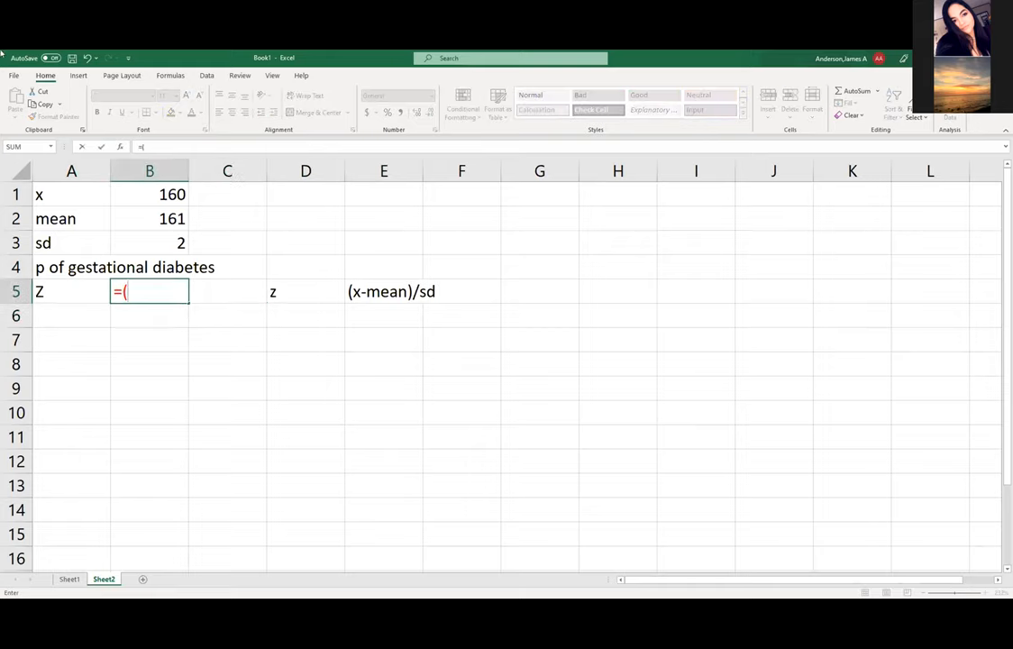
text(B1-B2)
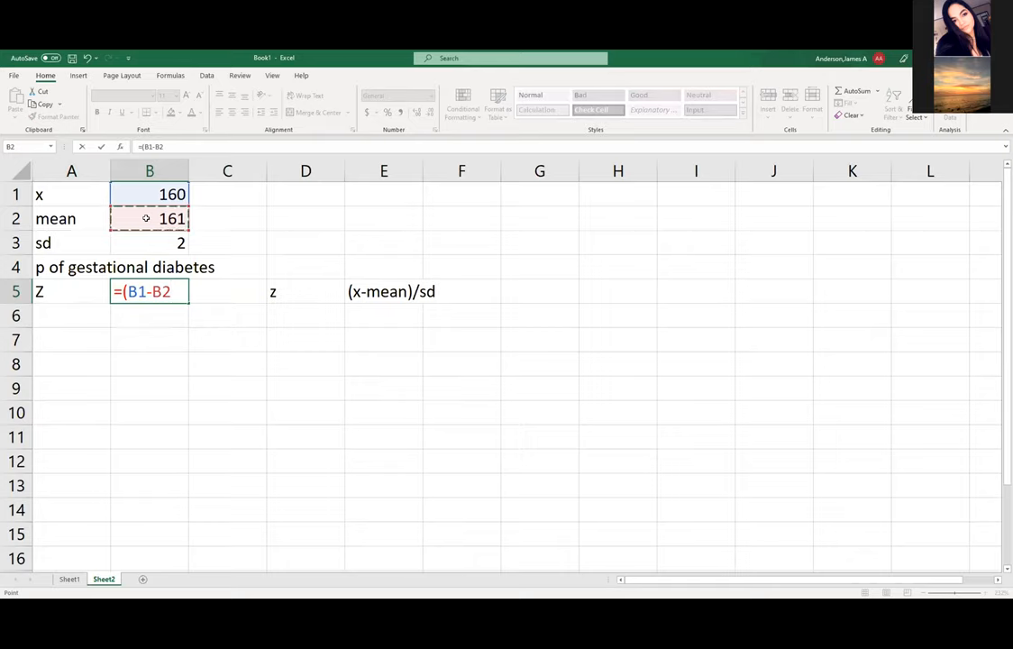
key(BackSpace)
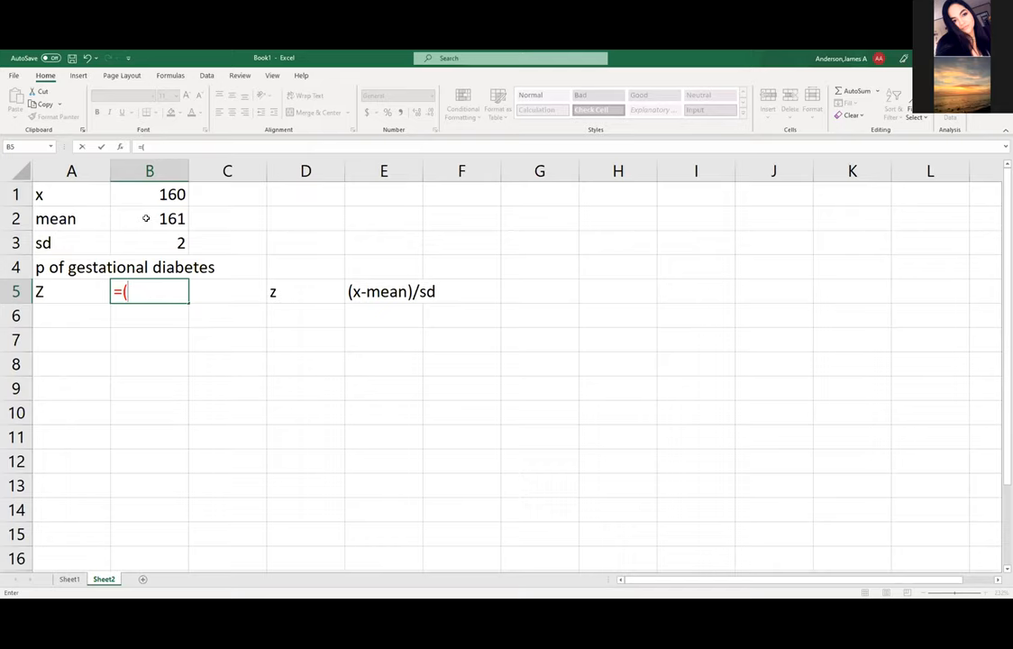
text(B2-B1)
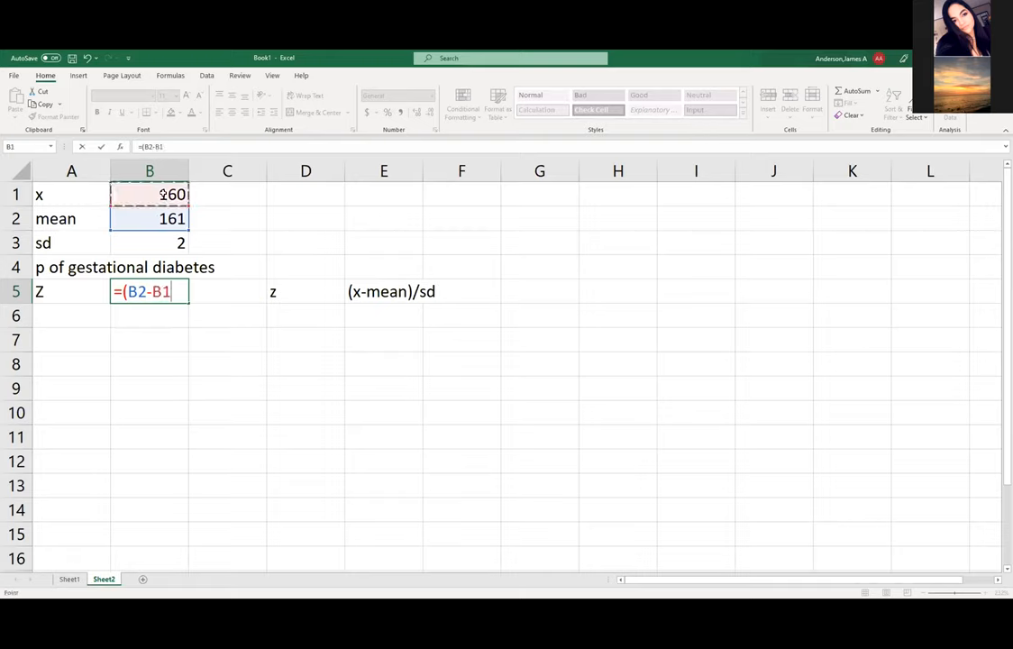
text(/)
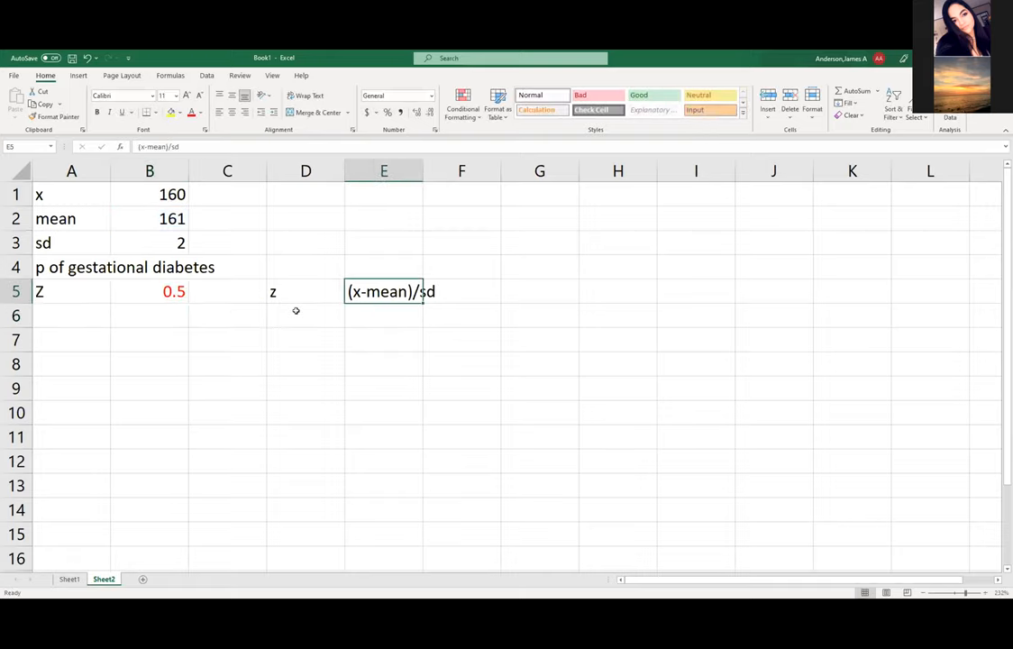
double_click(384, 291)
text(-)
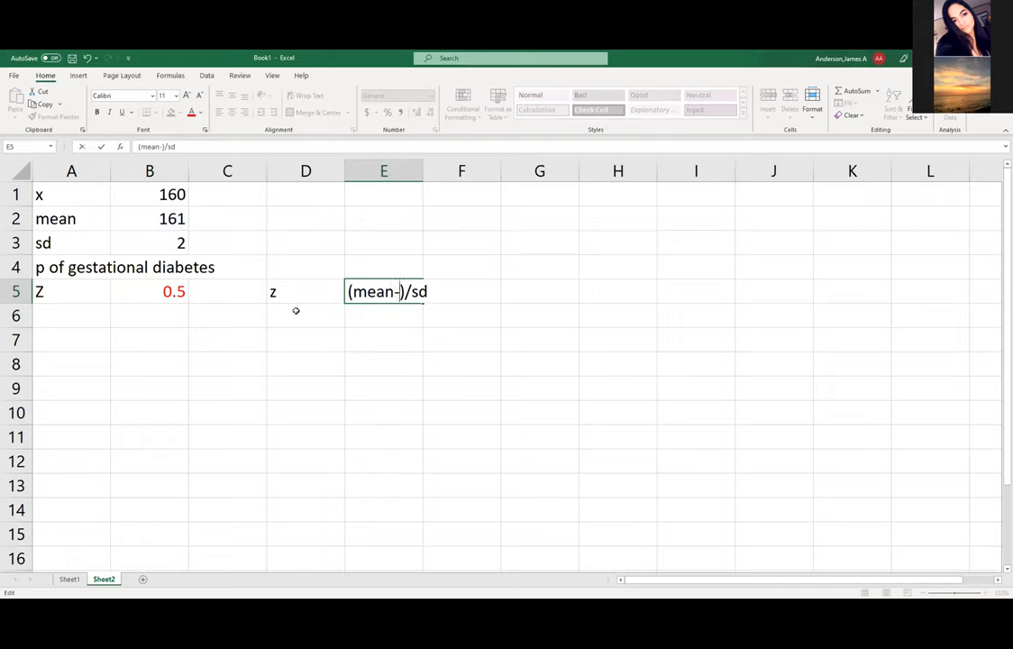
text(x)
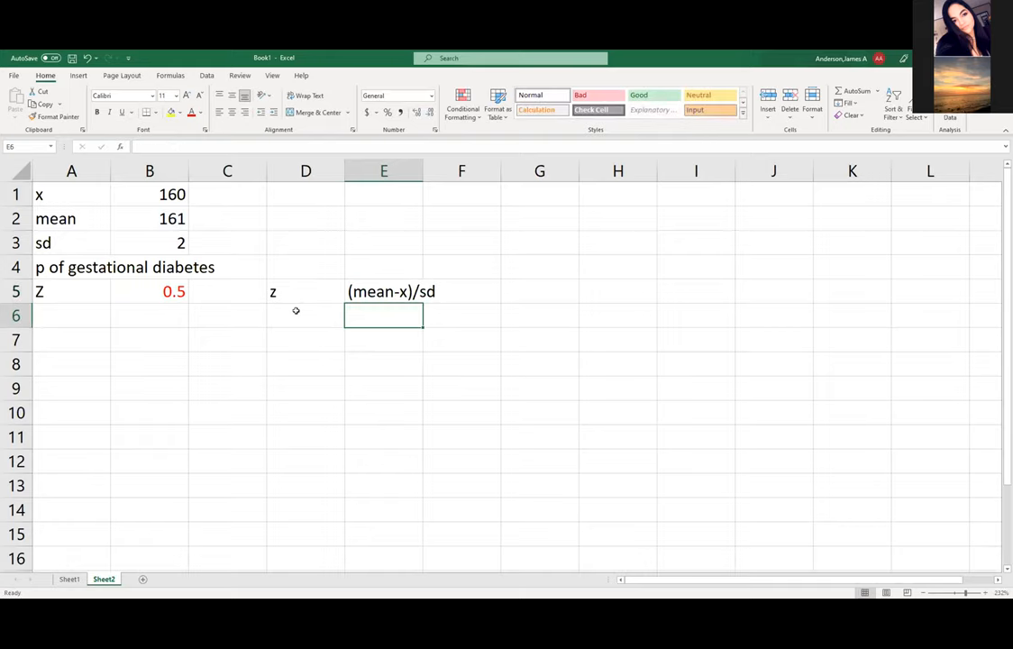
mouse_move(217, 343)
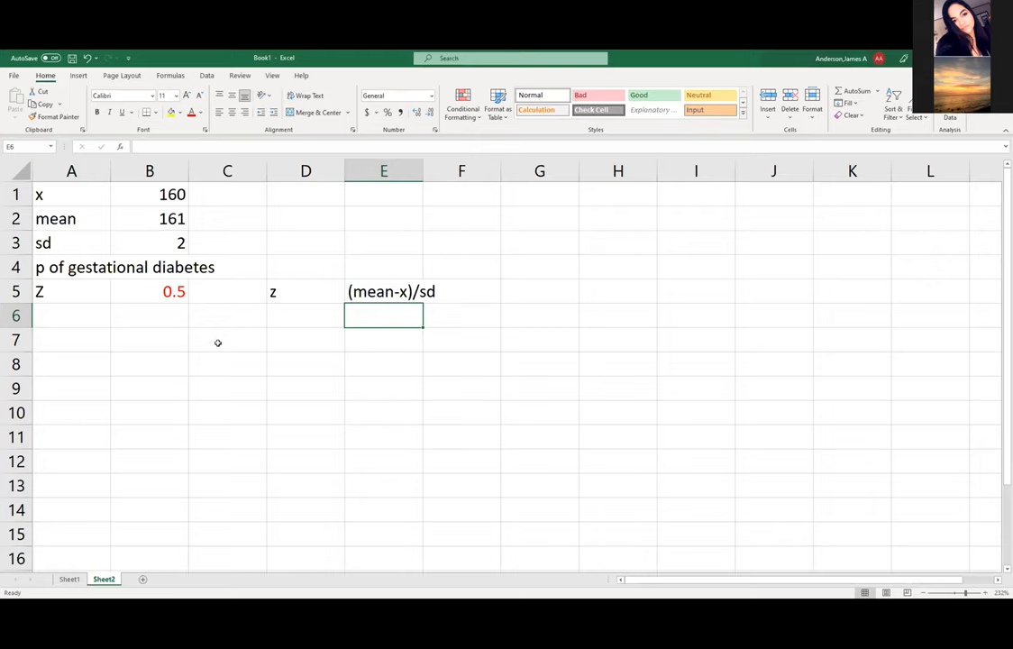
Step: Revert the E5 note to (x-mean)/sd and select A6 for the probability label
double_click(391, 291)
text(x-)
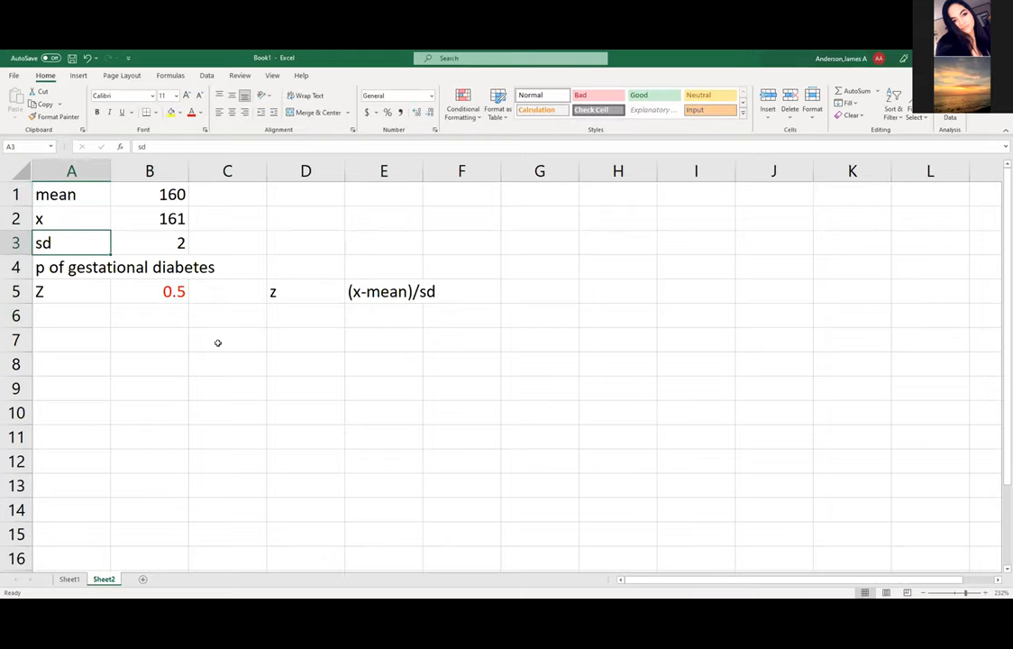
click(71, 291)
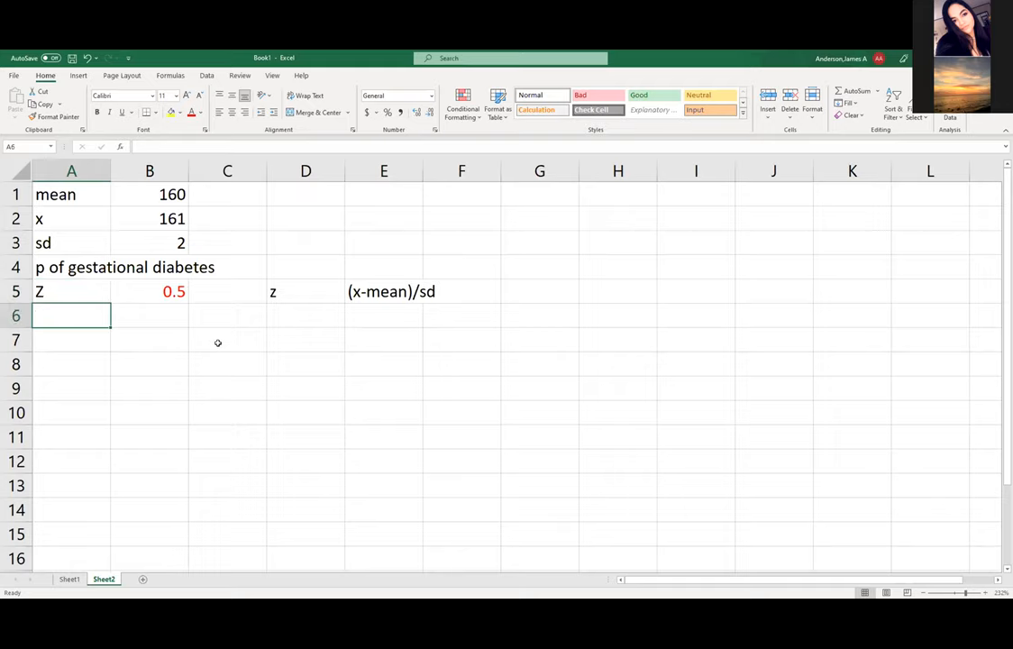
Step: Label A6 'Prob' and enter =NORM.S.DIST(B5,TRUE) in B6, giving 0.691462
text(Prob)
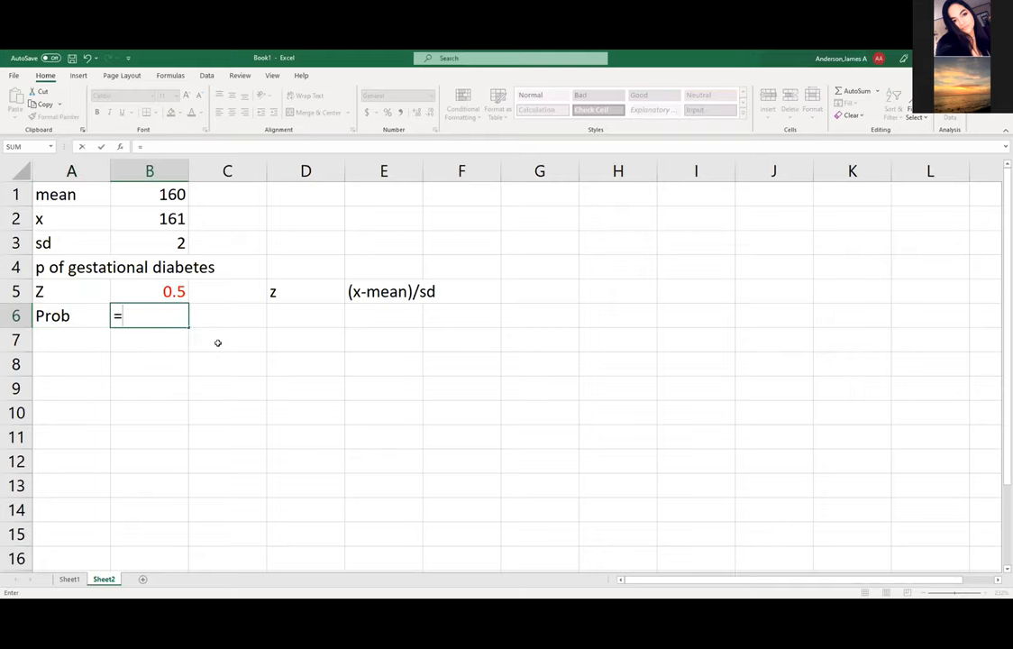
text(norm.s.)
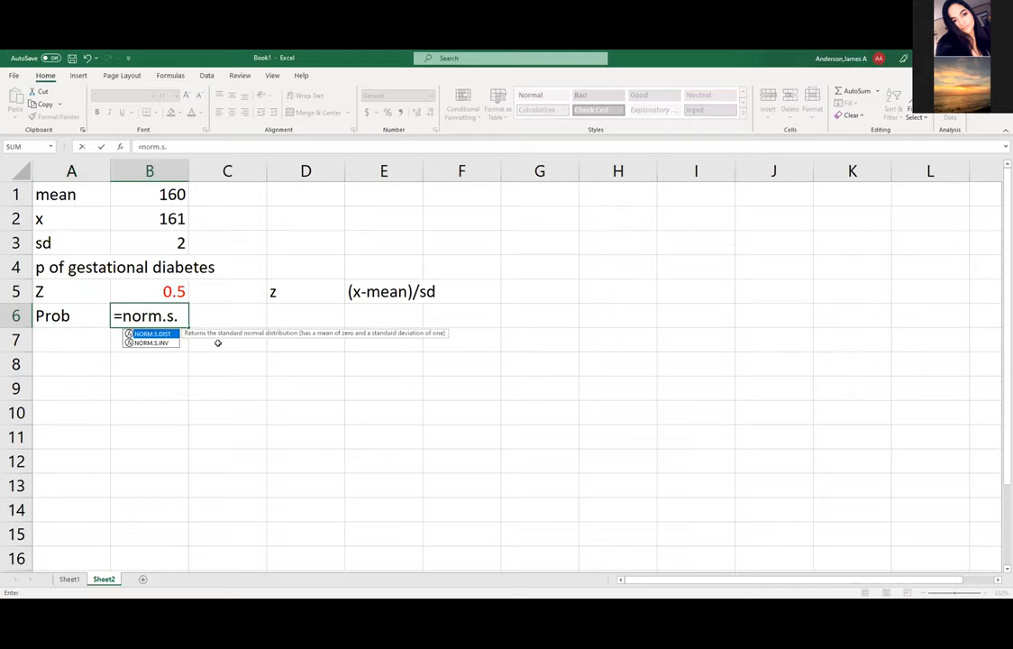
text(inv)
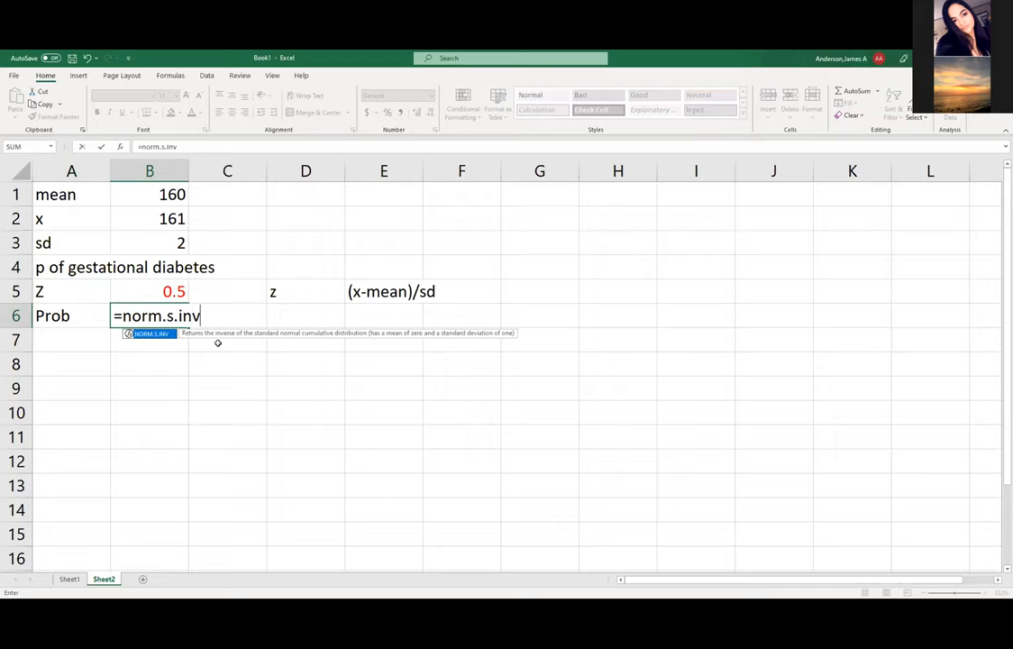
key(backspace)
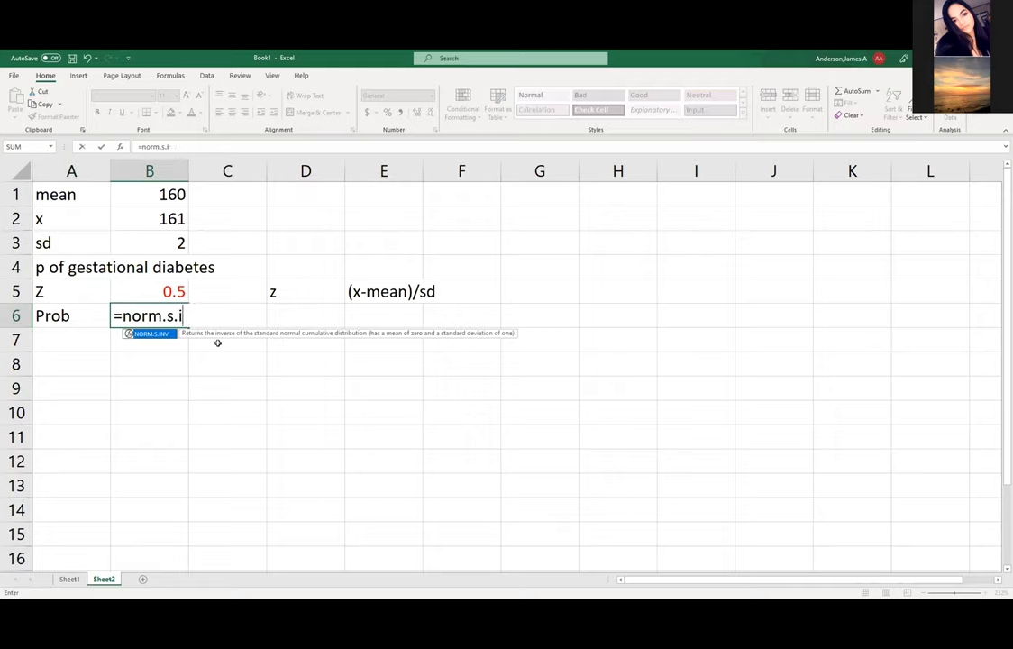
text(dist)
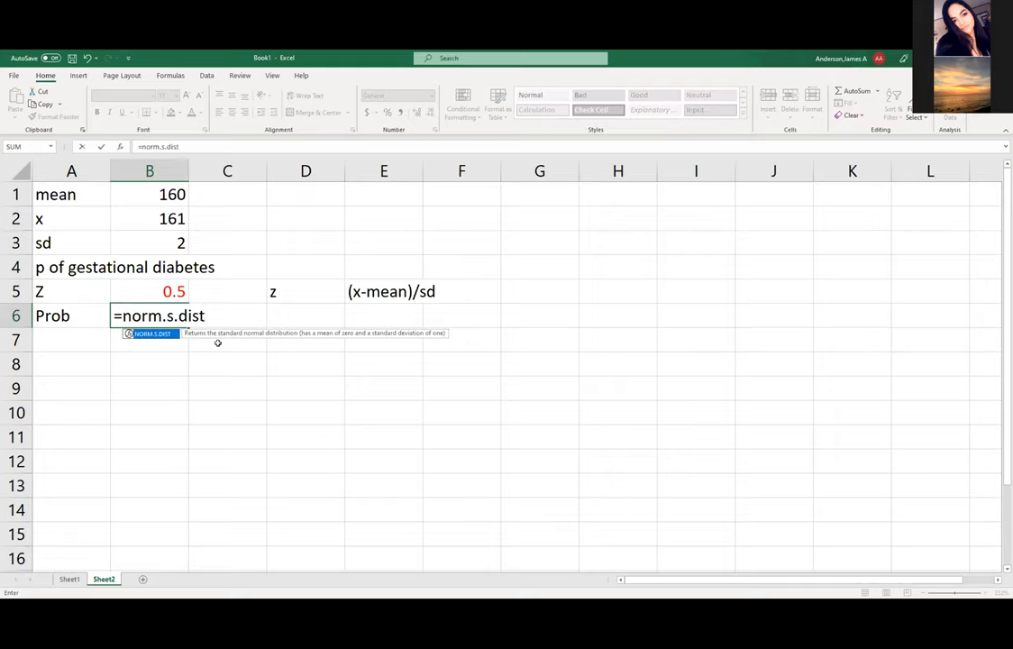
text(()
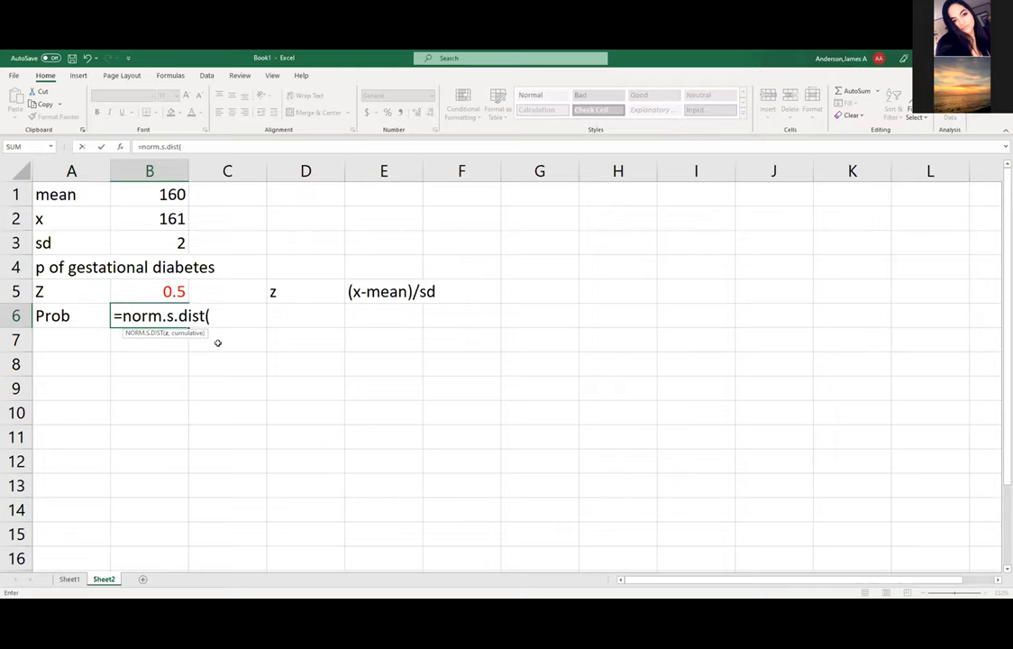
click(150, 291)
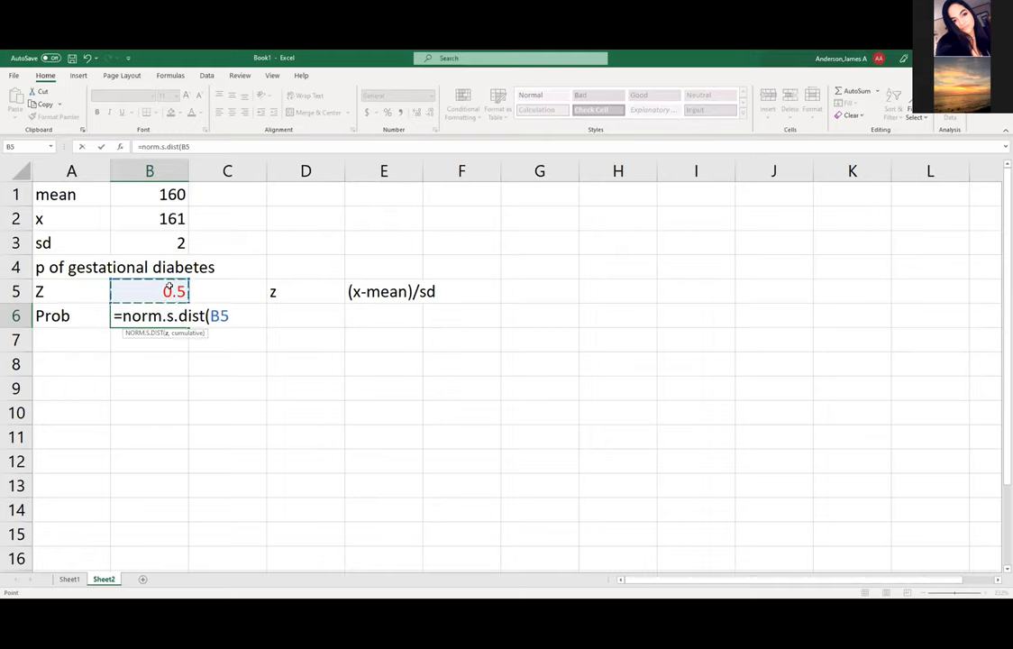
text(,))
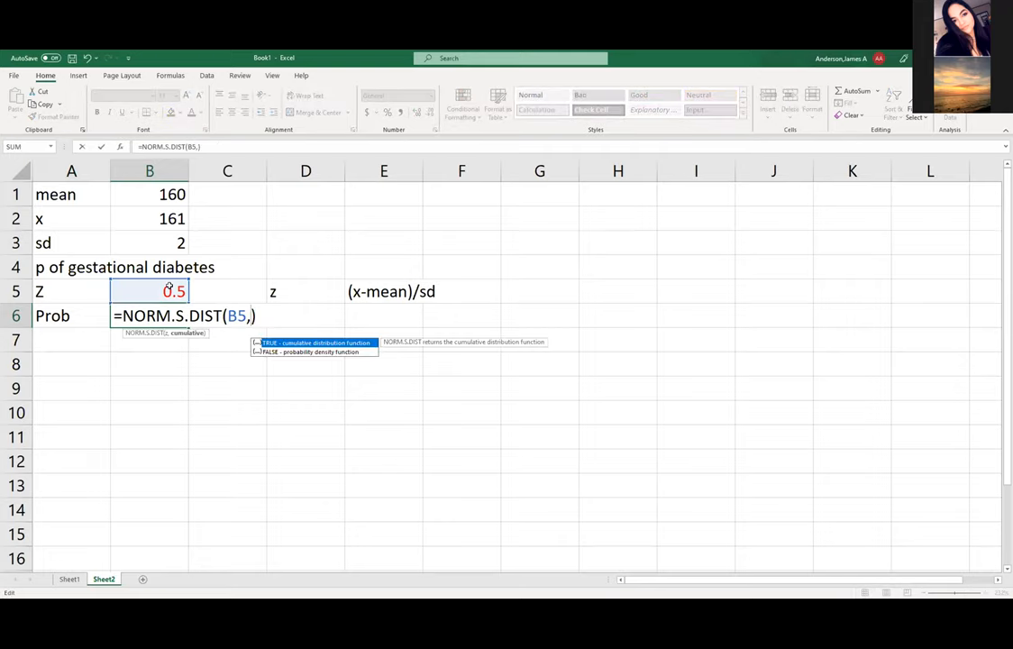
key(enter)
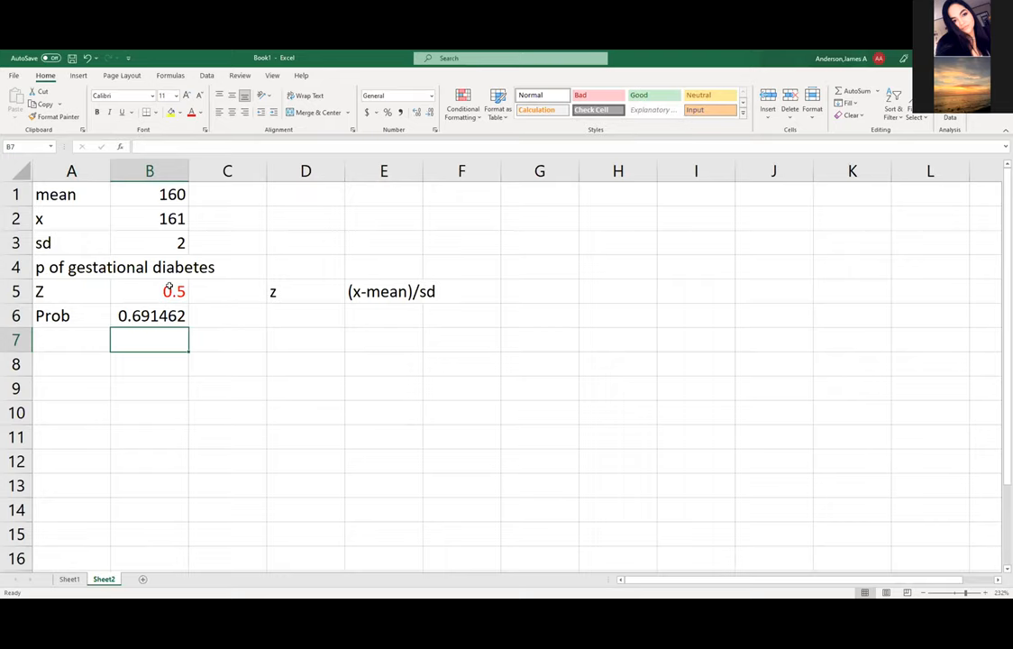
Step: Change the inputs to x = 165 and sd = 5
click(150, 267)
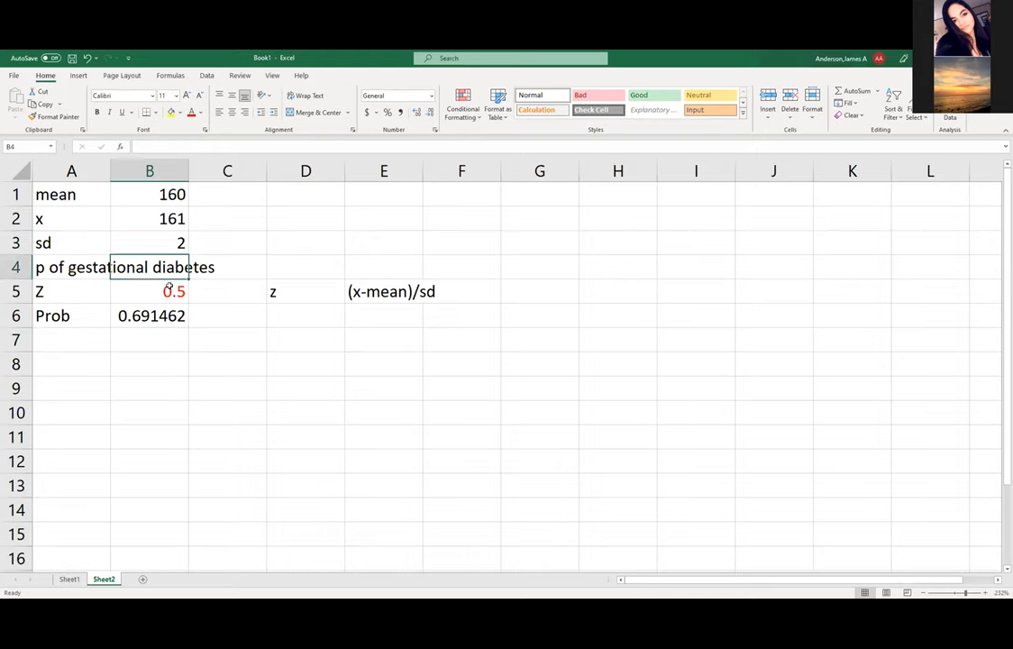
click(150, 218)
text(162)
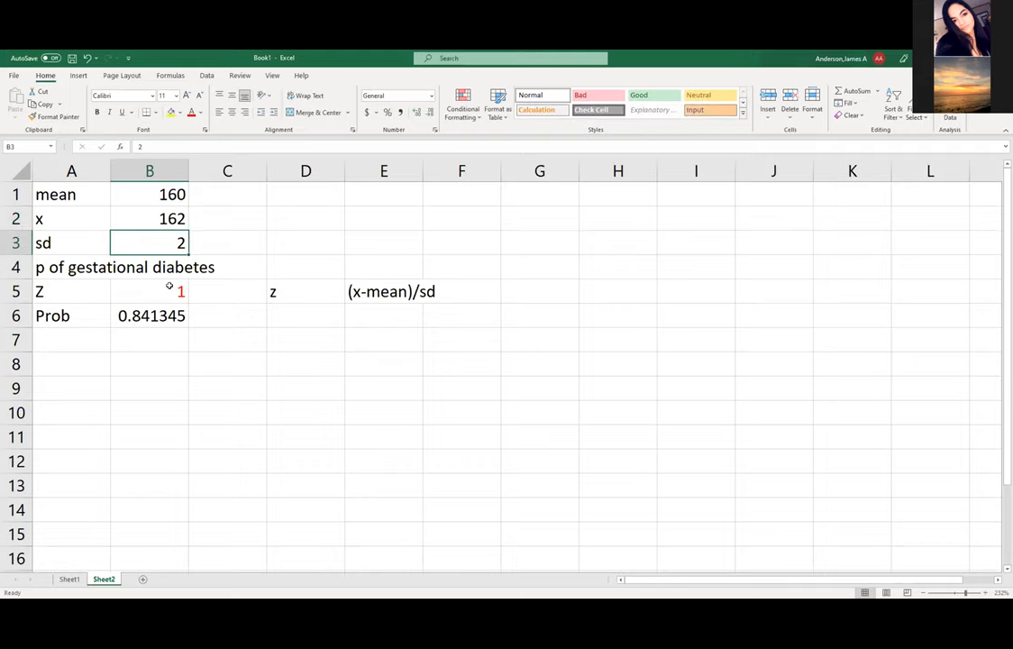
click(150, 218)
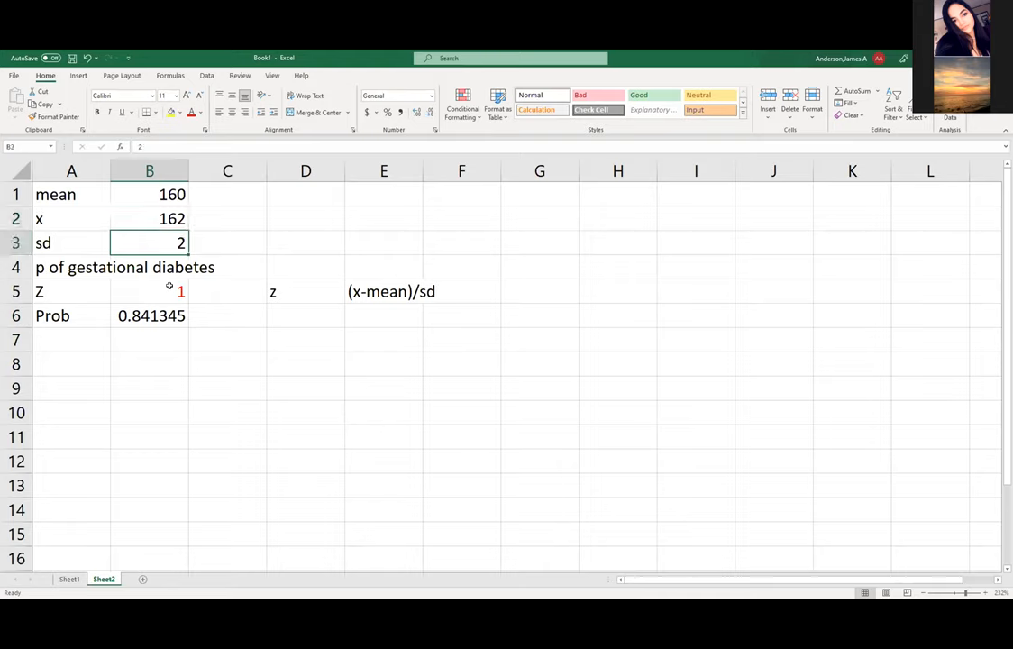
text(3)
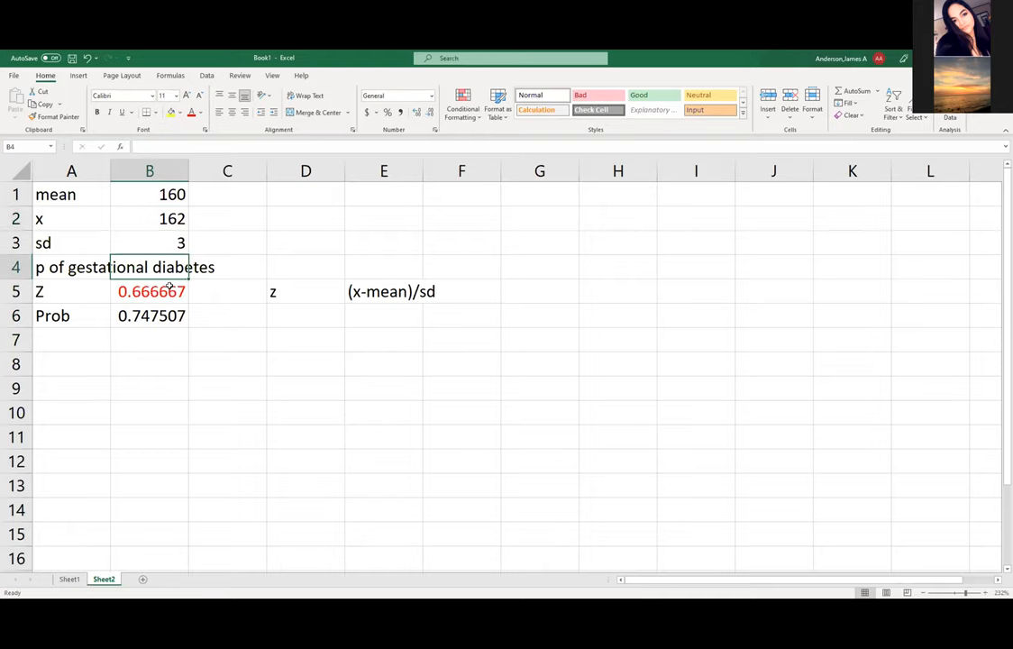
click(149, 218)
text(16)
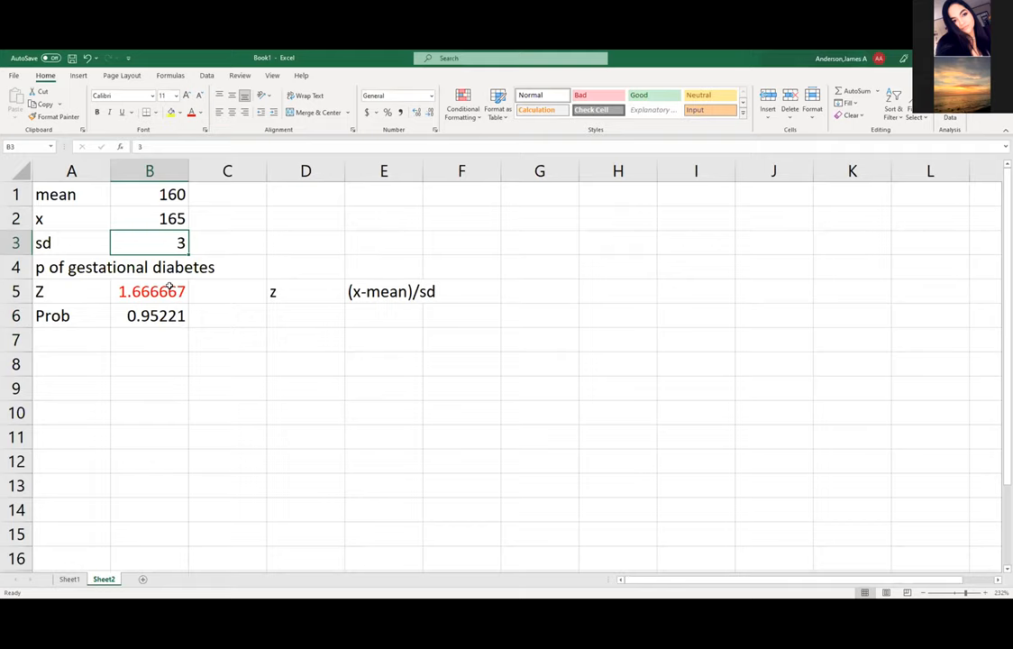
text(5)
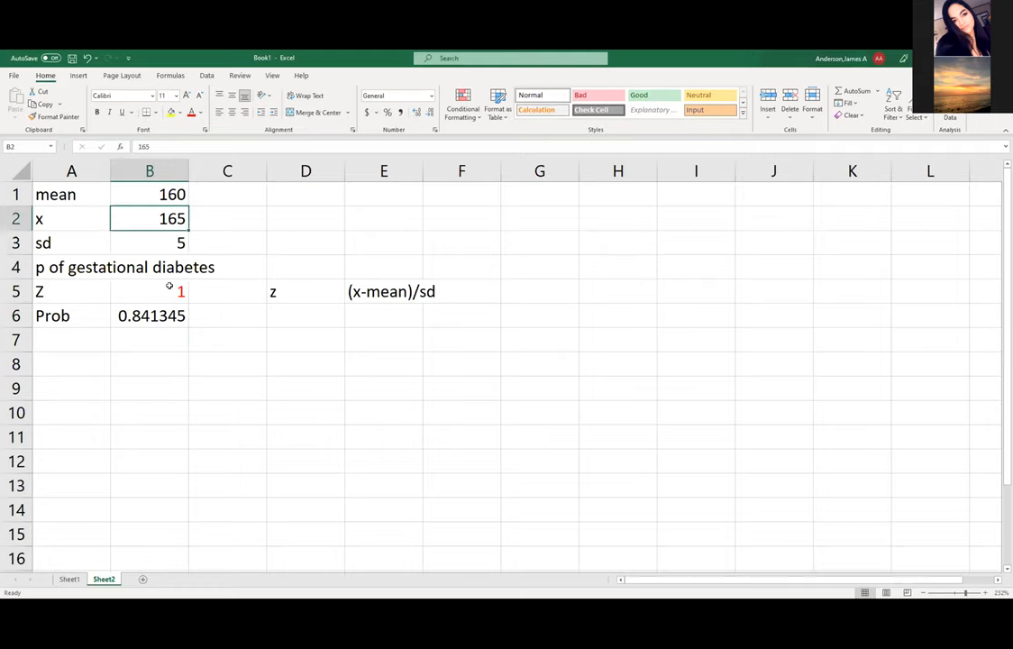
Step: Inspect the Z formula in B5, now giving Z = 1 and Prob 0.841345
click(149, 194)
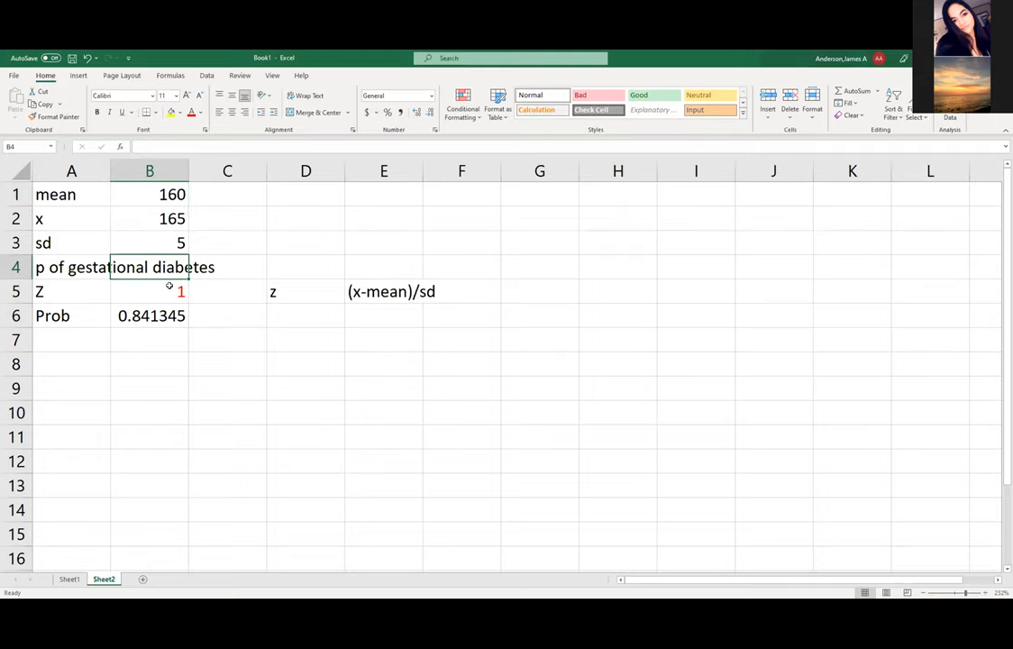
click(149, 291)
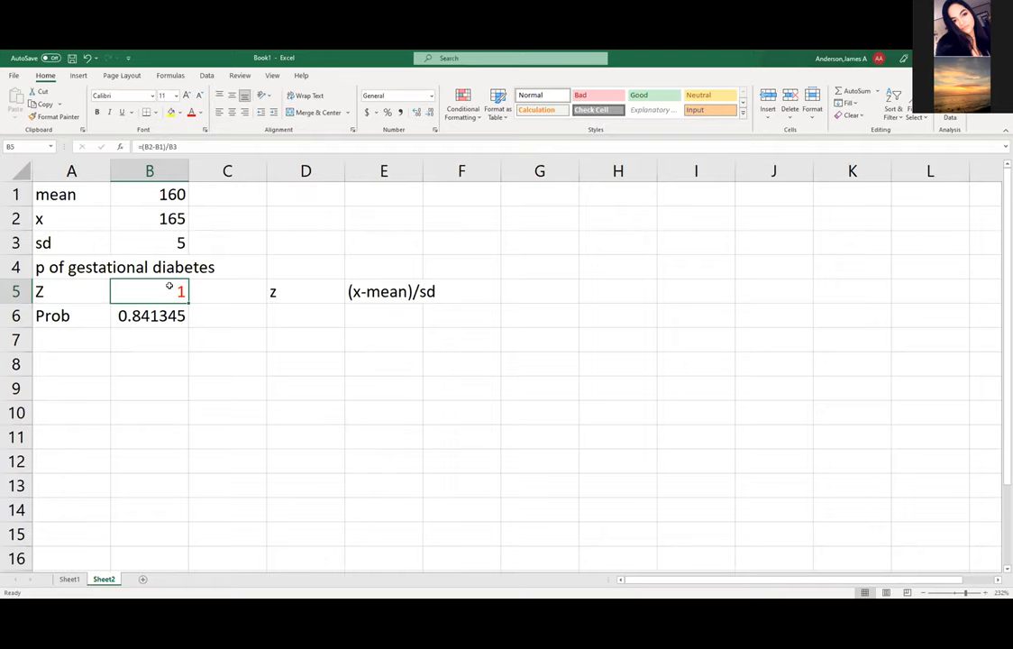
click(227, 291)
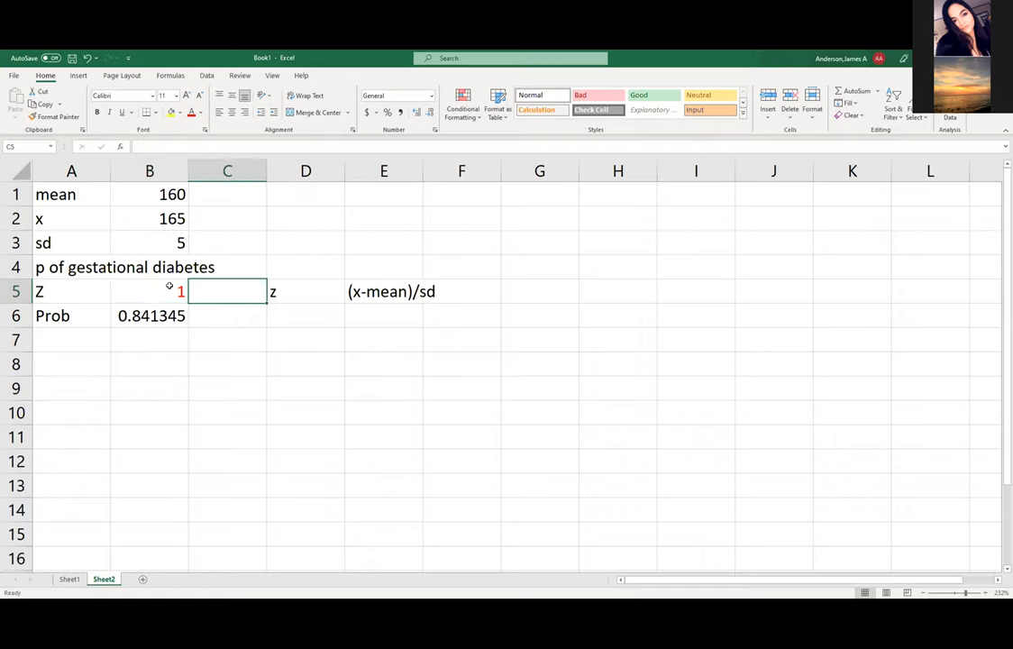
click(150, 291)
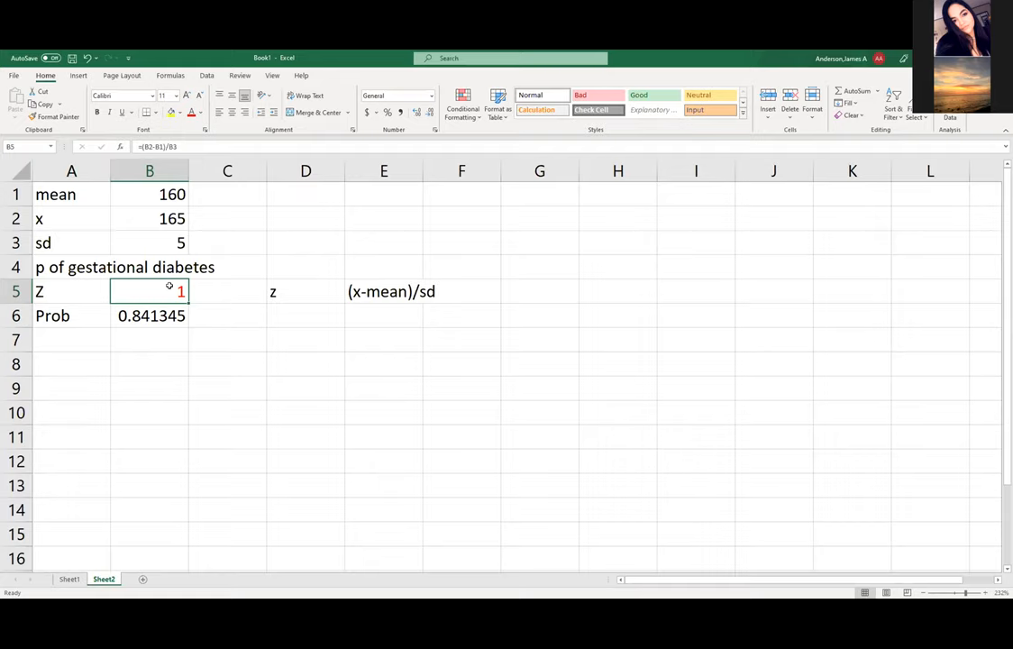
click(150, 315)
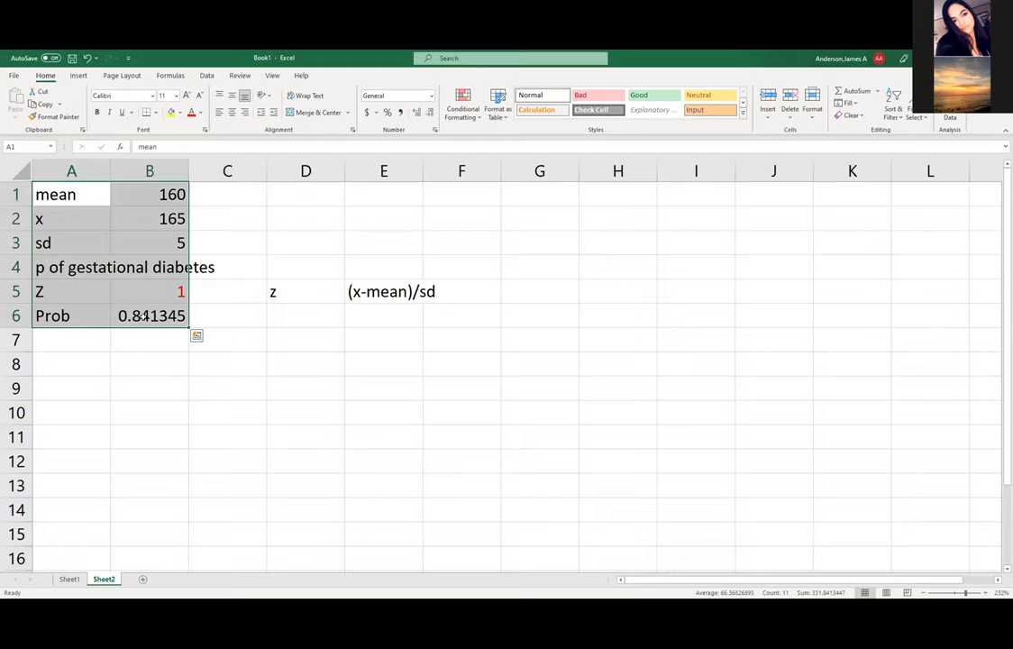
click(149, 315)
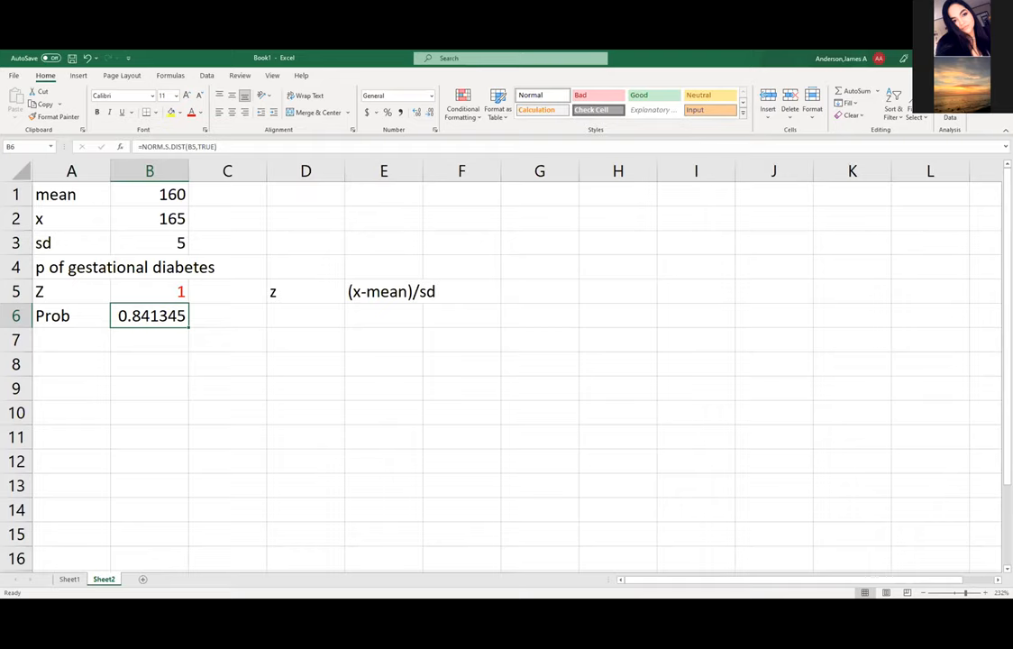
mouse_move(433, 374)
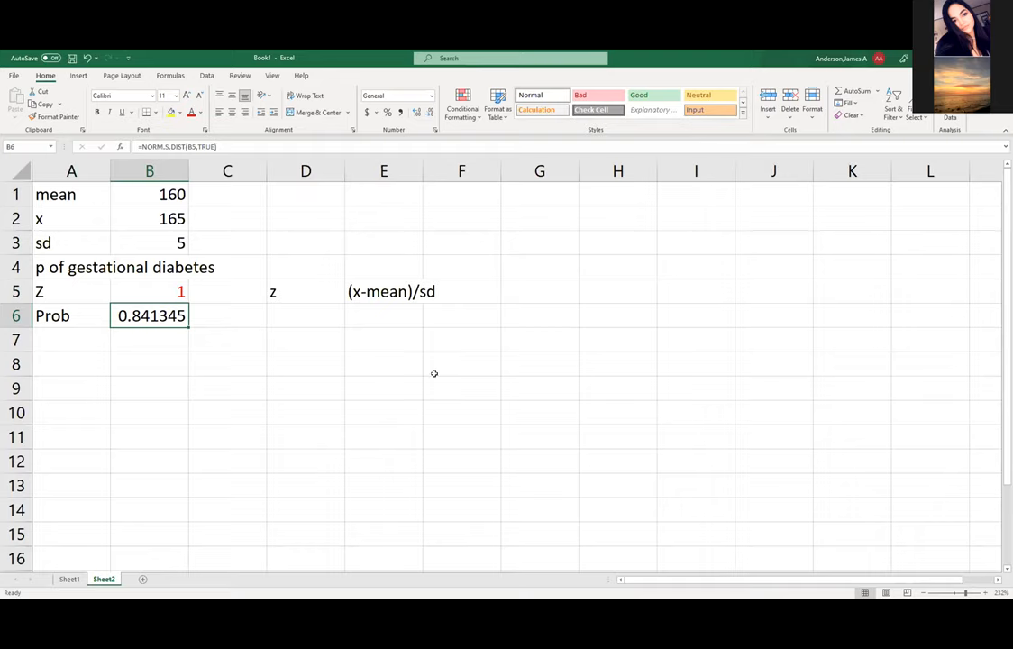